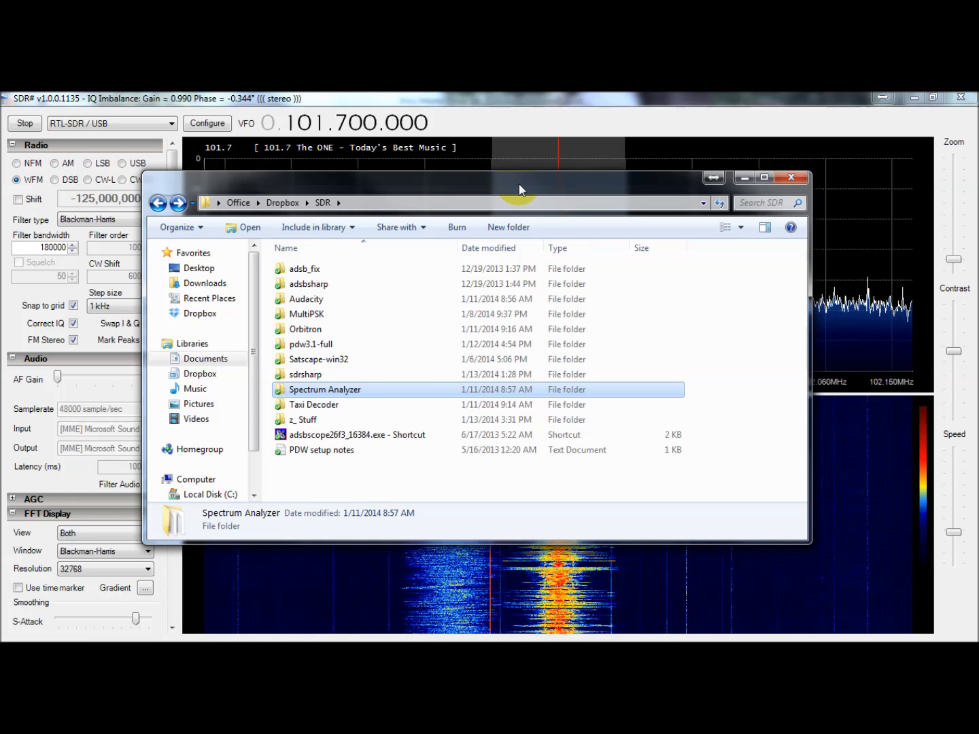
mouse_move(519, 201)
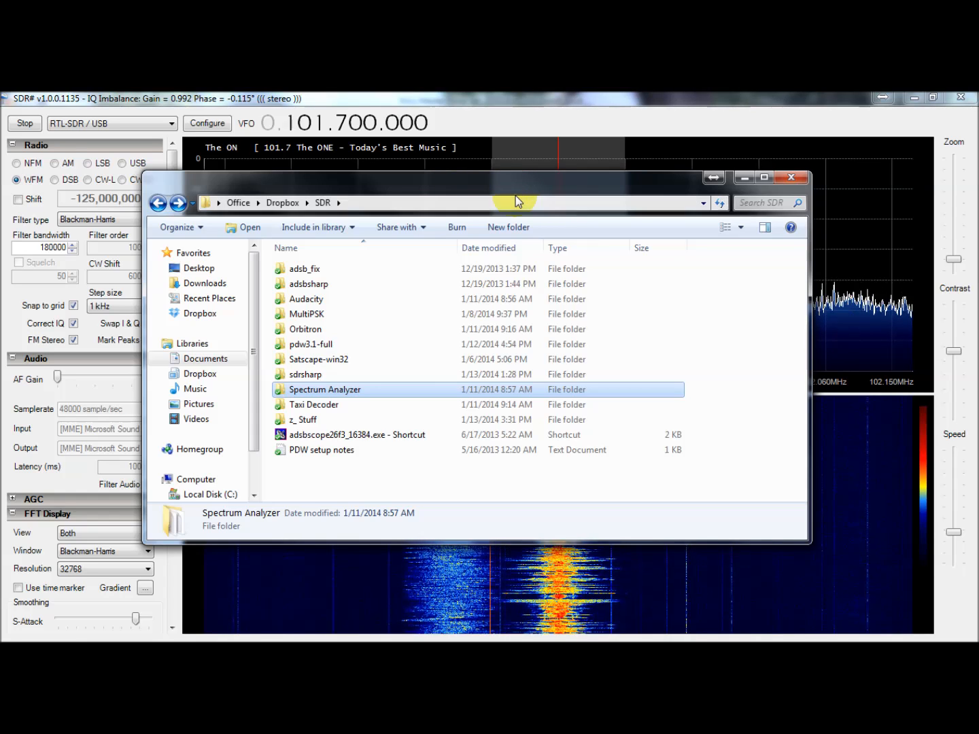
mouse_move(387, 393)
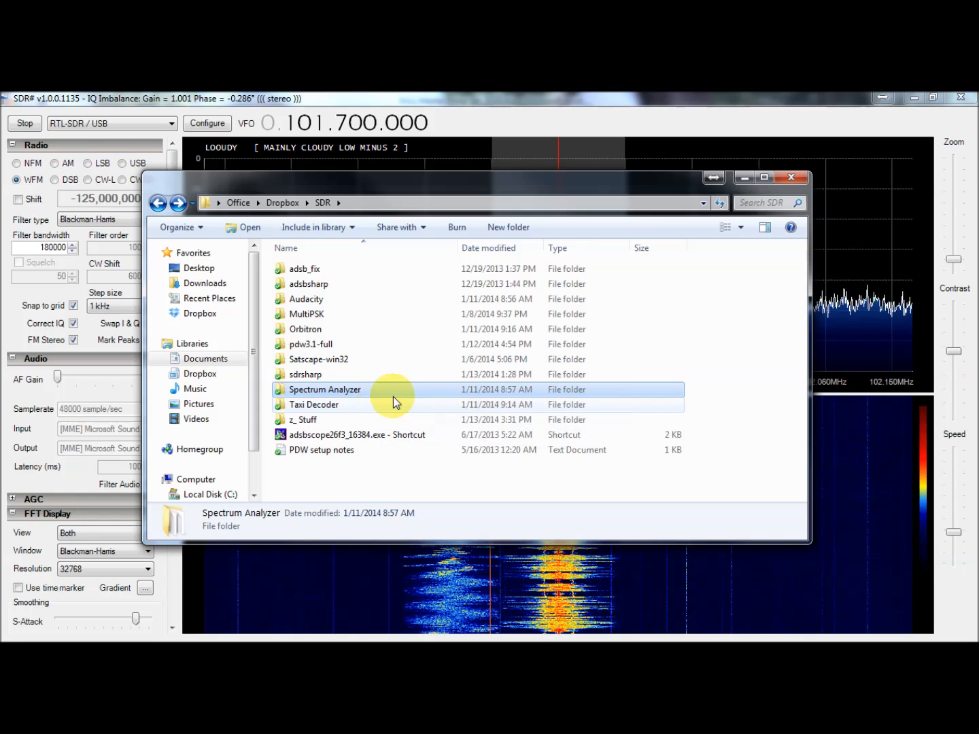
mouse_move(424, 397)
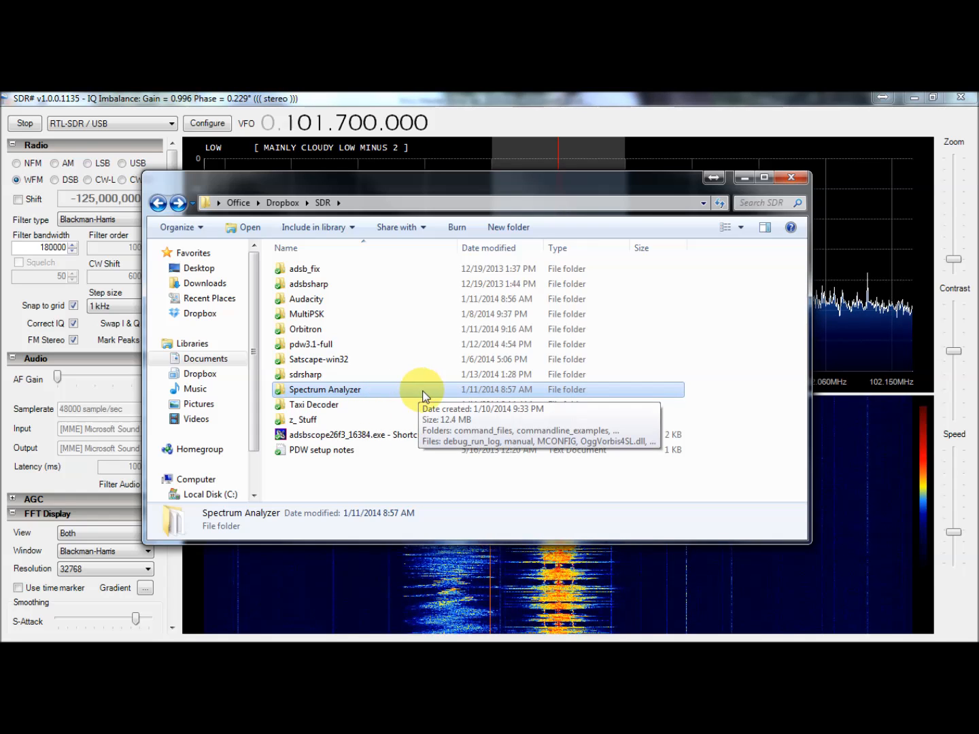
mouse_move(476, 400)
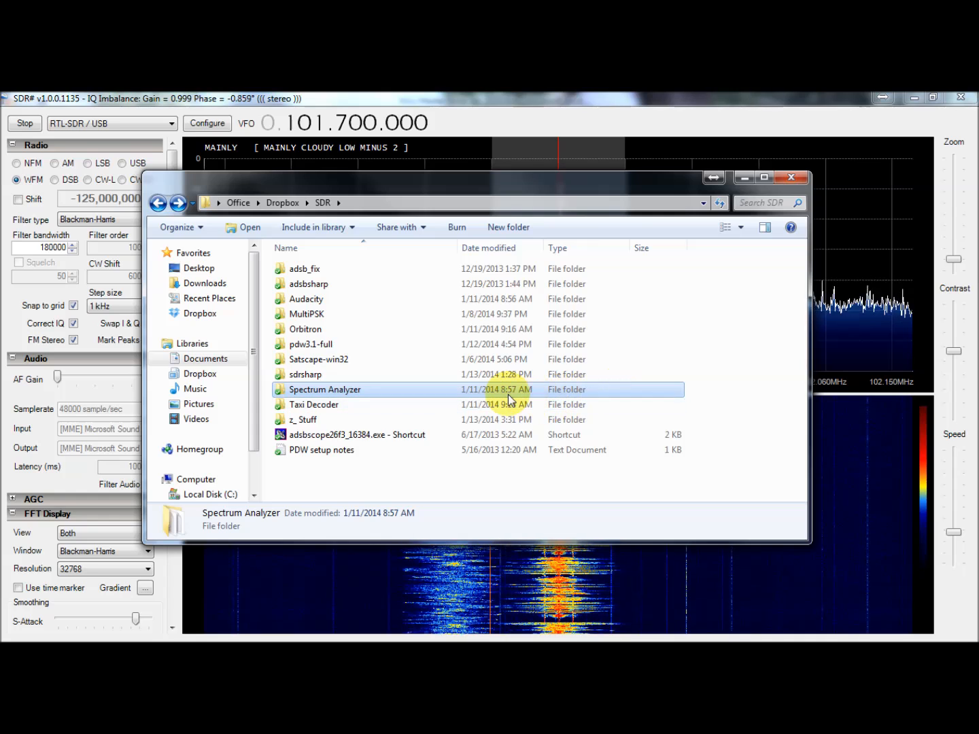
mouse_move(508, 400)
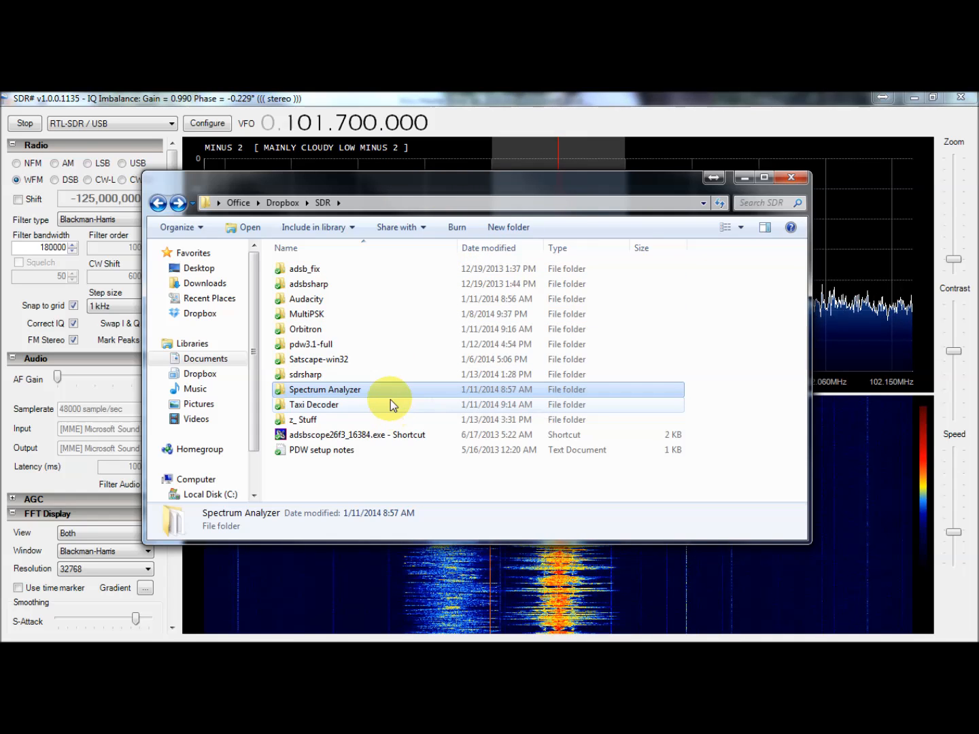
mouse_move(401, 394)
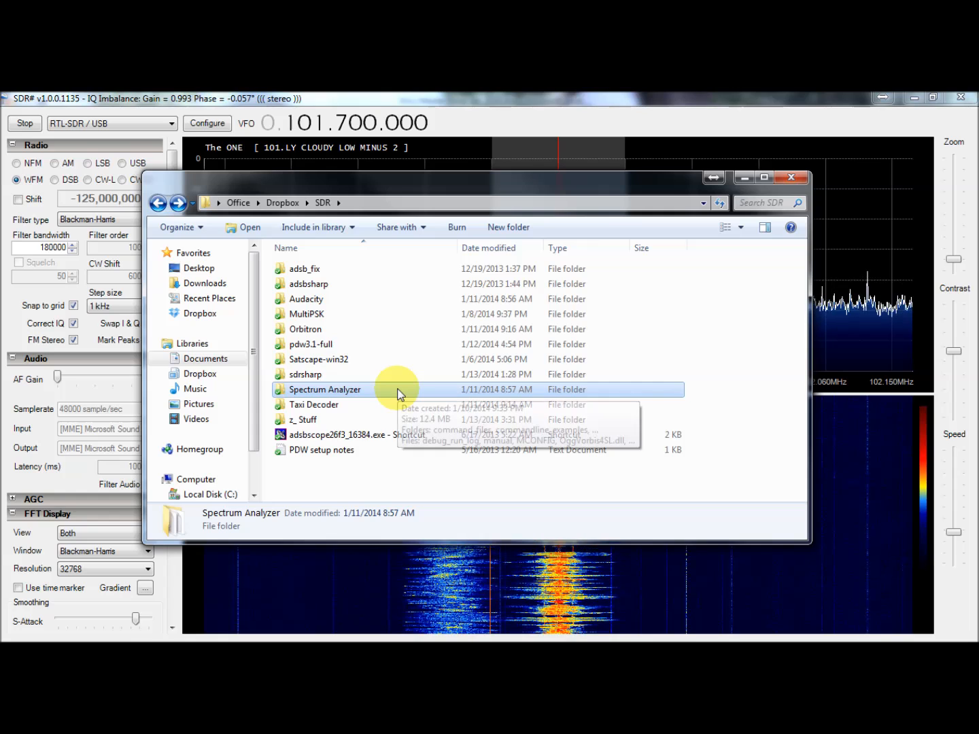
mouse_move(370, 415)
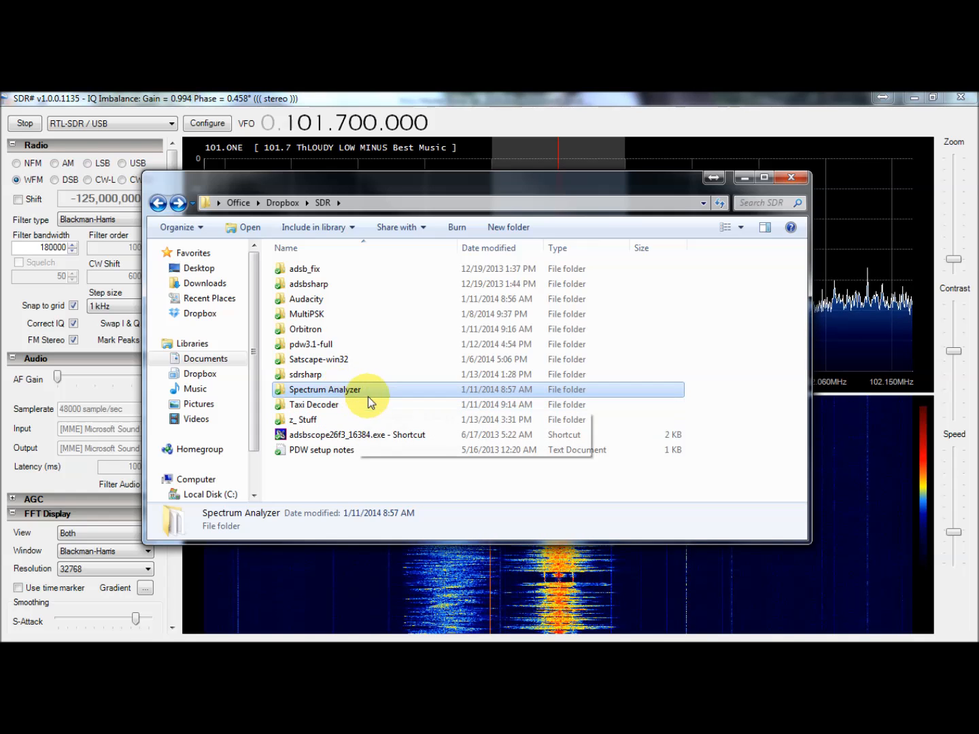
Bring the SDR# receiver window to the front from the sdrsharp program folder
left_click(306, 376)
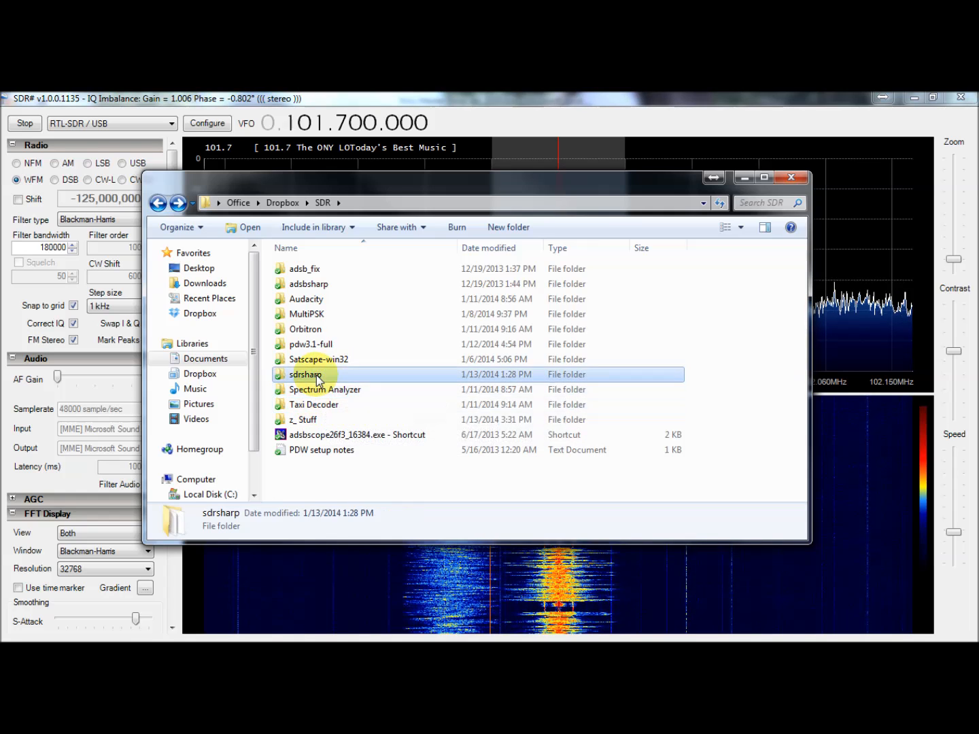
mouse_move(366, 381)
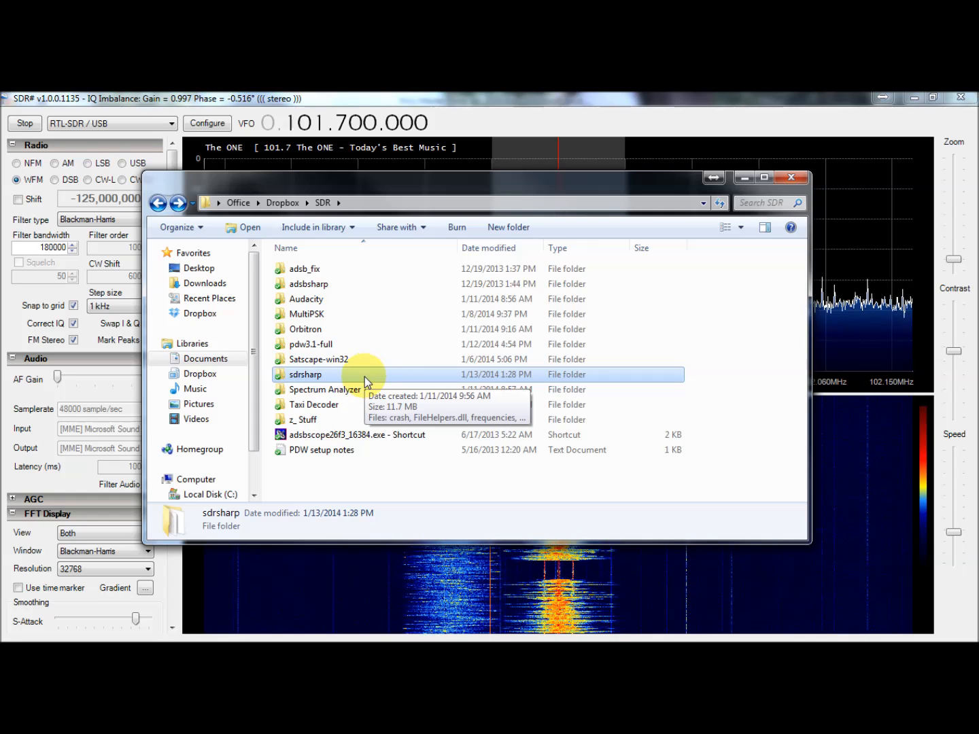
mouse_move(348, 408)
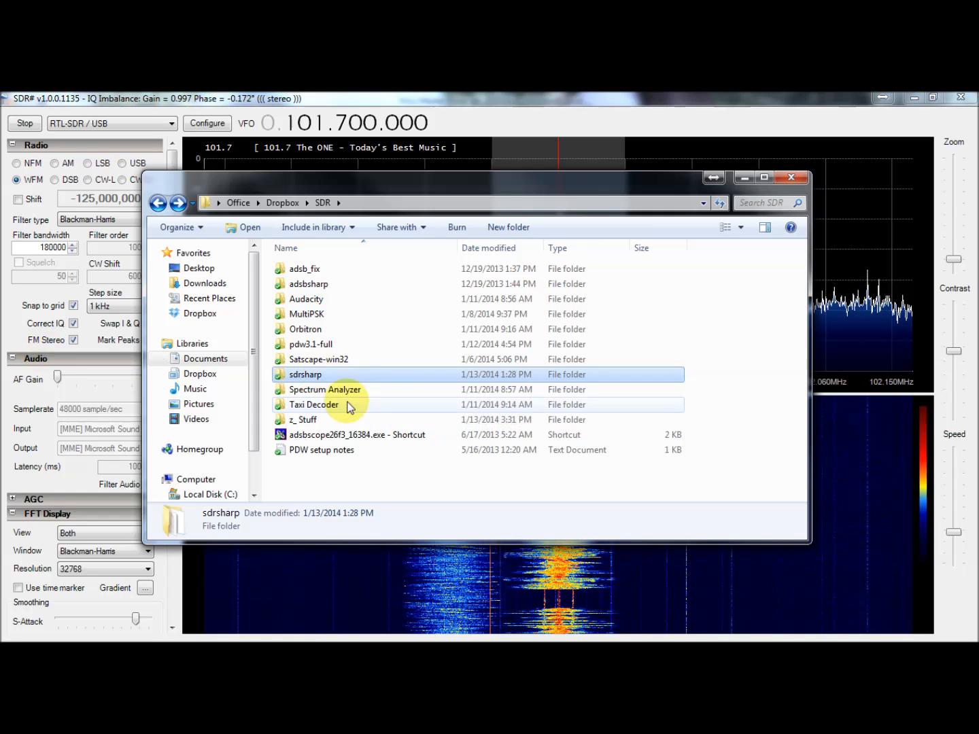
mouse_move(418, 356)
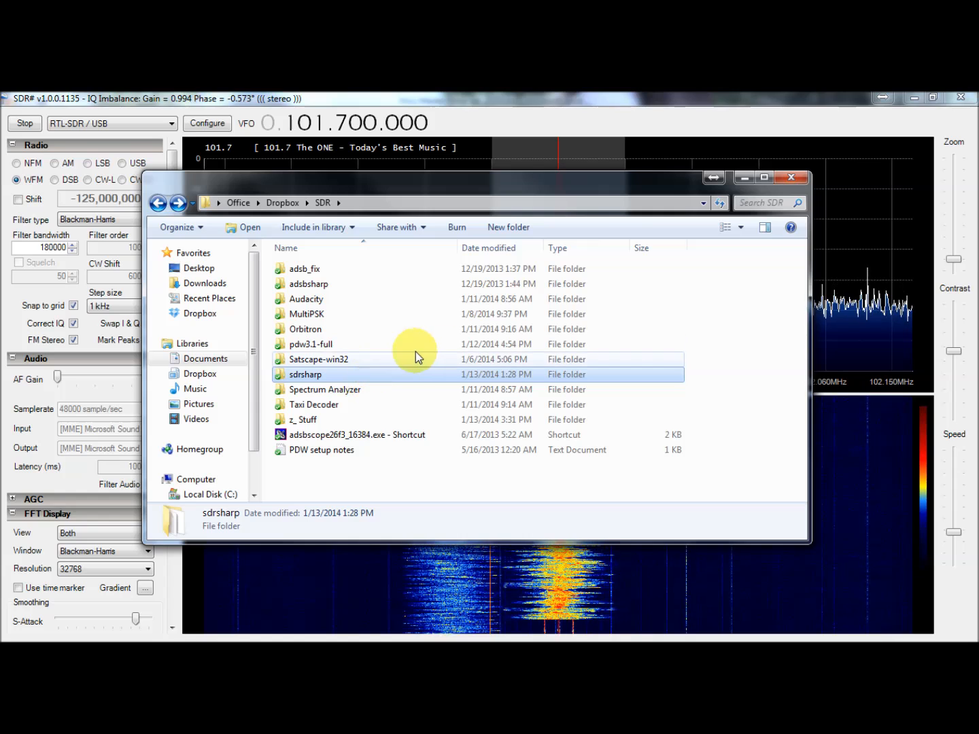
mouse_move(469, 395)
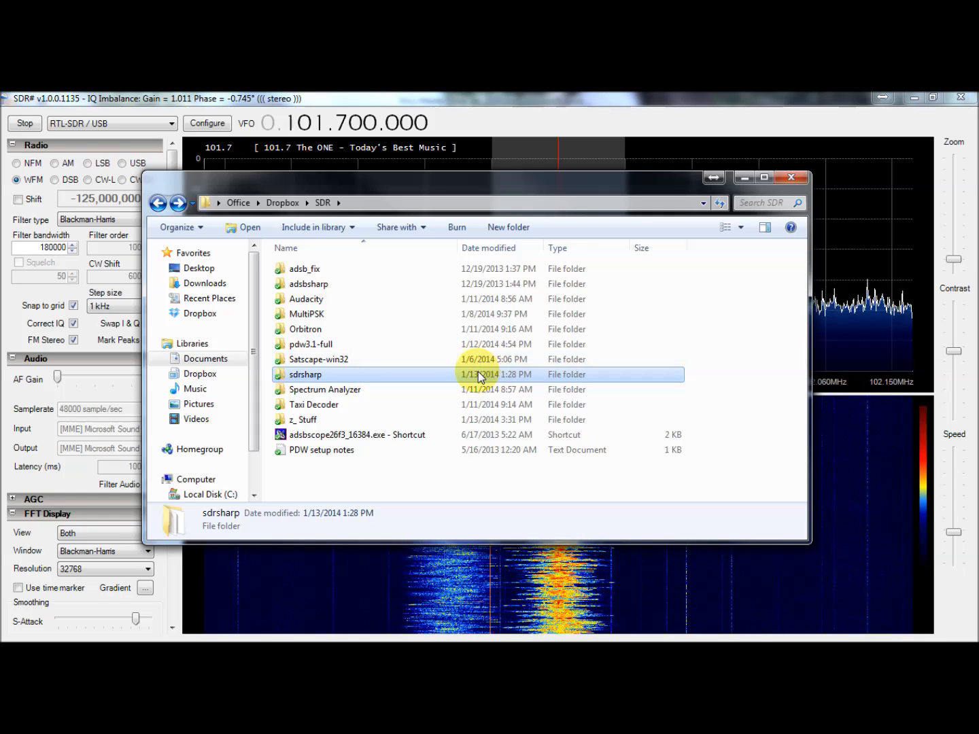
mouse_move(336, 391)
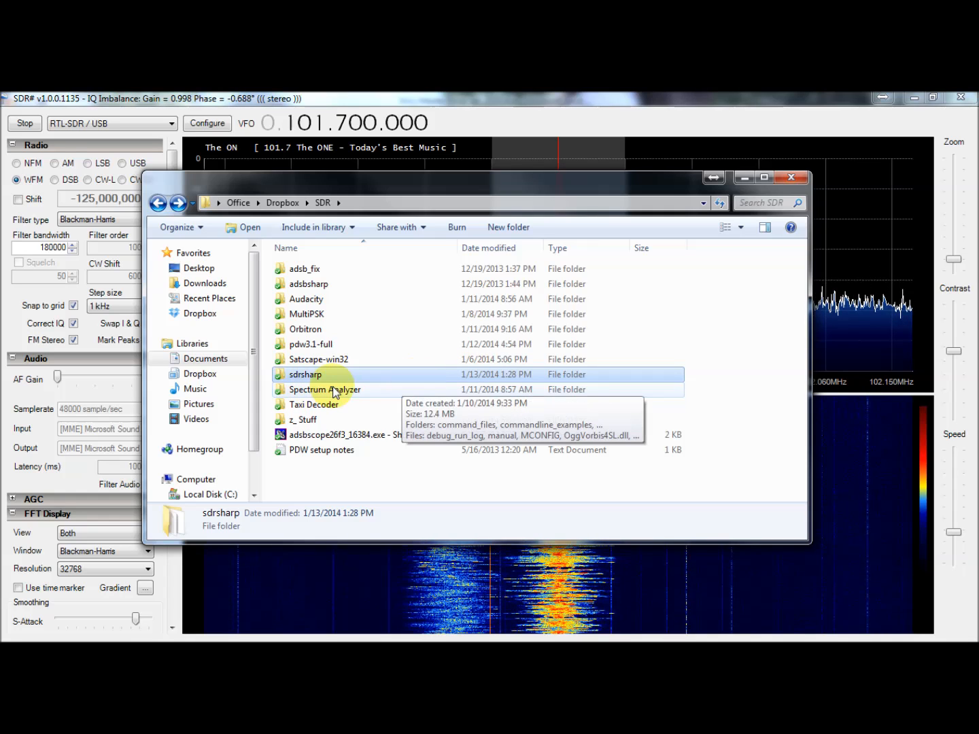
mouse_move(453, 338)
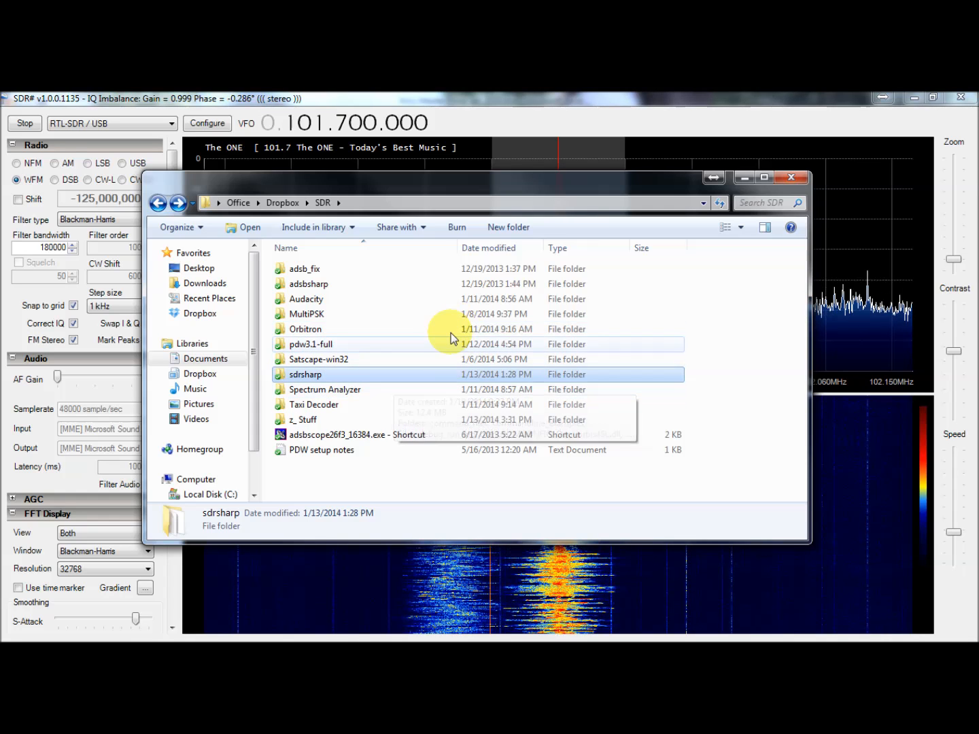
mouse_move(339, 378)
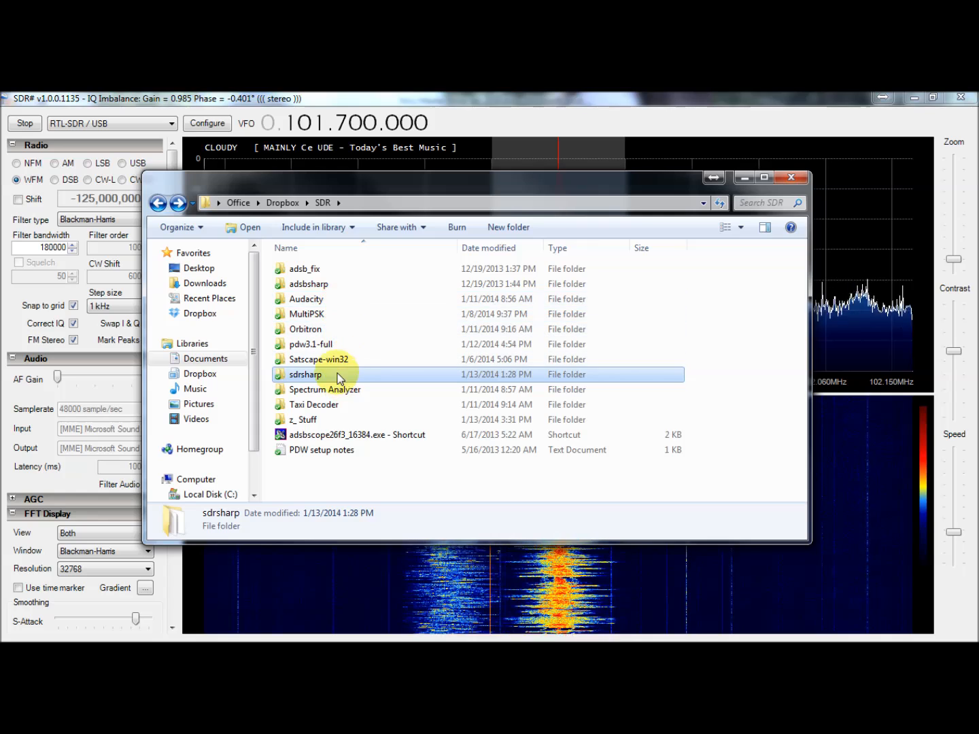
mouse_move(599, 98)
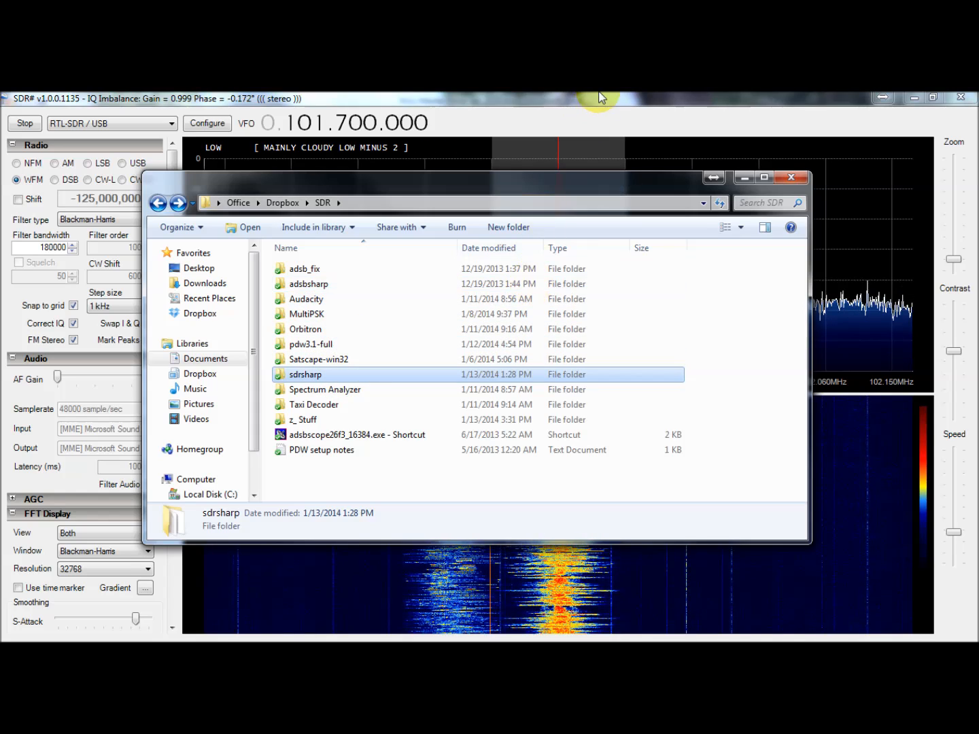
left_click(791, 176)
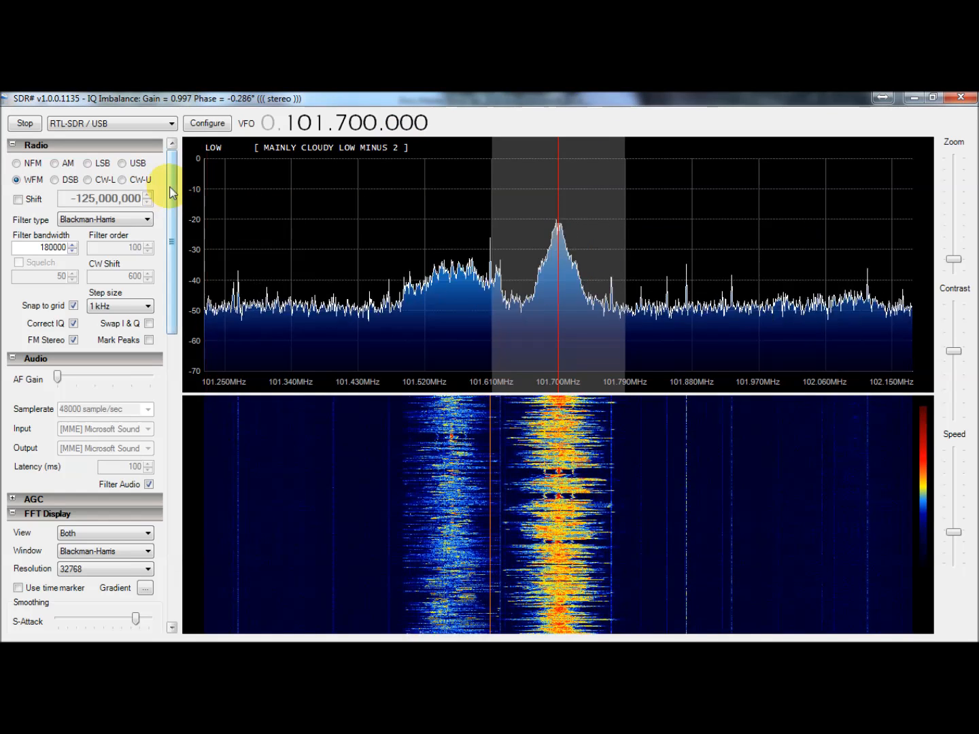
mouse_move(340, 320)
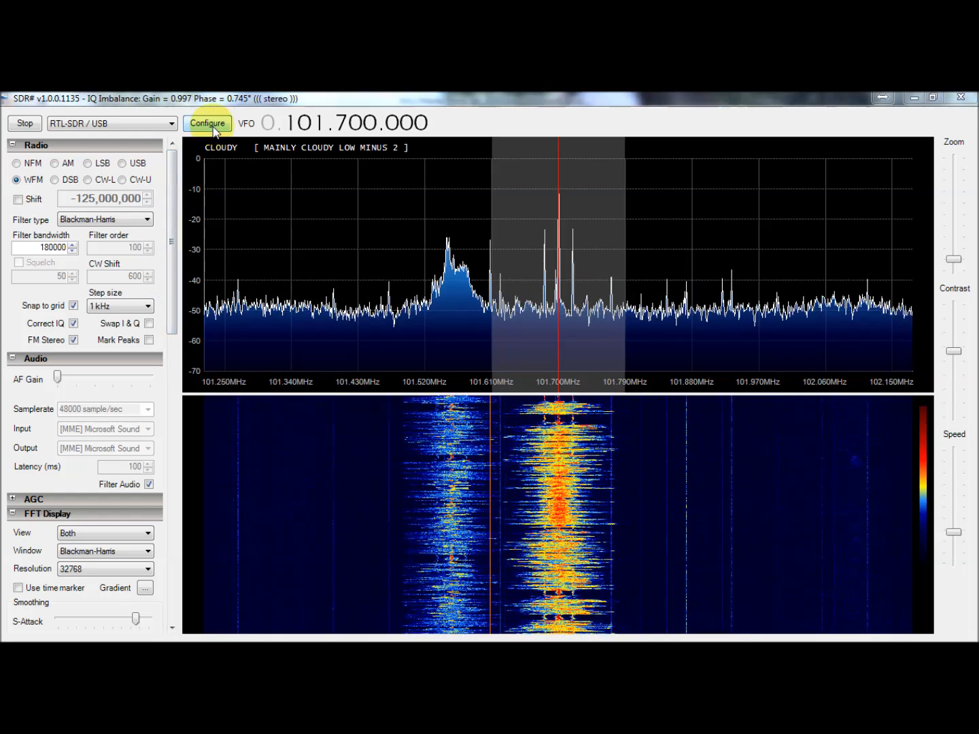
Review the RTL-SDR controller gain and 82 ppm frequency correction, then dismiss it
left_click(207, 122)
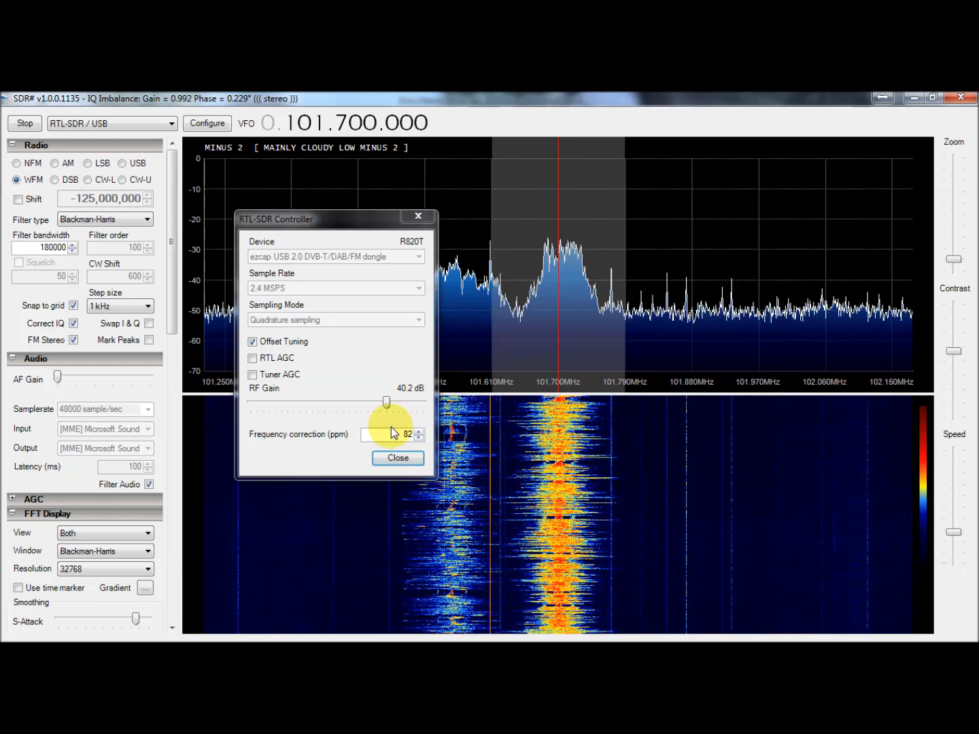
mouse_move(556, 236)
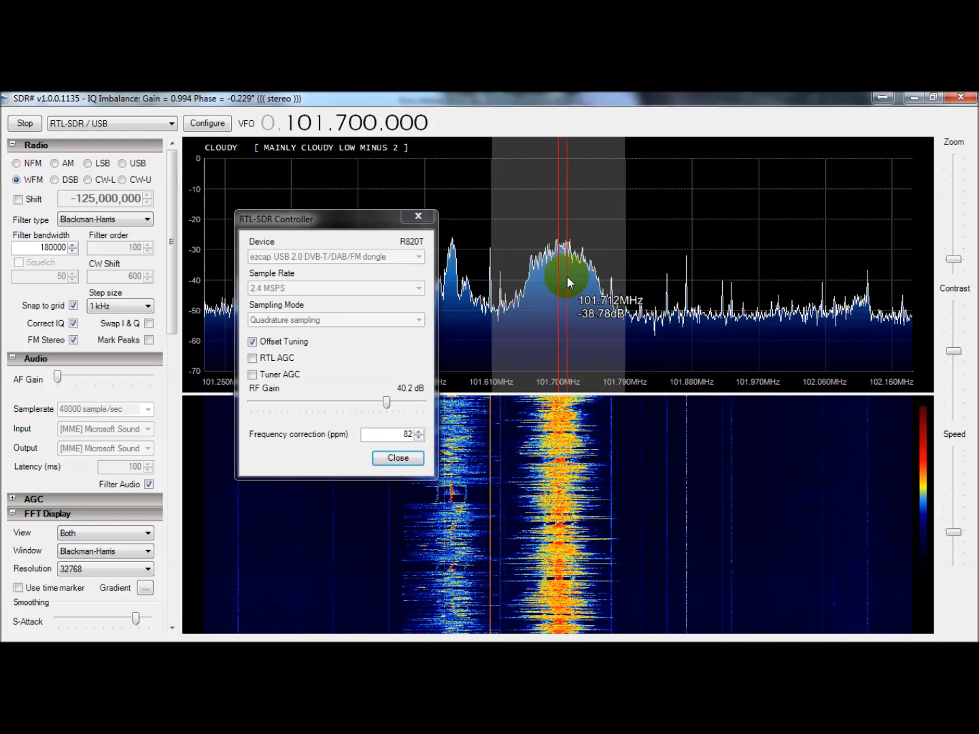
mouse_move(418, 216)
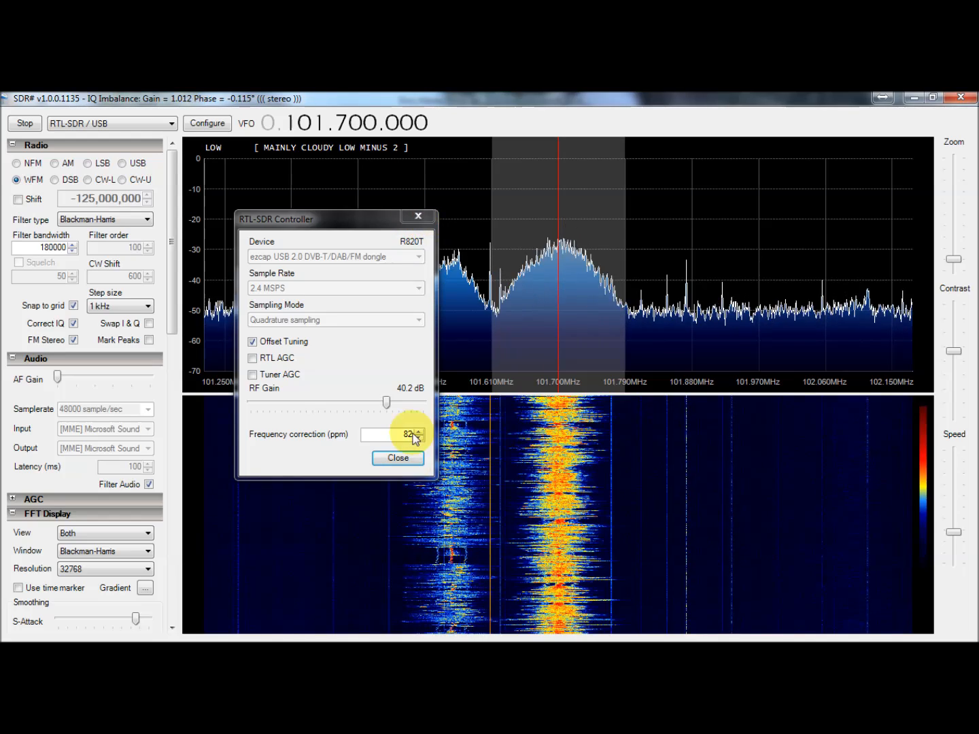
left_click(397, 457)
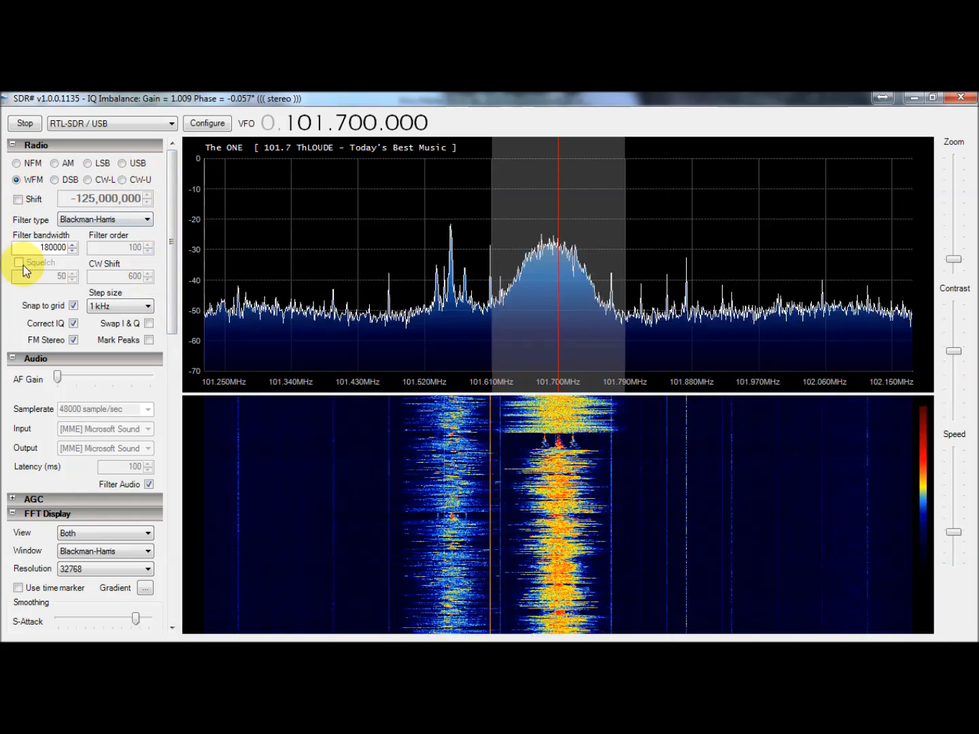
Show the squelch and filter audio options and reveal the tracking client and frequency manager plugins
left_click(19, 263)
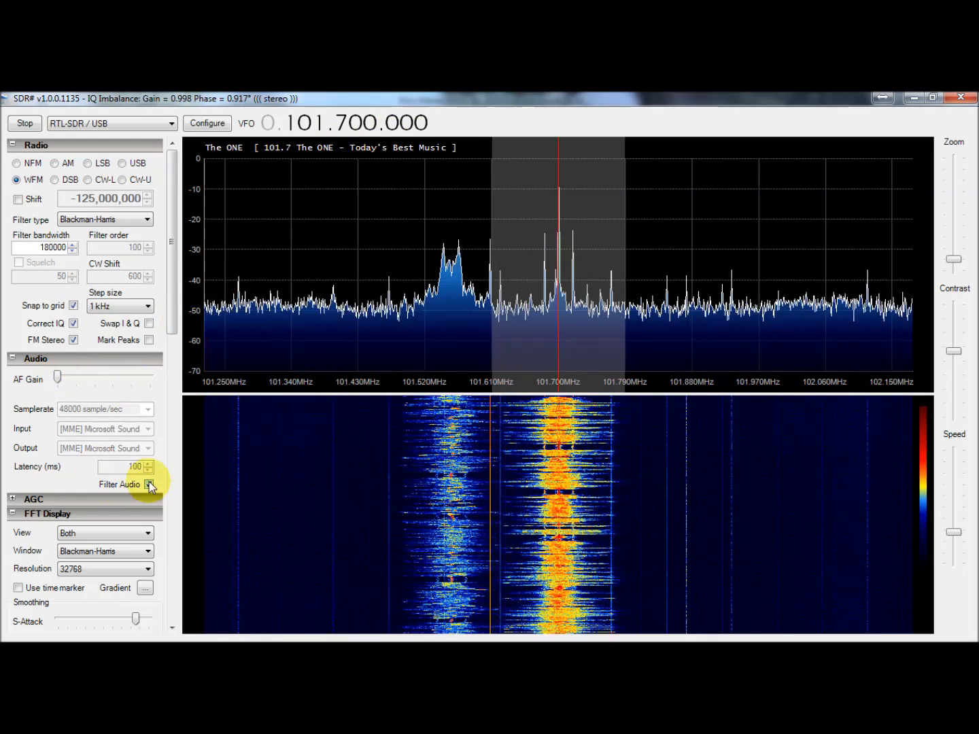
left_click(148, 484)
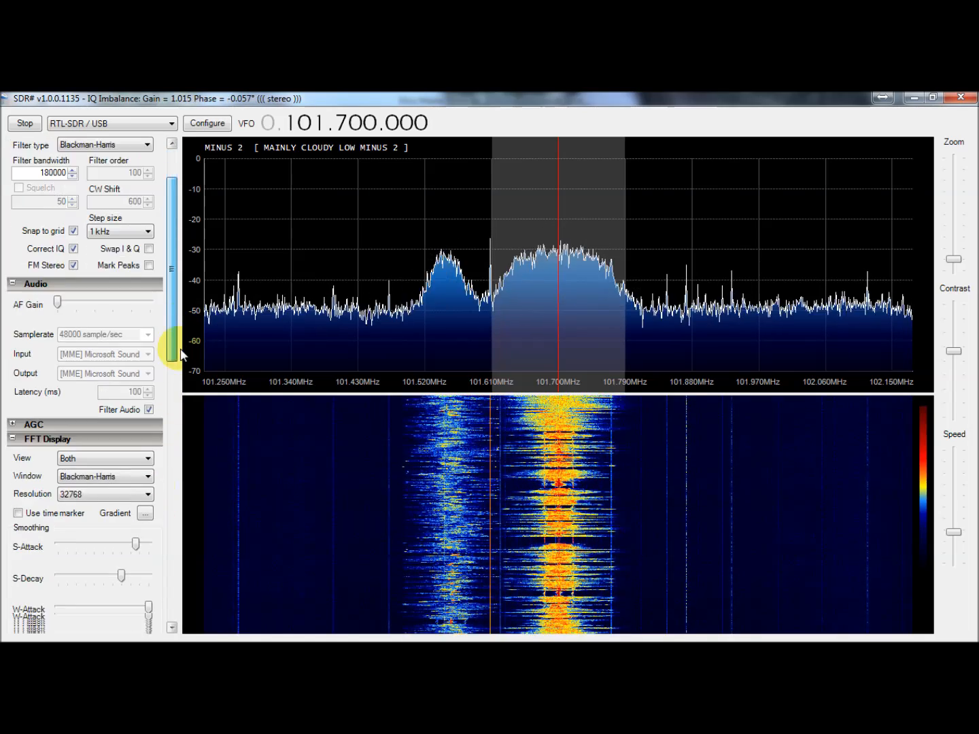
scroll("down", 3)
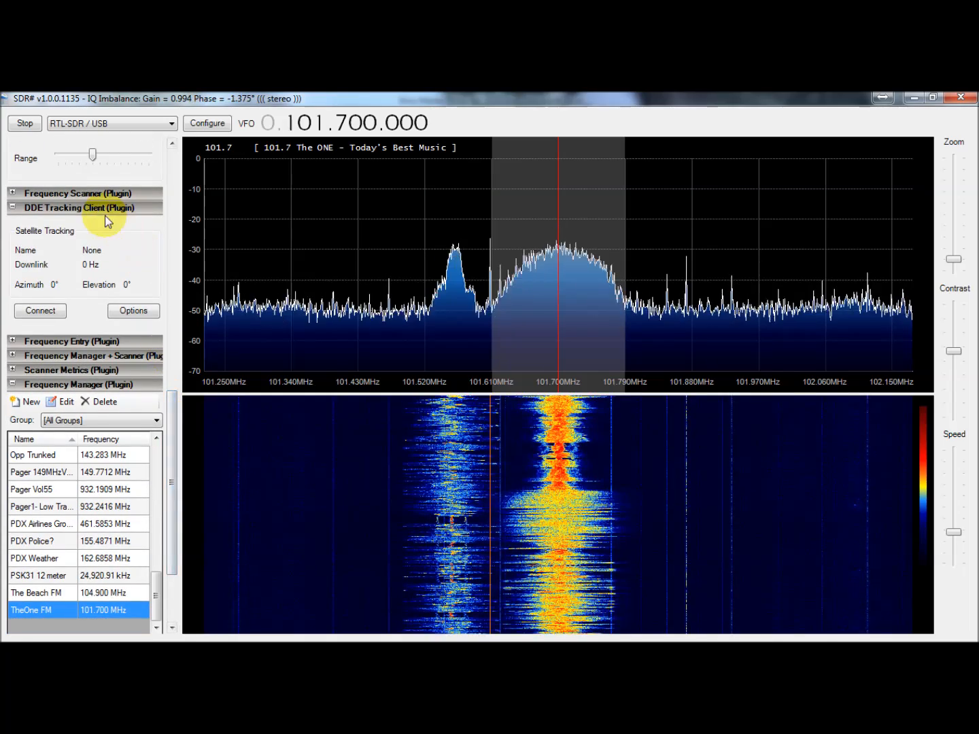
mouse_move(121, 245)
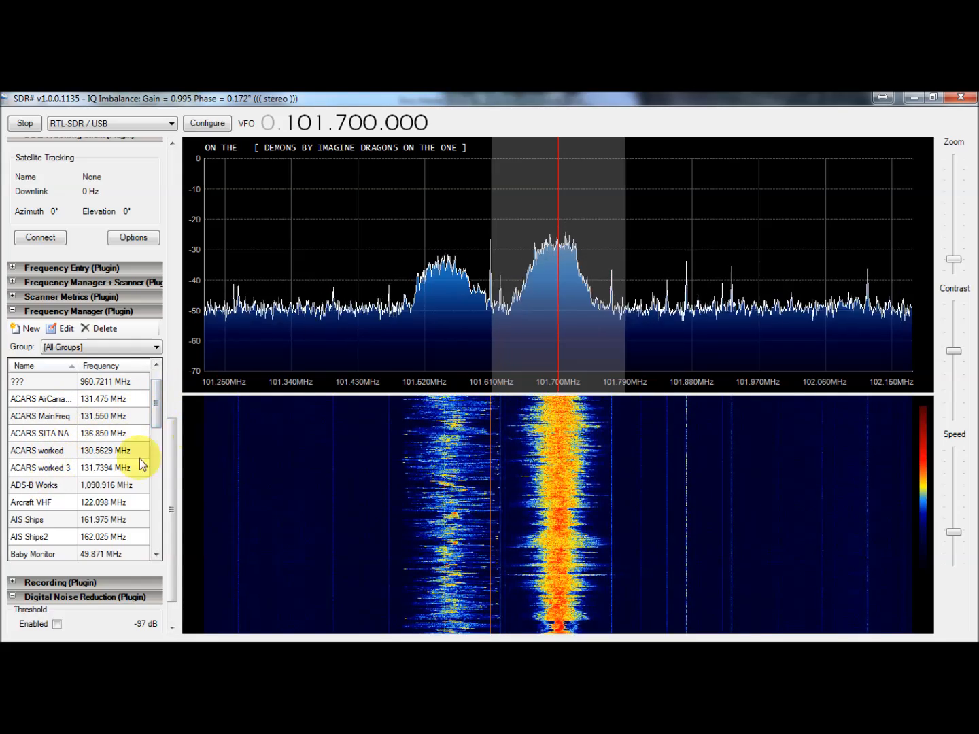
Collapse the spectrum display settings and tune to the saved Citizens Band channel at 27.050 MHz
scroll("down", 3)
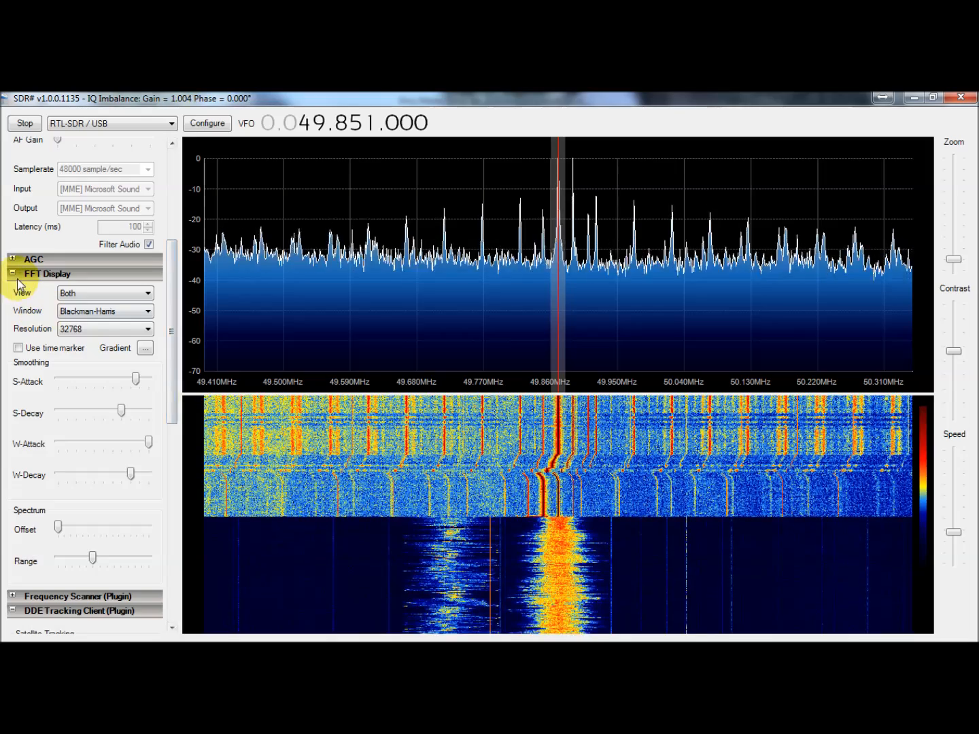
left_click(13, 275)
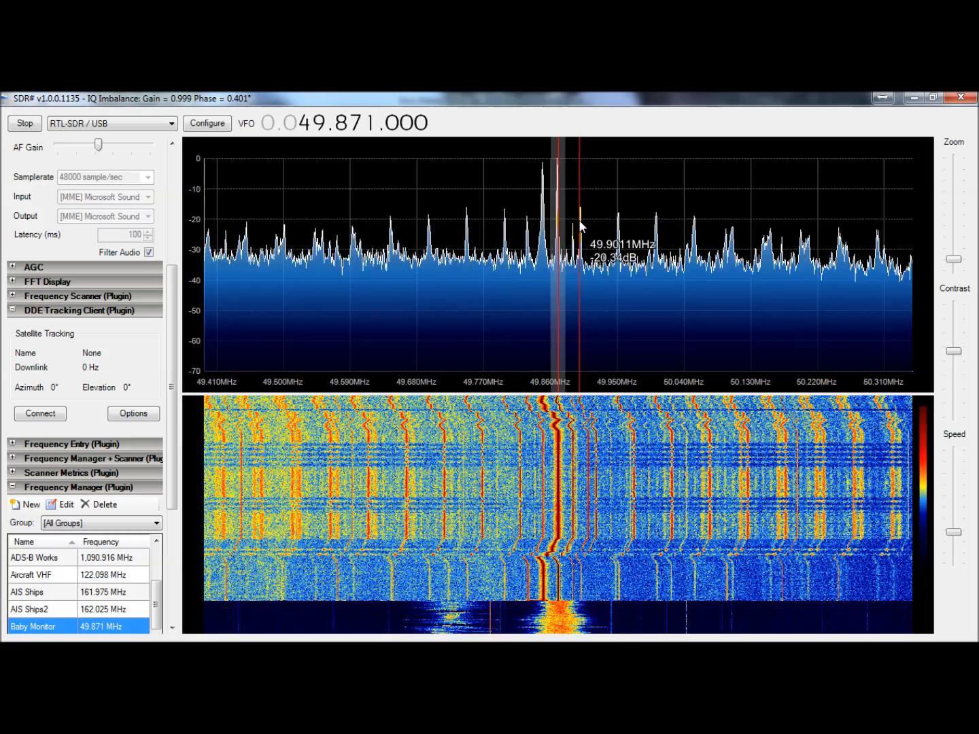
left_click(383, 275)
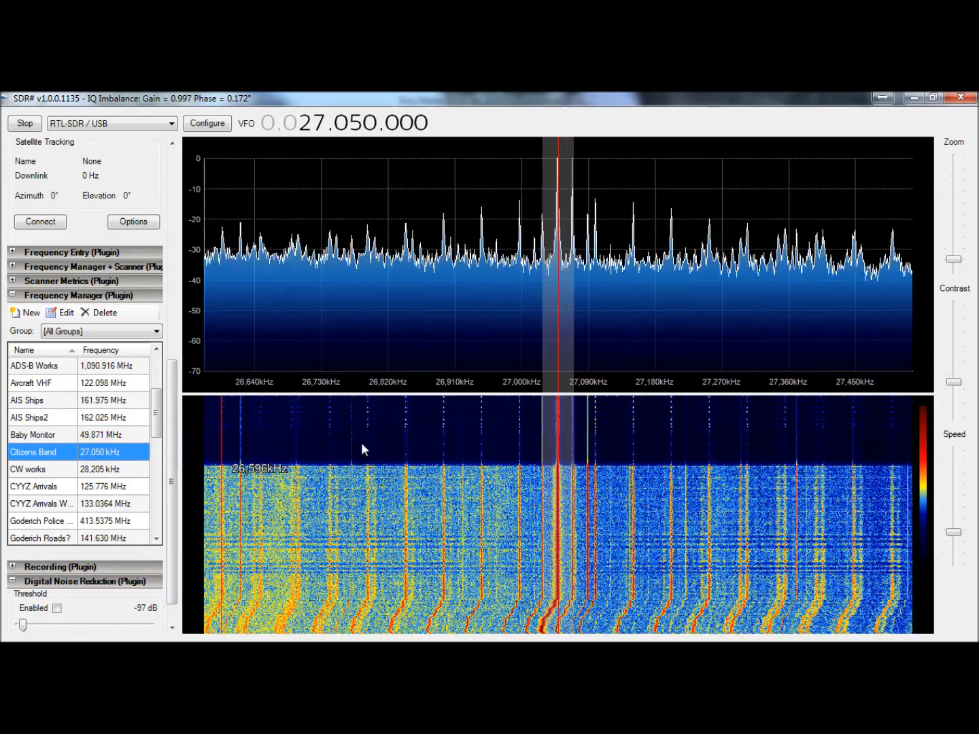
mouse_move(899, 323)
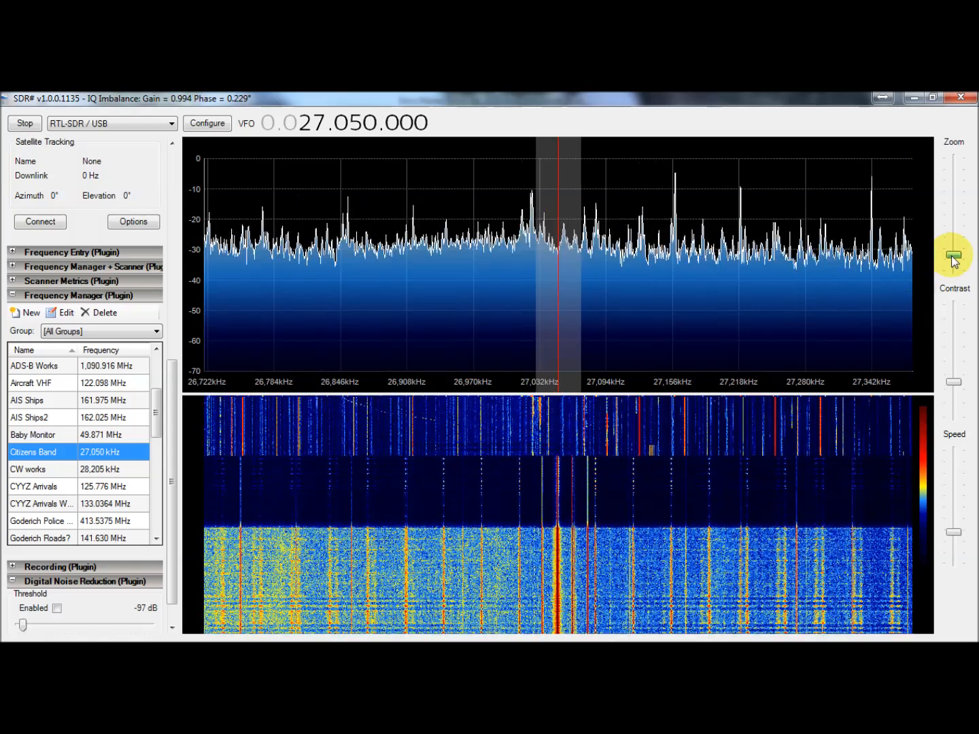
mouse_move(601, 291)
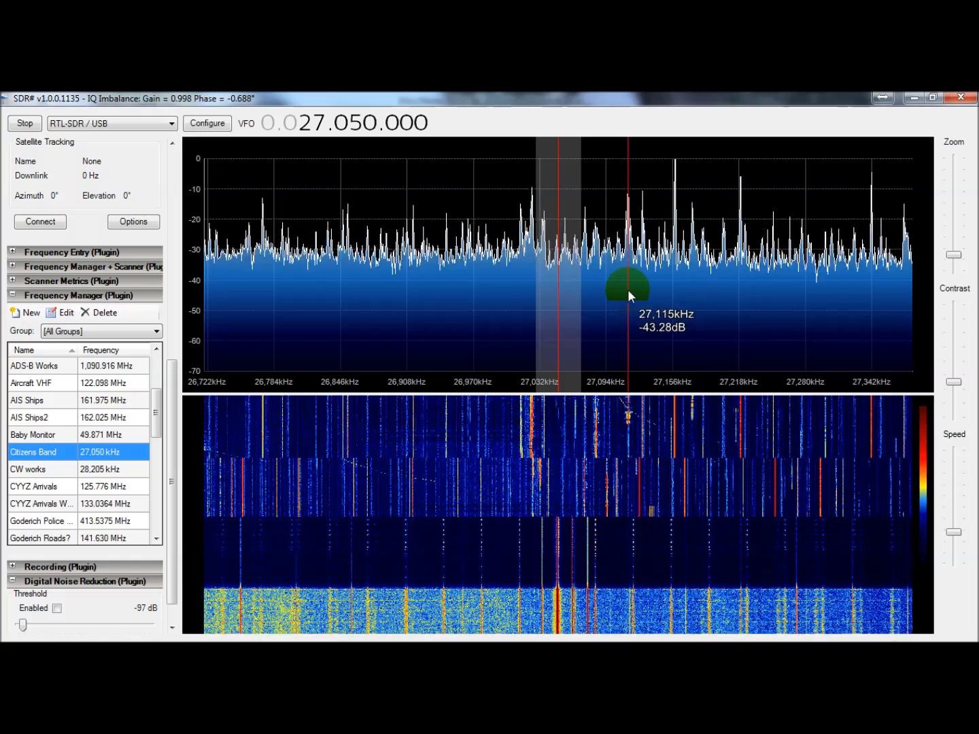
Tune the VFO to the signal at 27.115 MHz and adjust the zoom slider
left_click(627, 283)
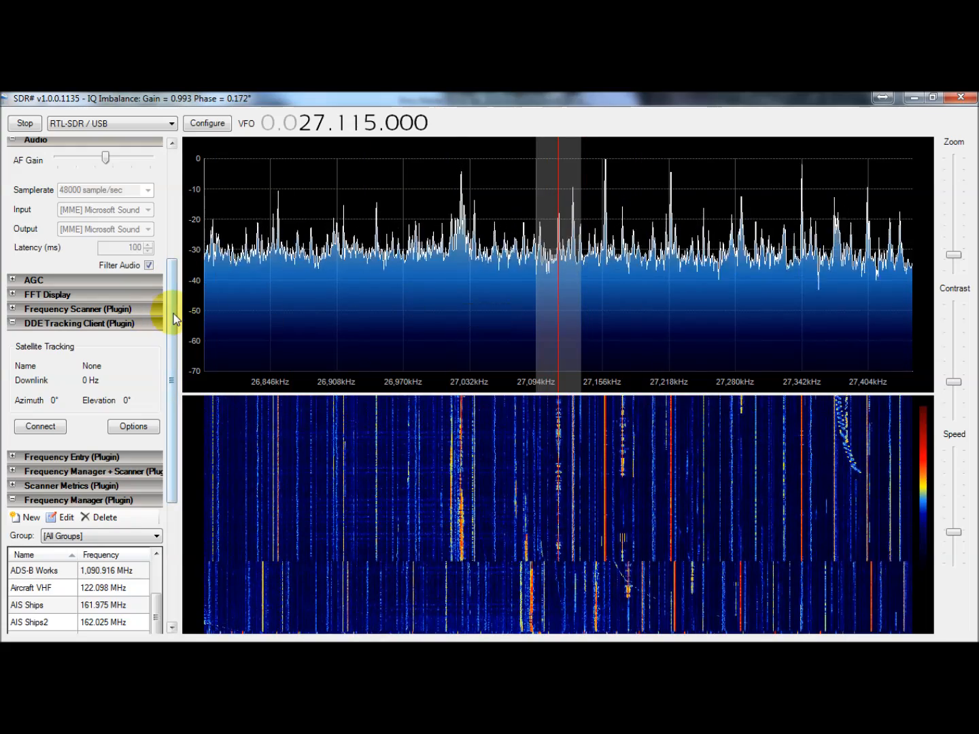
mouse_move(454, 307)
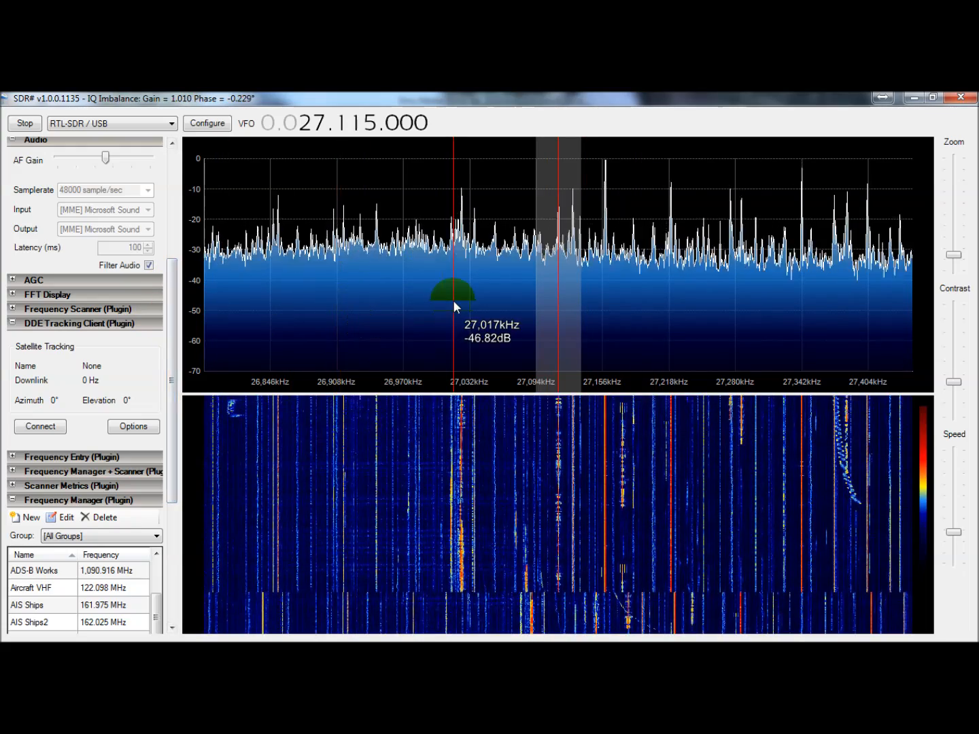
mouse_move(211, 313)
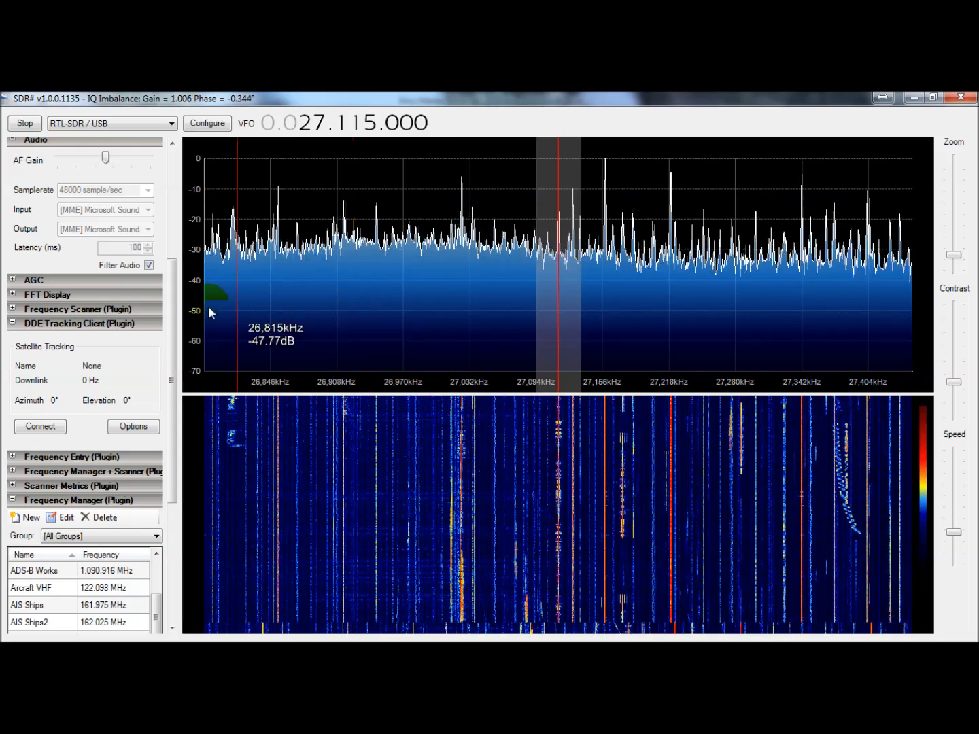
left_click_drag(102, 158, 57, 157)
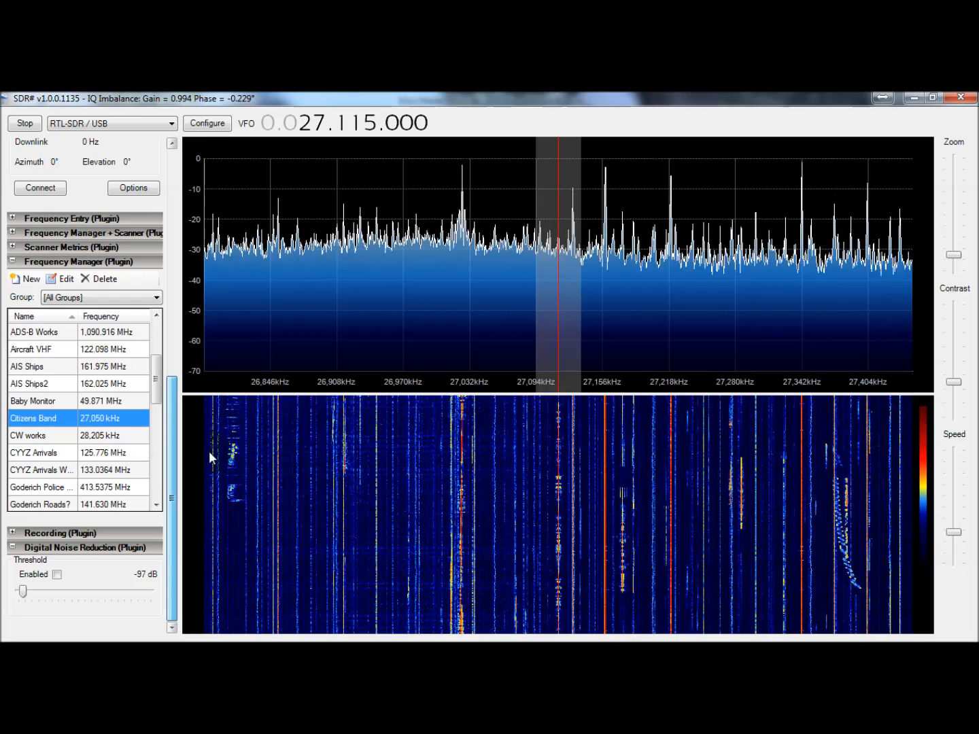
scroll("down", 3)
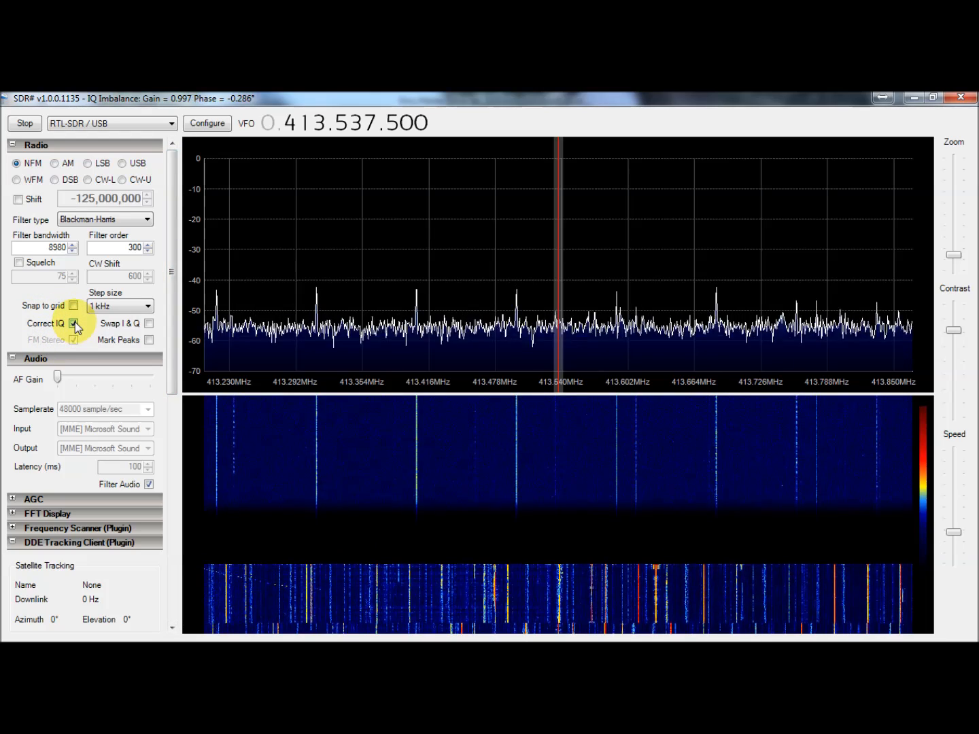
Toggle Correct IQ off and back on to compare reception at 413.5375 MHz
left_click(73, 324)
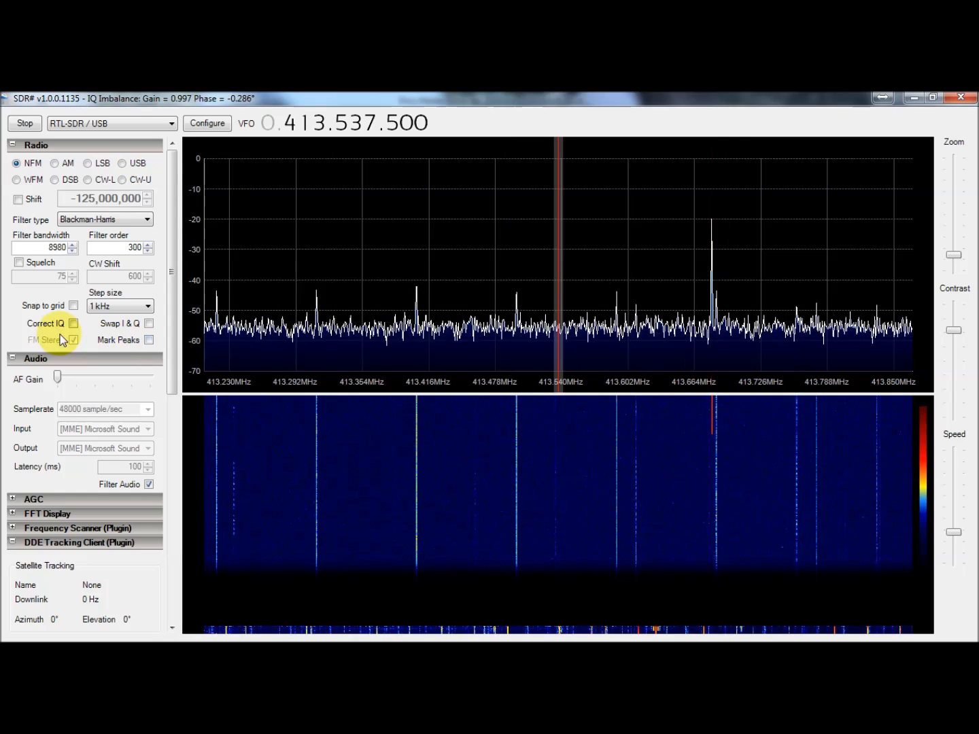
left_click(74, 323)
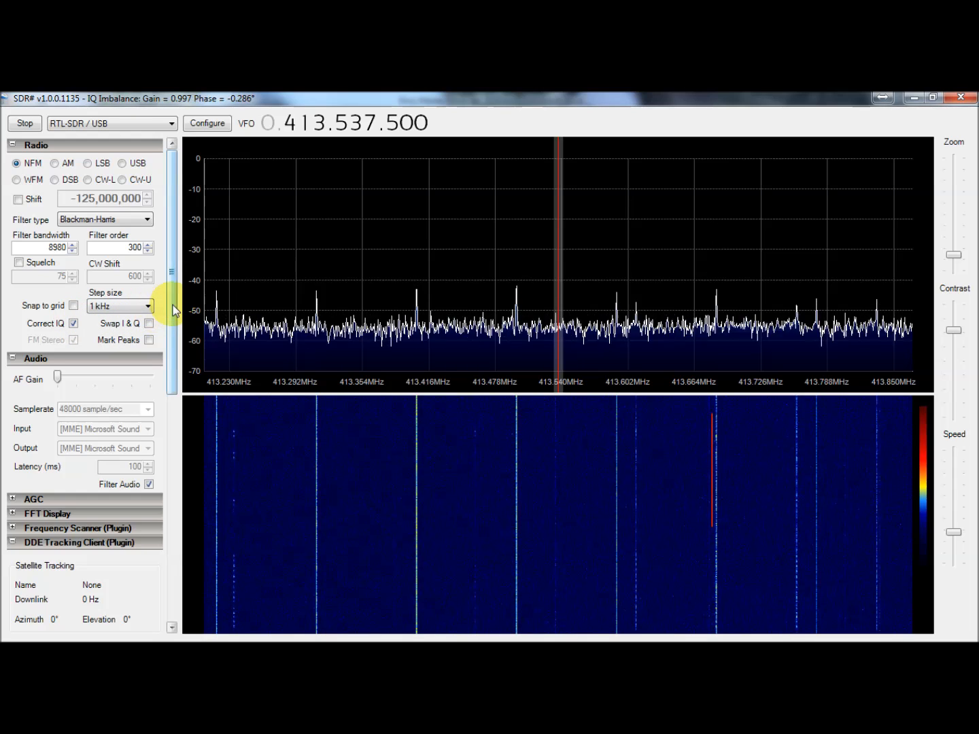
scroll("down", 3)
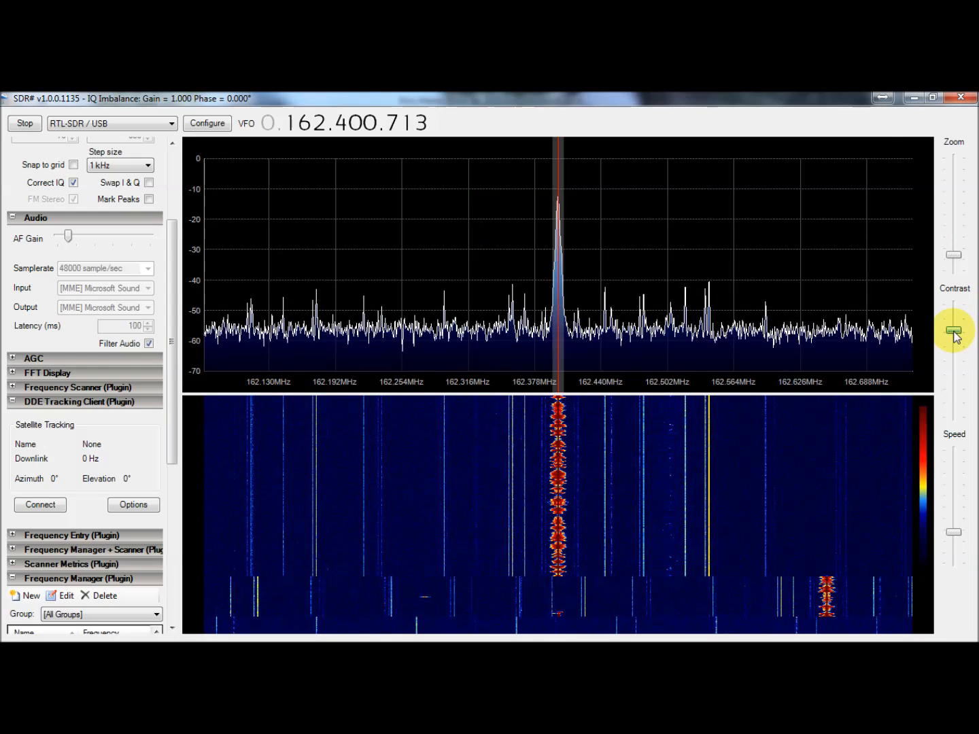
mouse_move(786, 318)
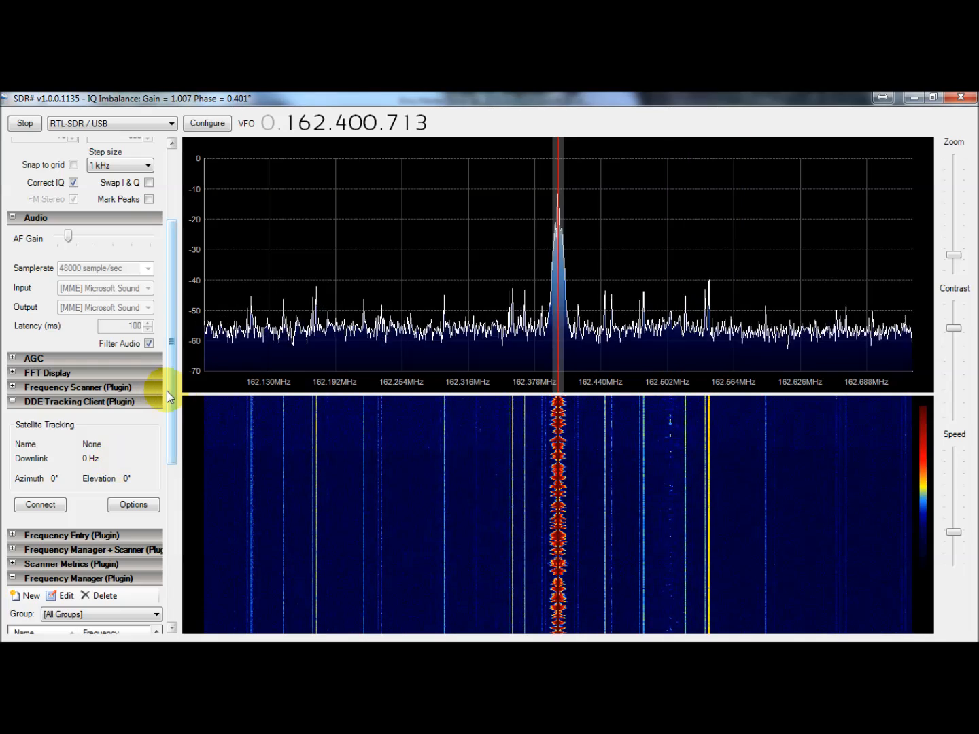
Scroll the panels while receiving the weather broadcast at 162.400713 MHz
scroll("down", 3)
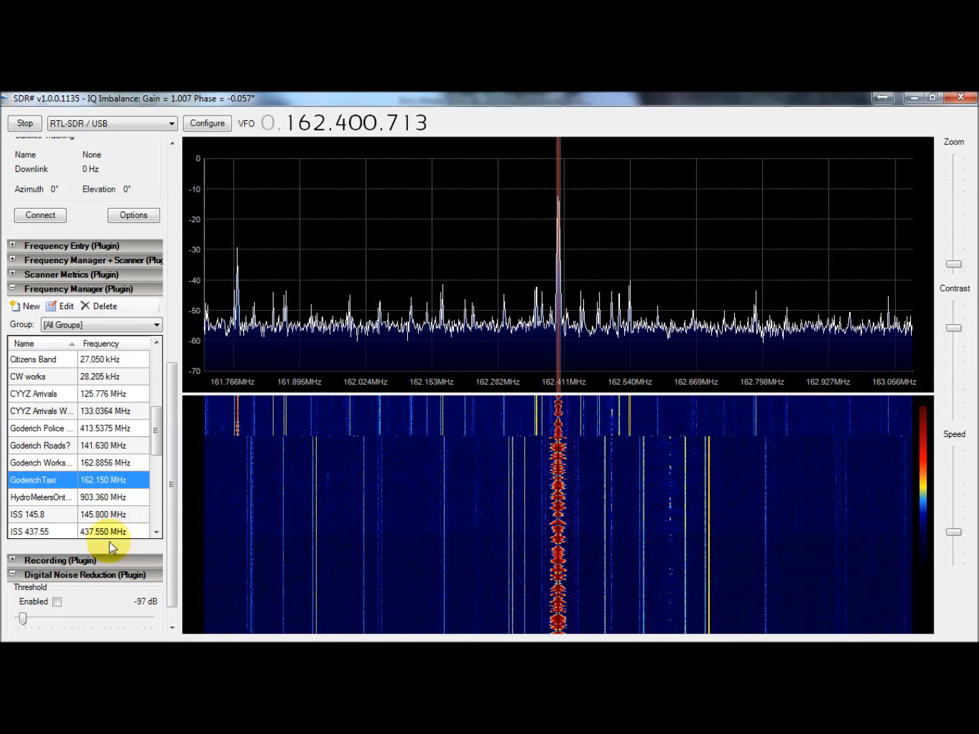
mouse_move(229, 359)
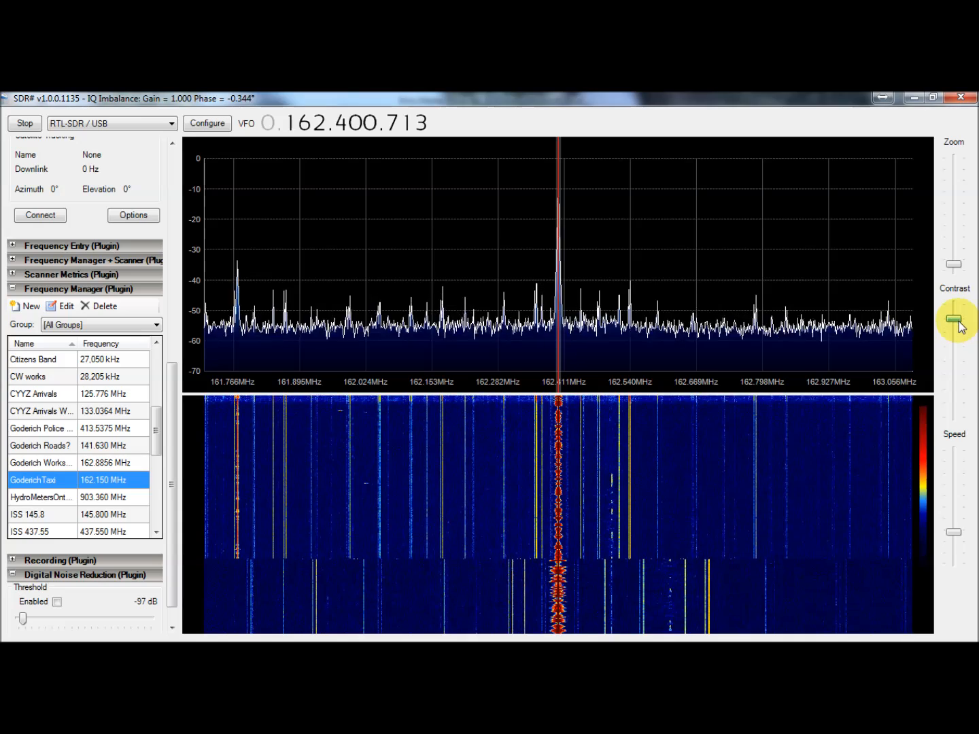
mouse_move(391, 469)
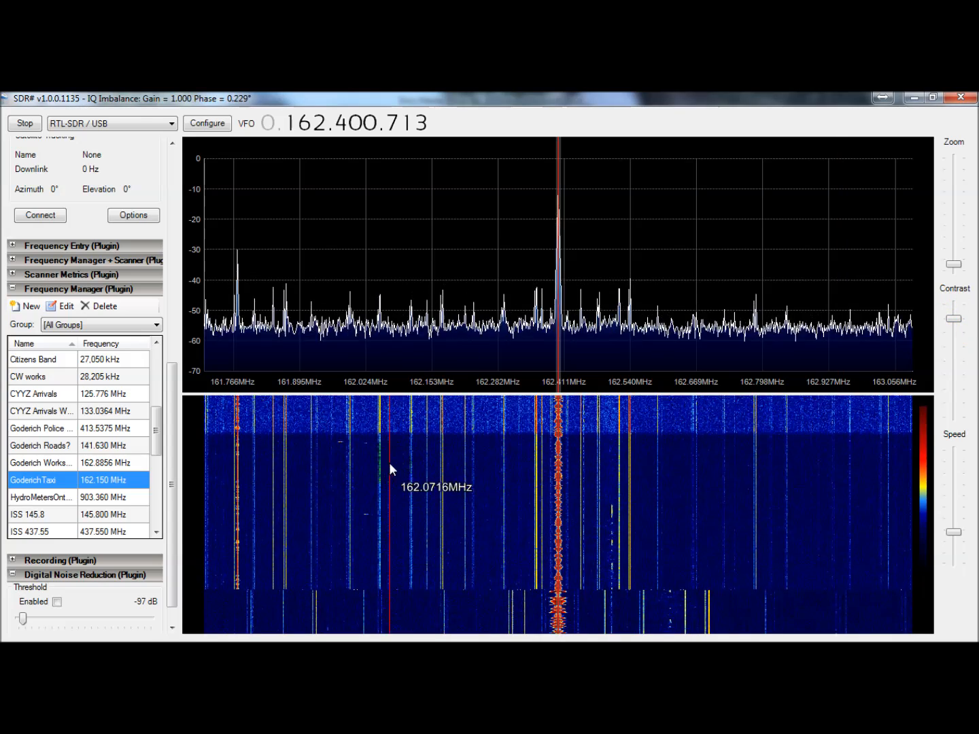
mouse_move(370, 479)
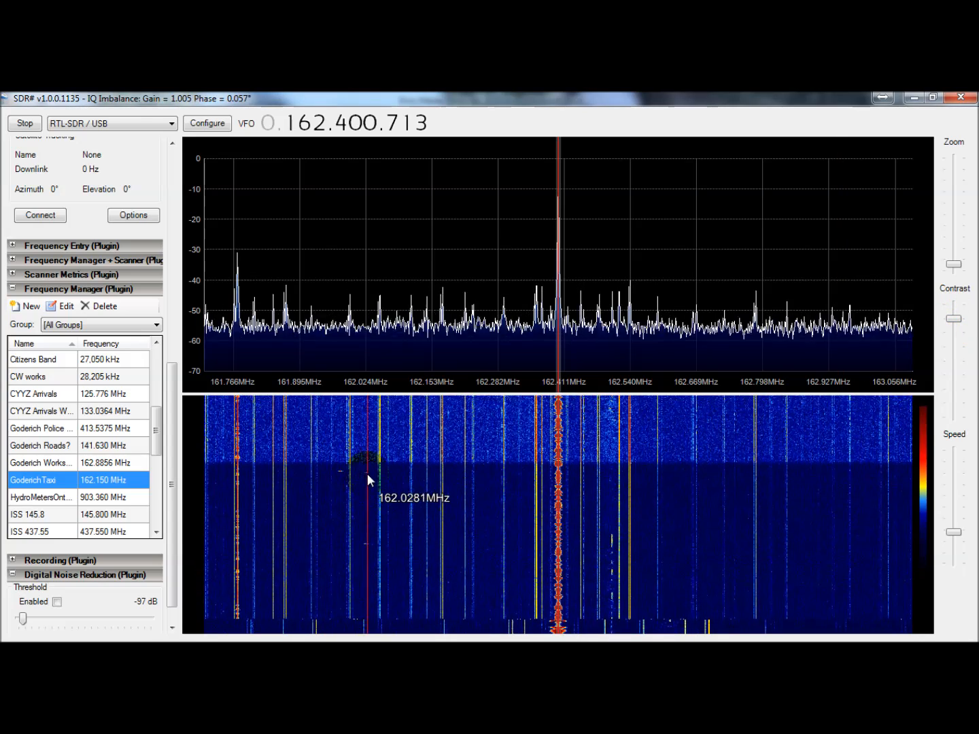
mouse_move(345, 504)
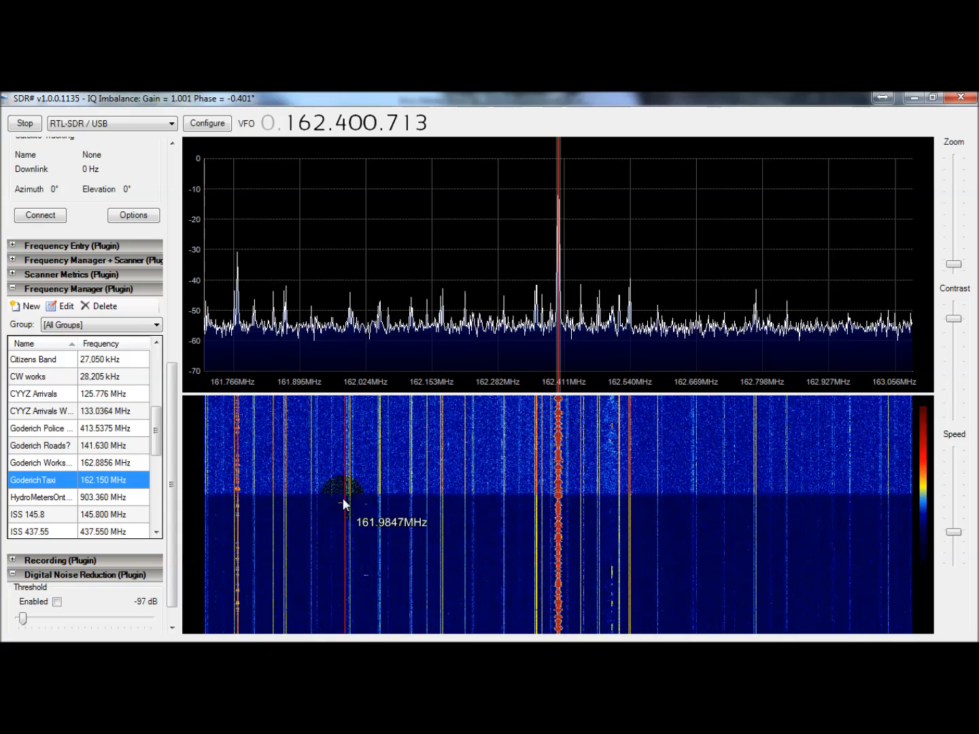
mouse_move(360, 455)
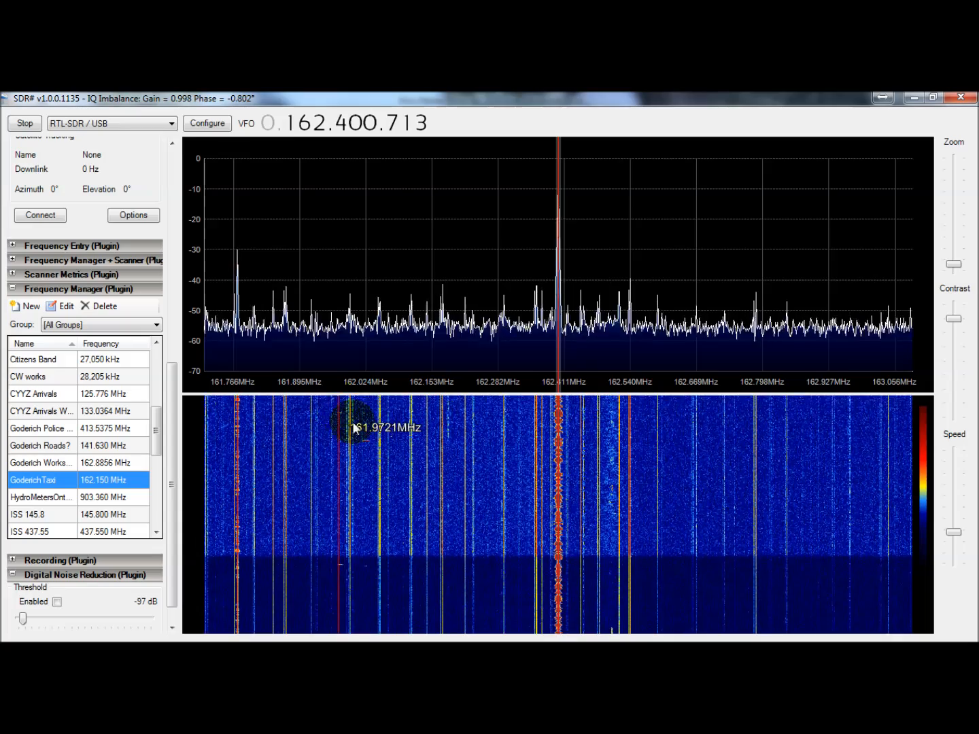
scroll("down", 3)
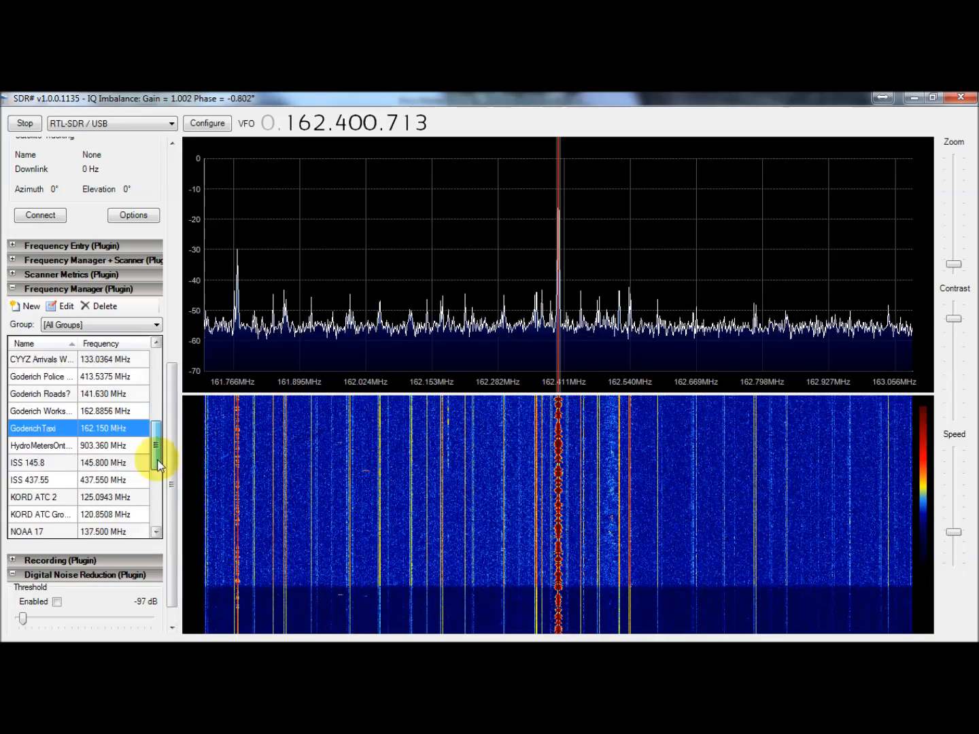
scroll("down", 3)
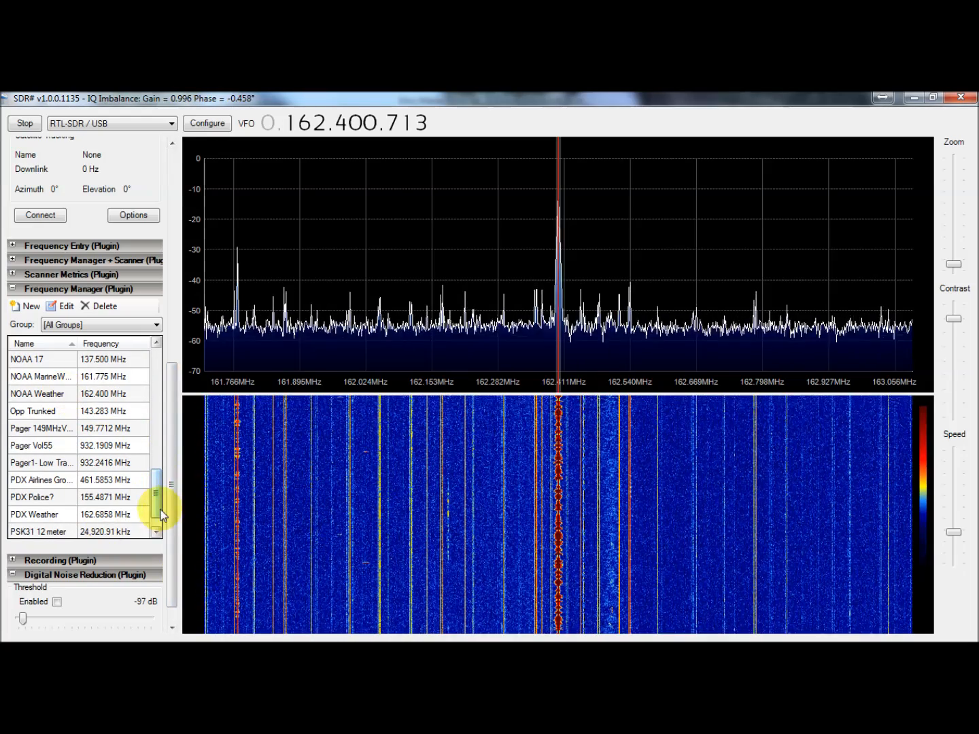
scroll("up", 3)
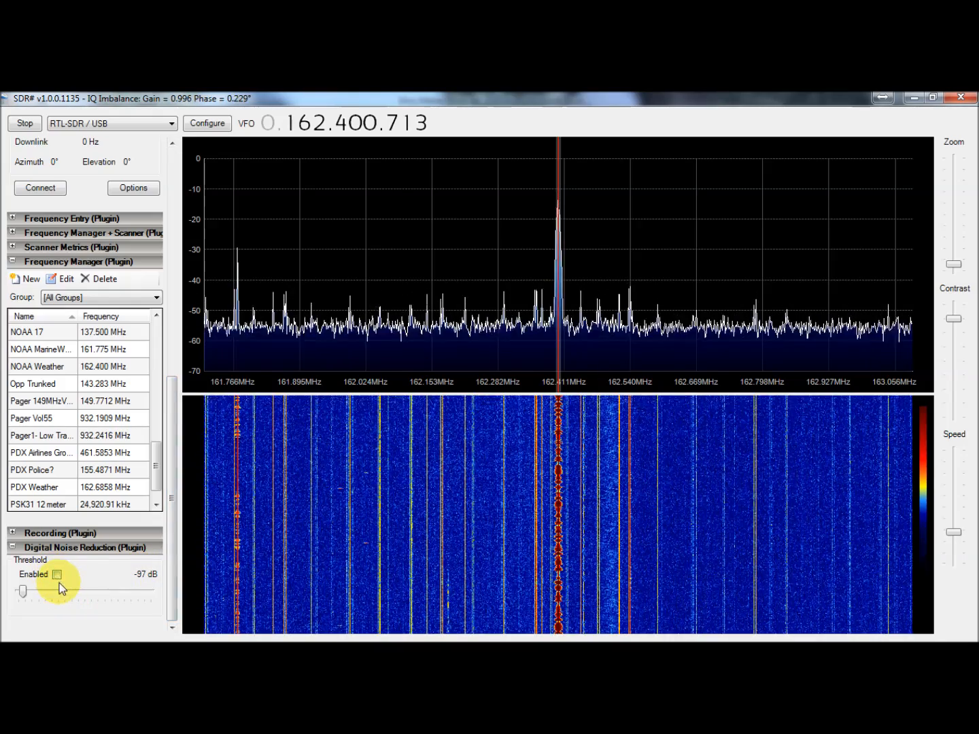
Enable digital noise reduction at 162.400713 MHz with the threshold raised to -72 dB
left_click(58, 573)
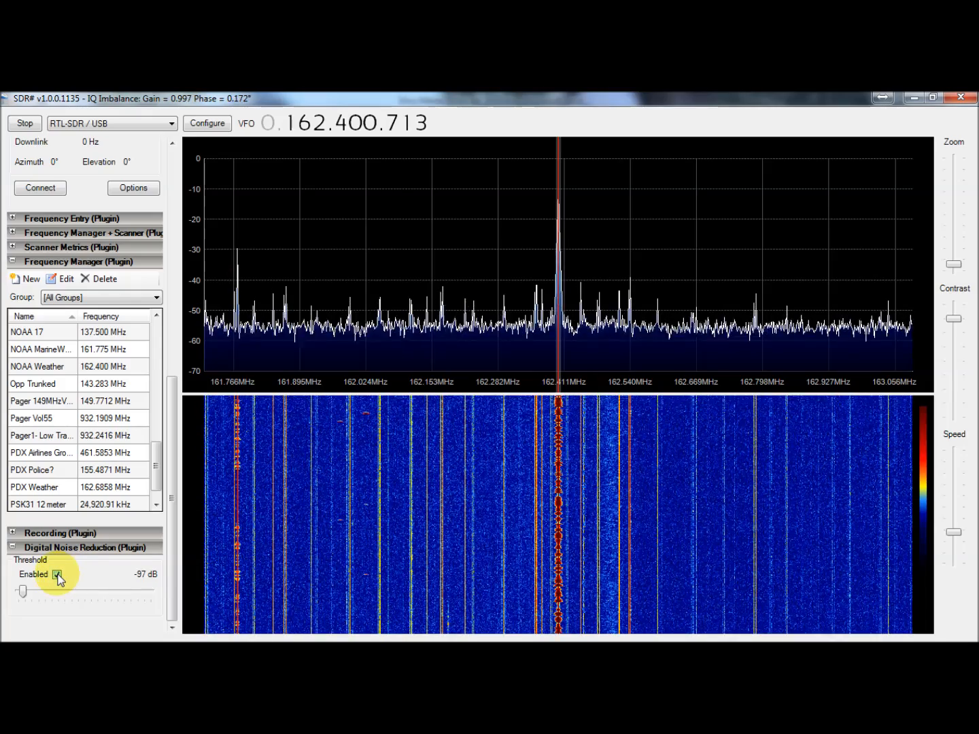
scroll("up", 3)
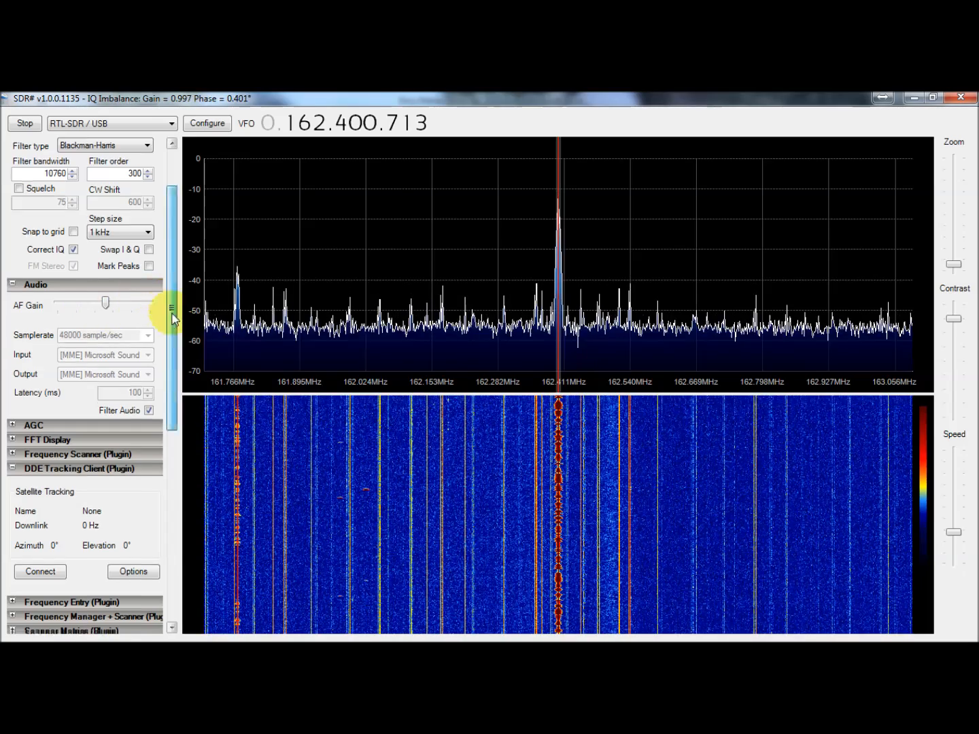
scroll("down", 3)
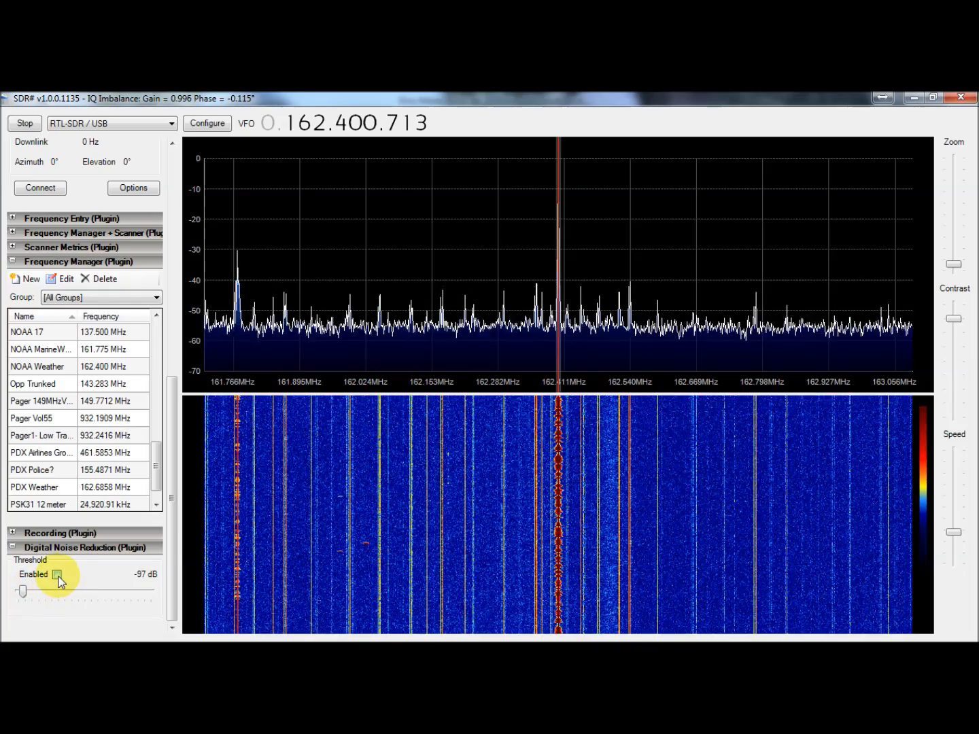
left_click(57, 574)
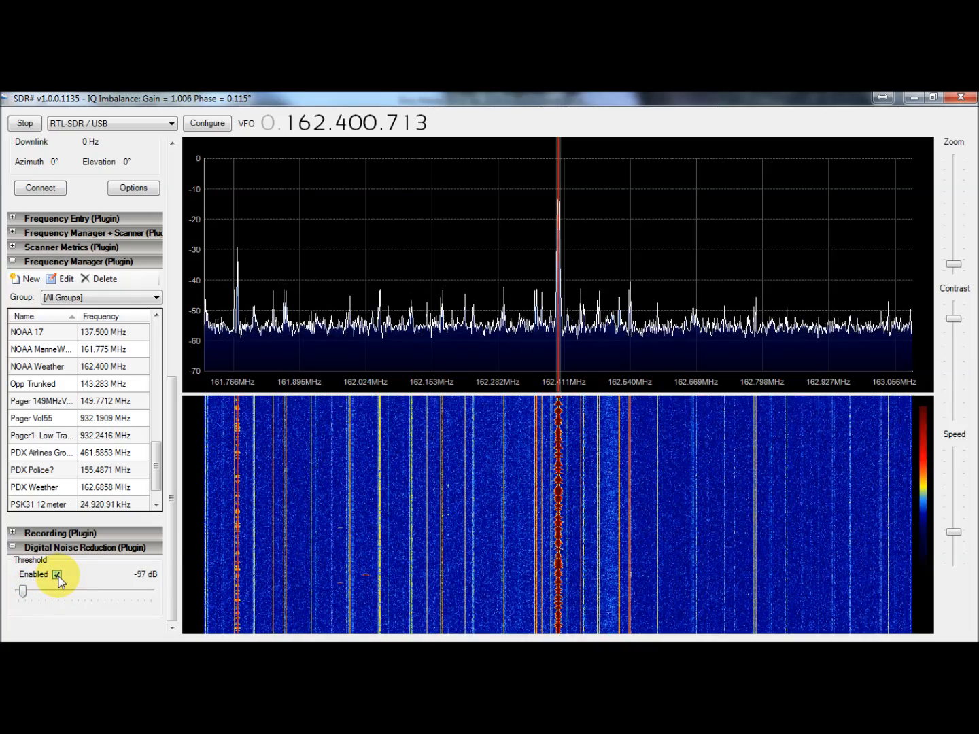
scroll("down", 3)
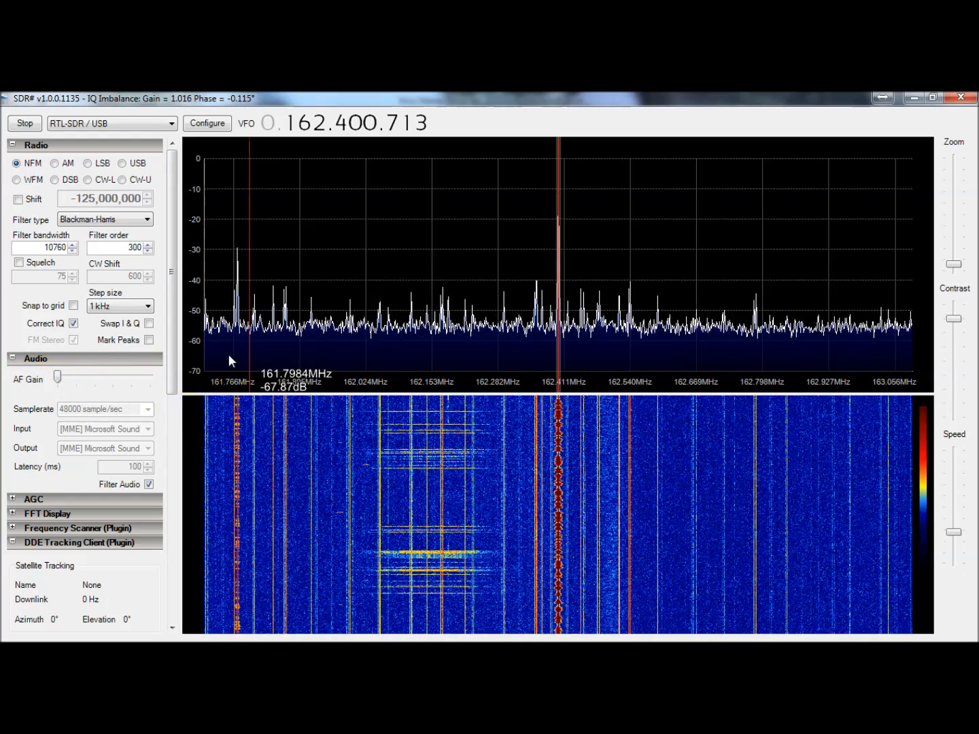
scroll("down", 3)
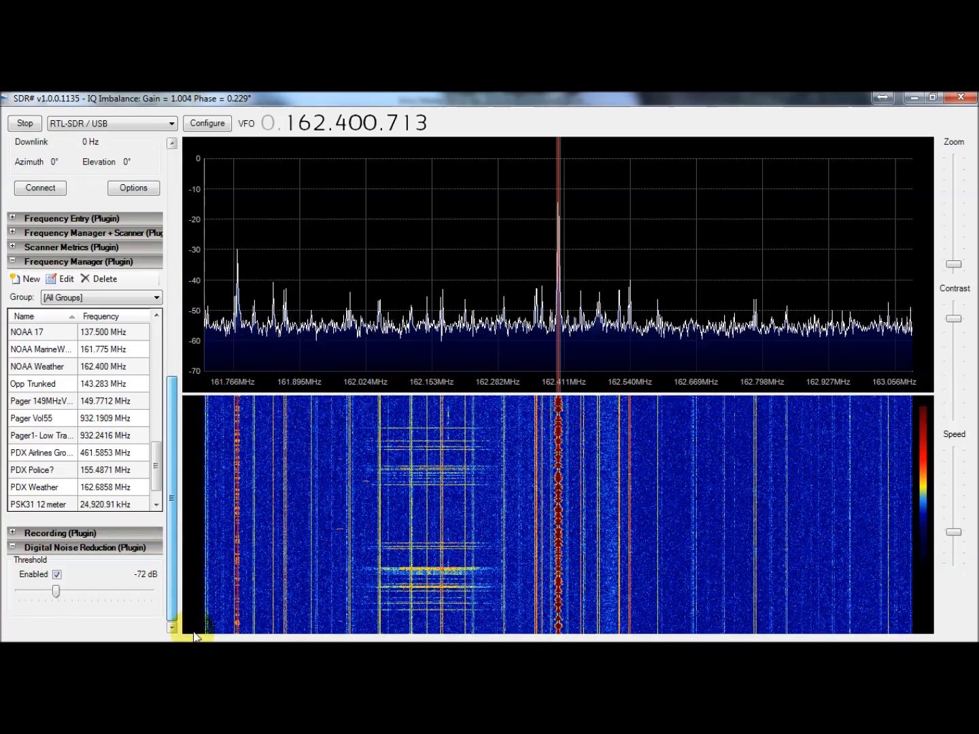
mouse_move(243, 430)
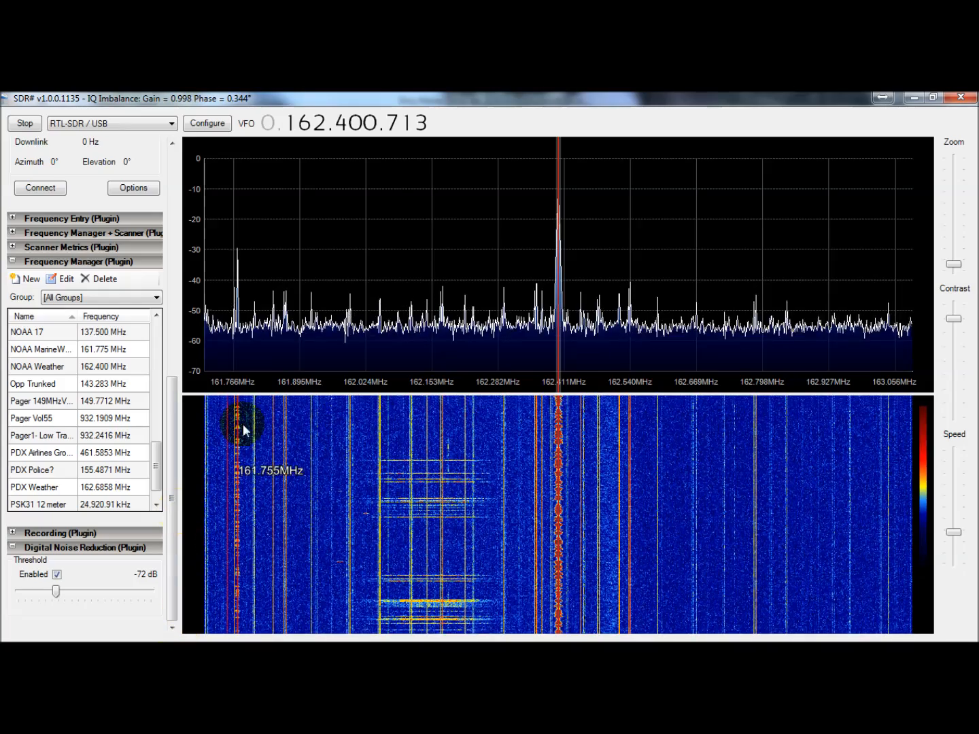
mouse_move(378, 206)
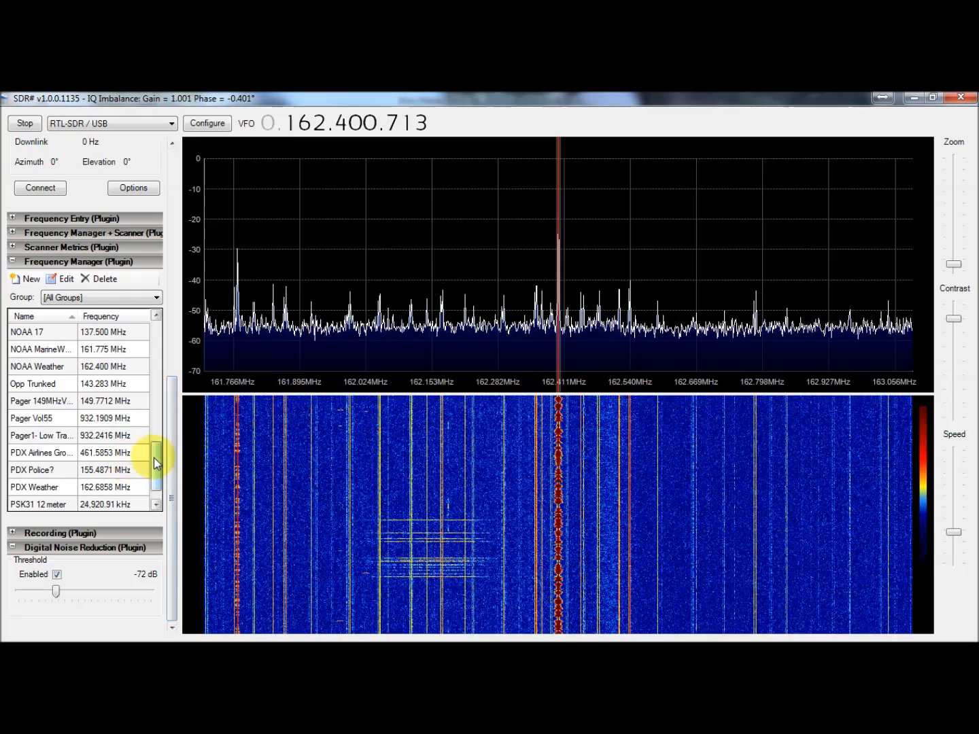
scroll("down", 3)
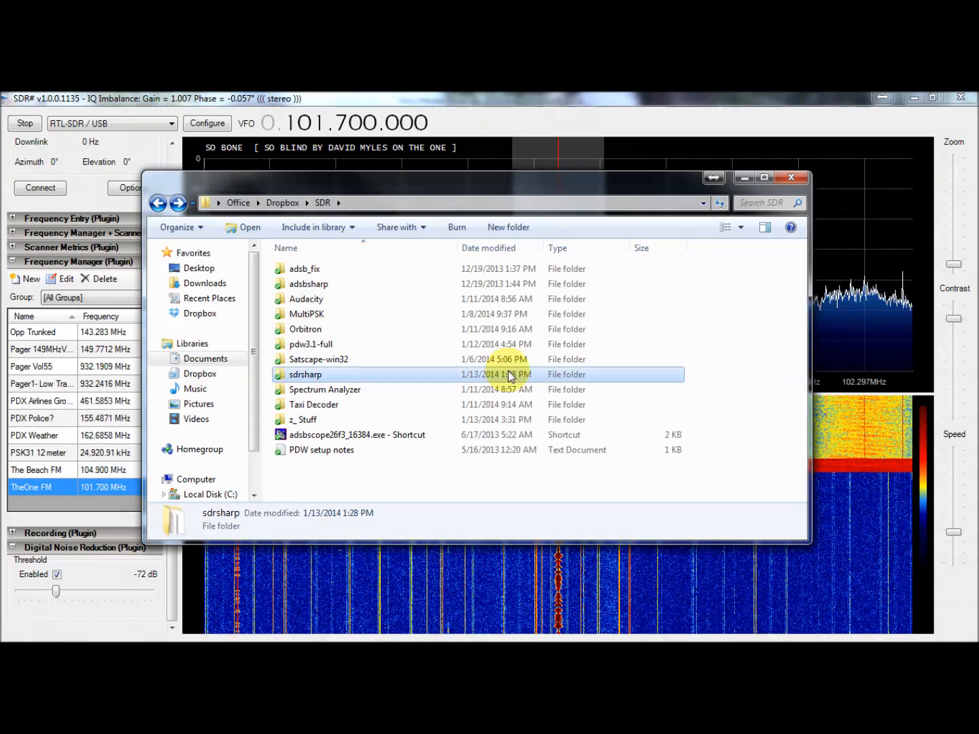
mouse_move(338, 298)
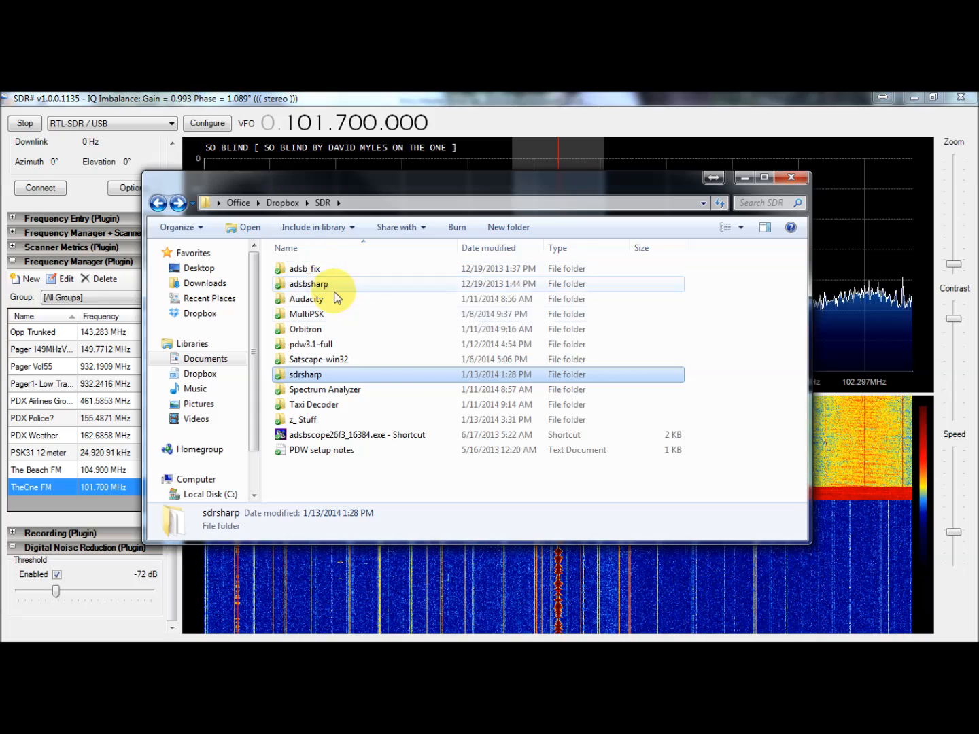
mouse_move(342, 272)
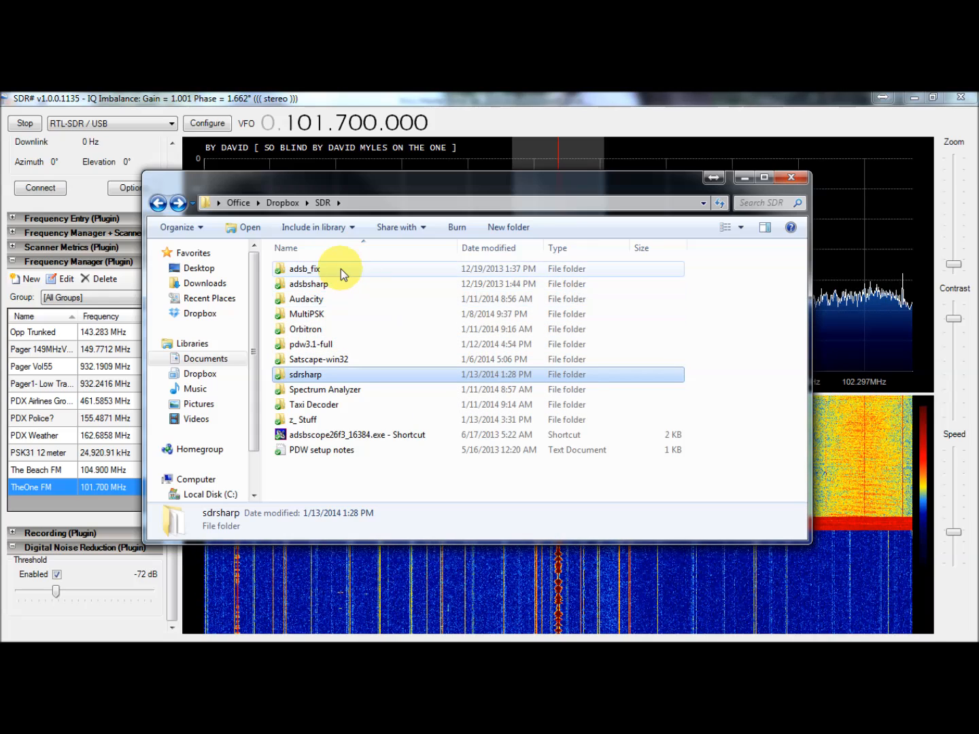
mouse_move(310, 272)
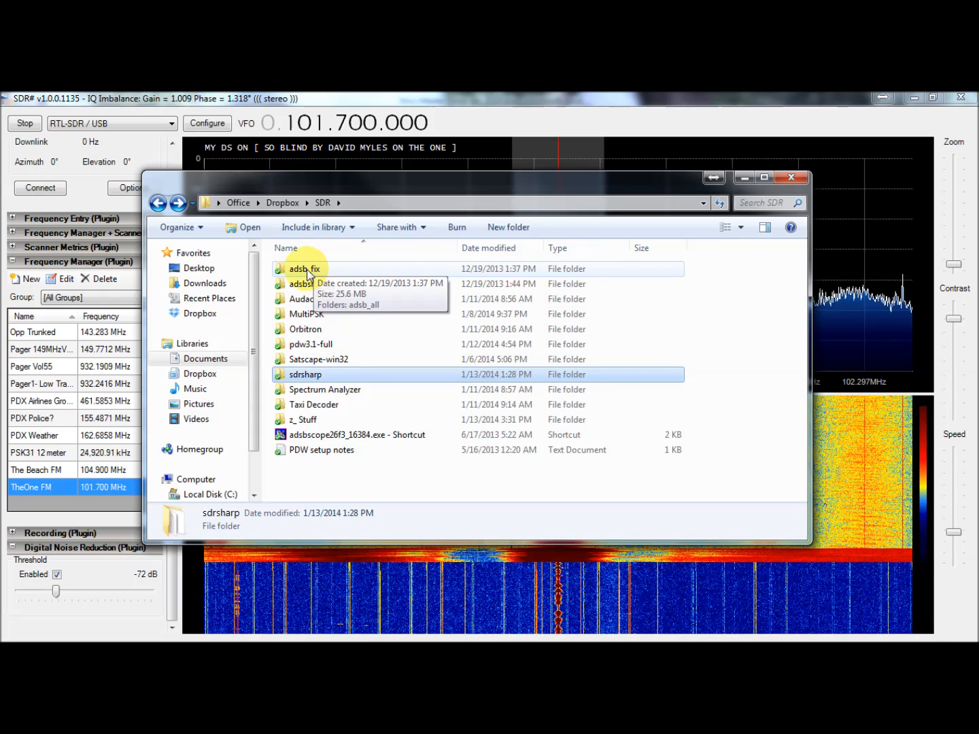
mouse_move(448, 279)
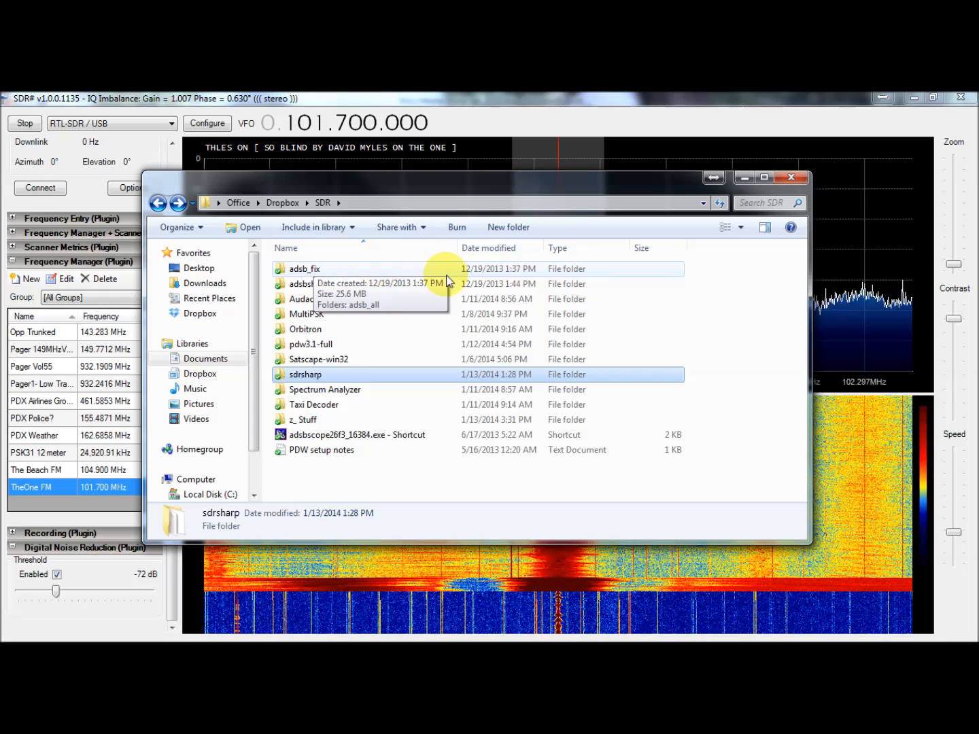
mouse_move(569, 274)
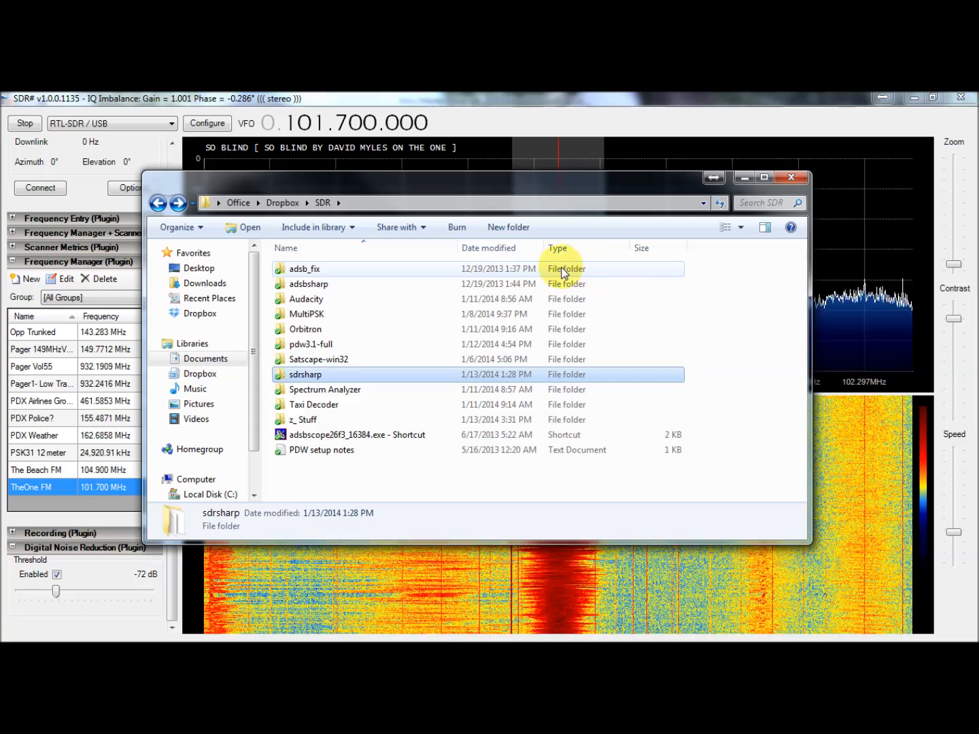
mouse_move(328, 291)
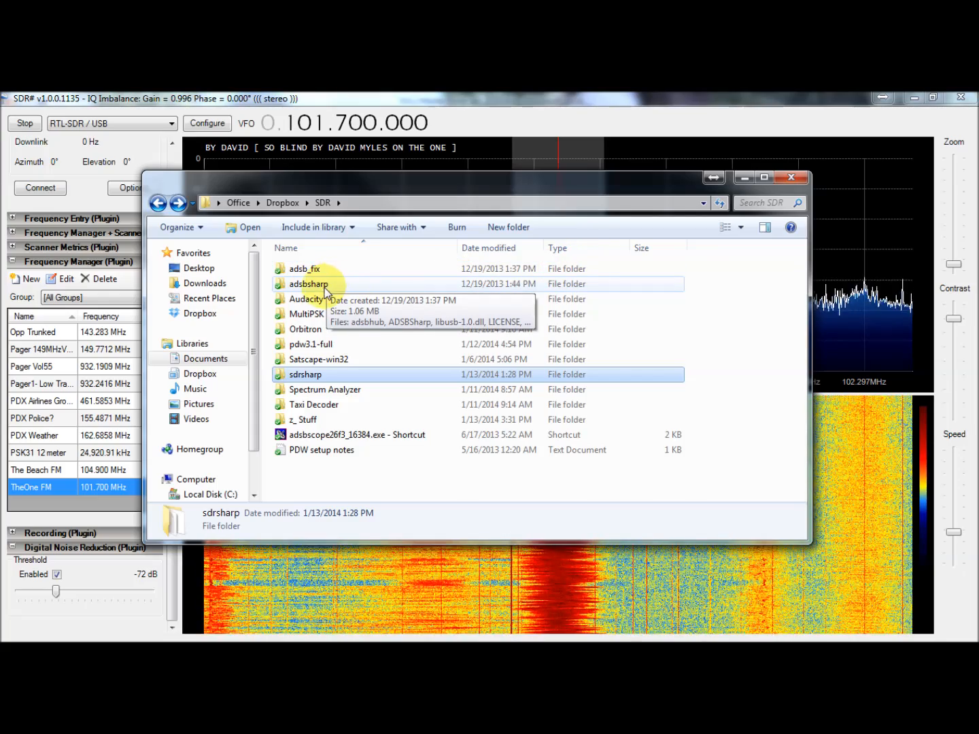
mouse_move(495, 150)
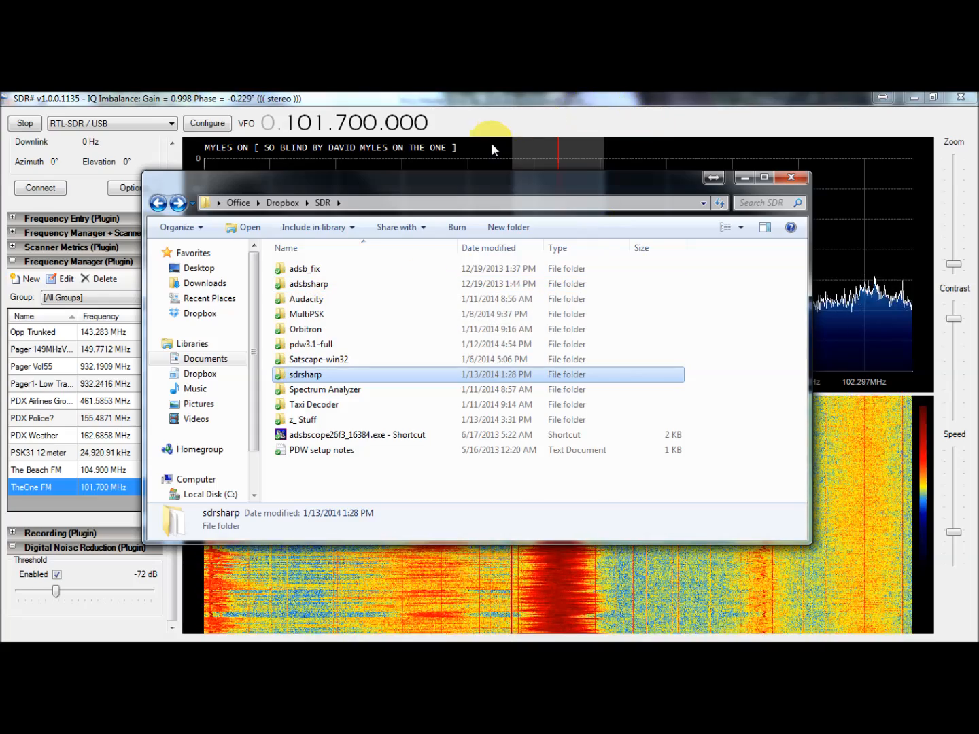
mouse_move(316, 306)
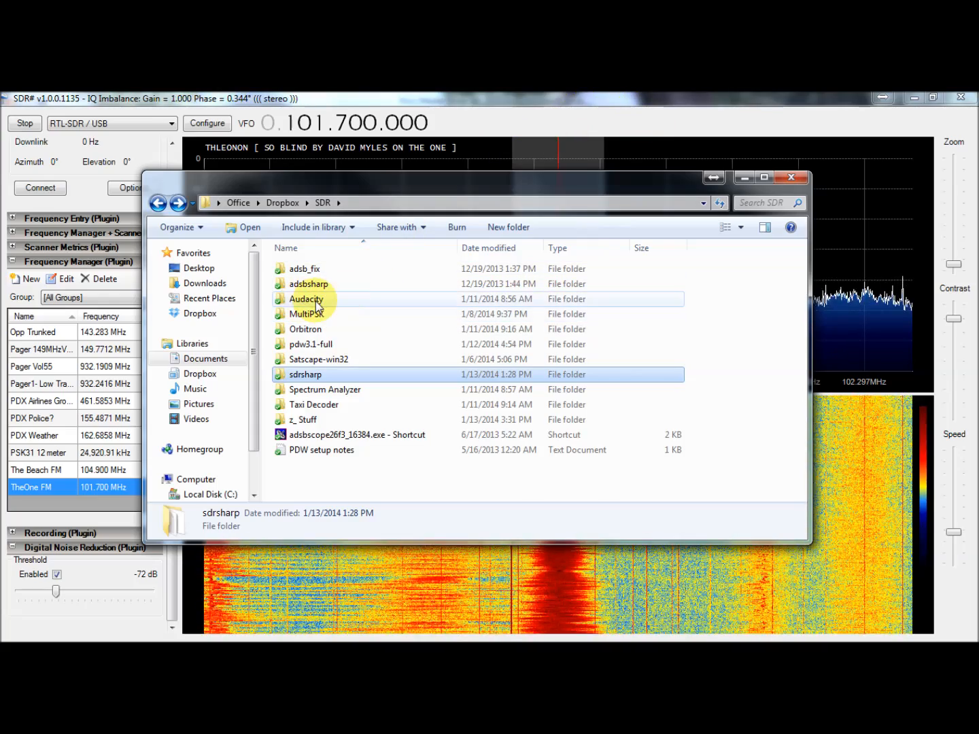
mouse_move(320, 299)
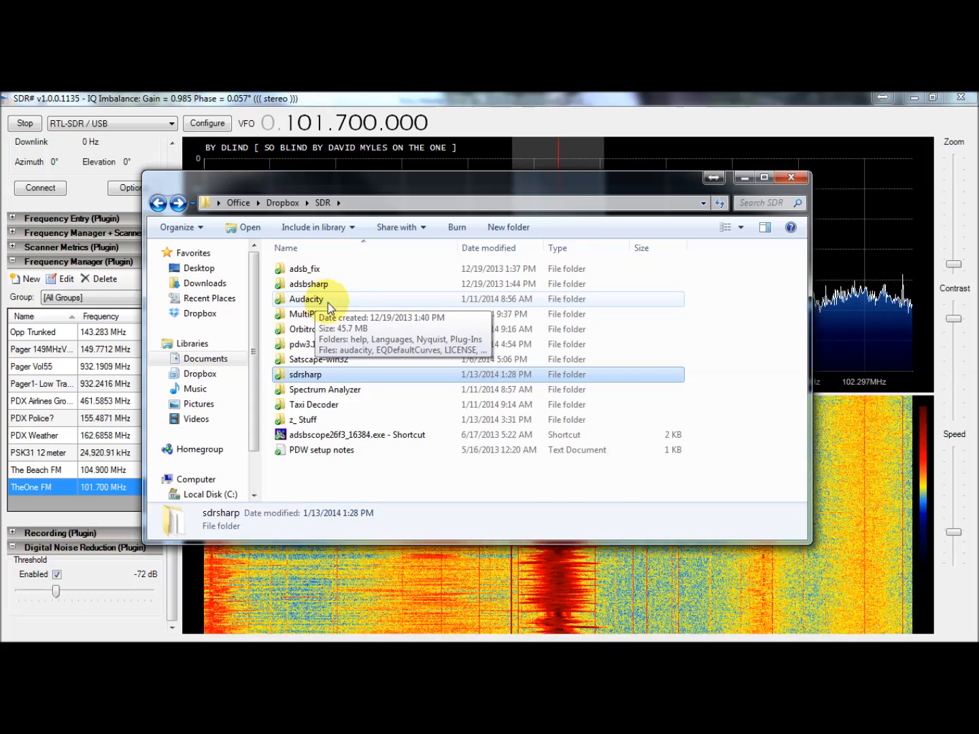
mouse_move(345, 315)
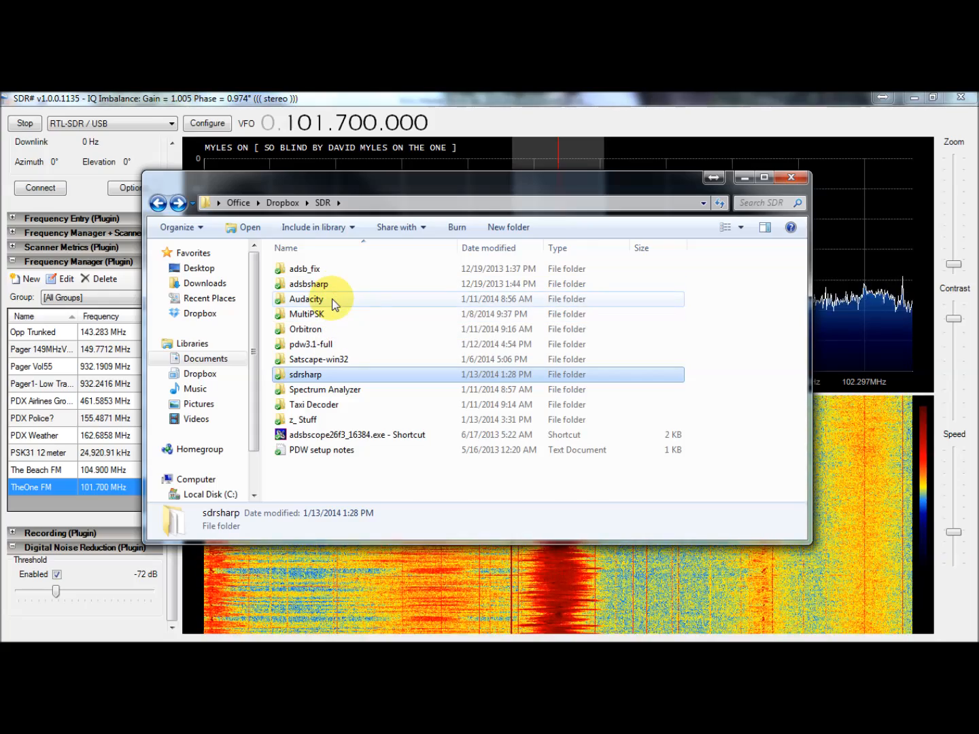
mouse_move(367, 303)
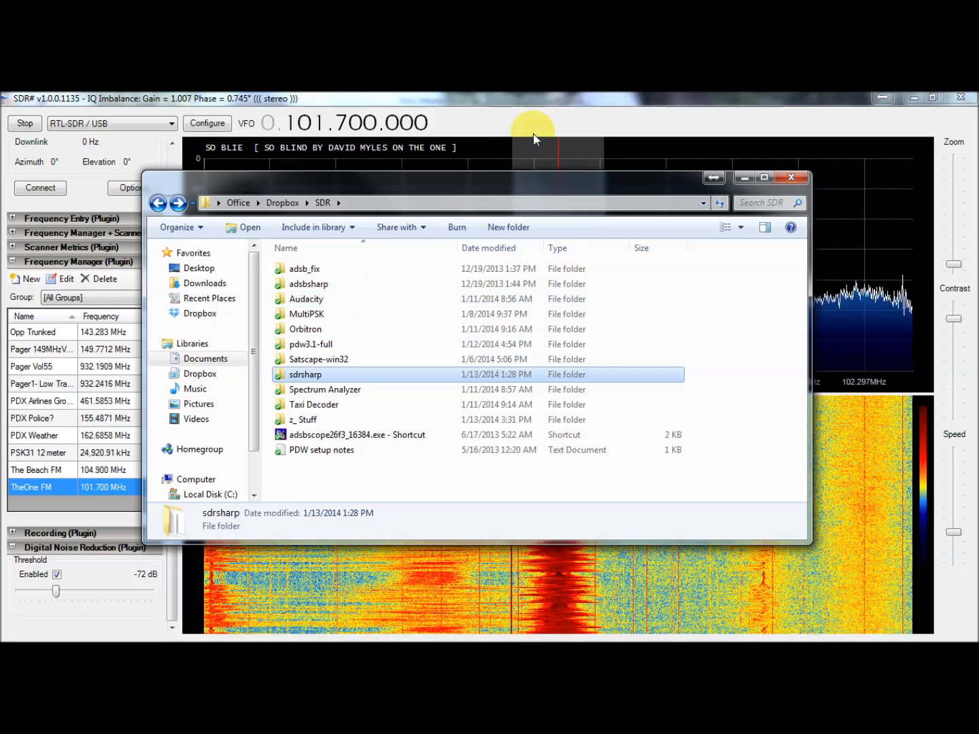
mouse_move(398, 388)
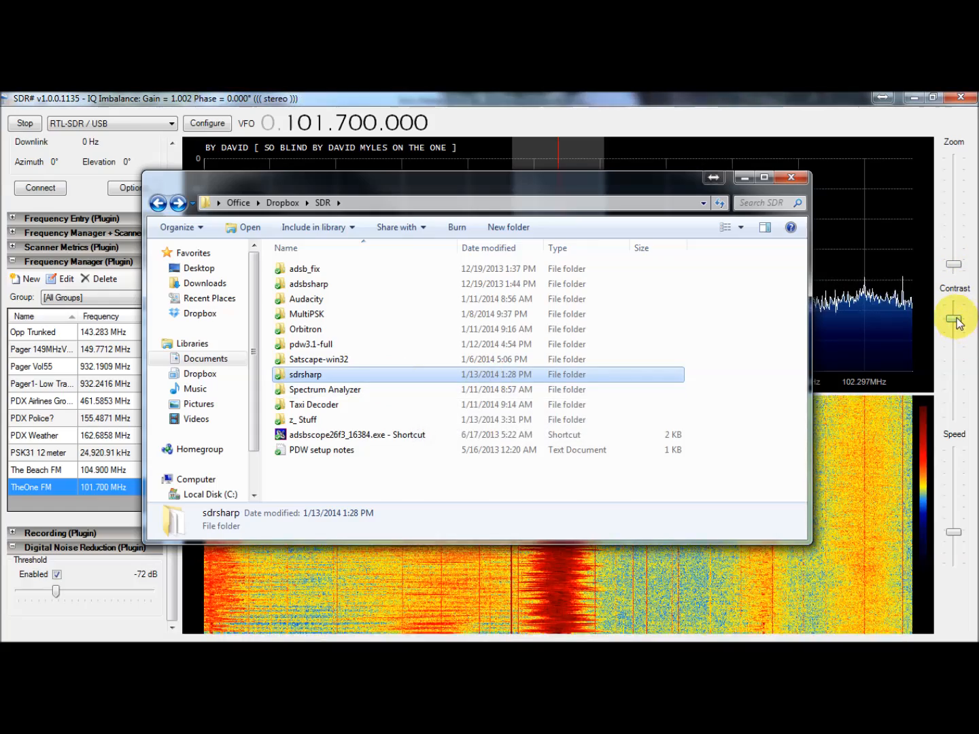
Open the Orbitron folder inside the Dropbox SDR folder
left_click(792, 176)
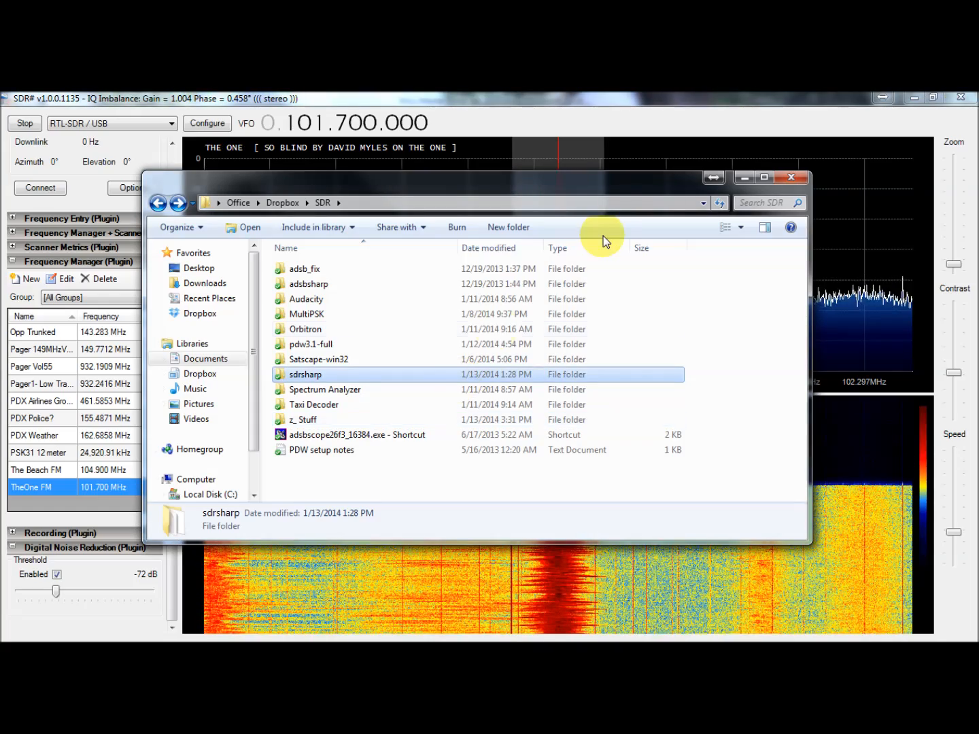
mouse_move(441, 378)
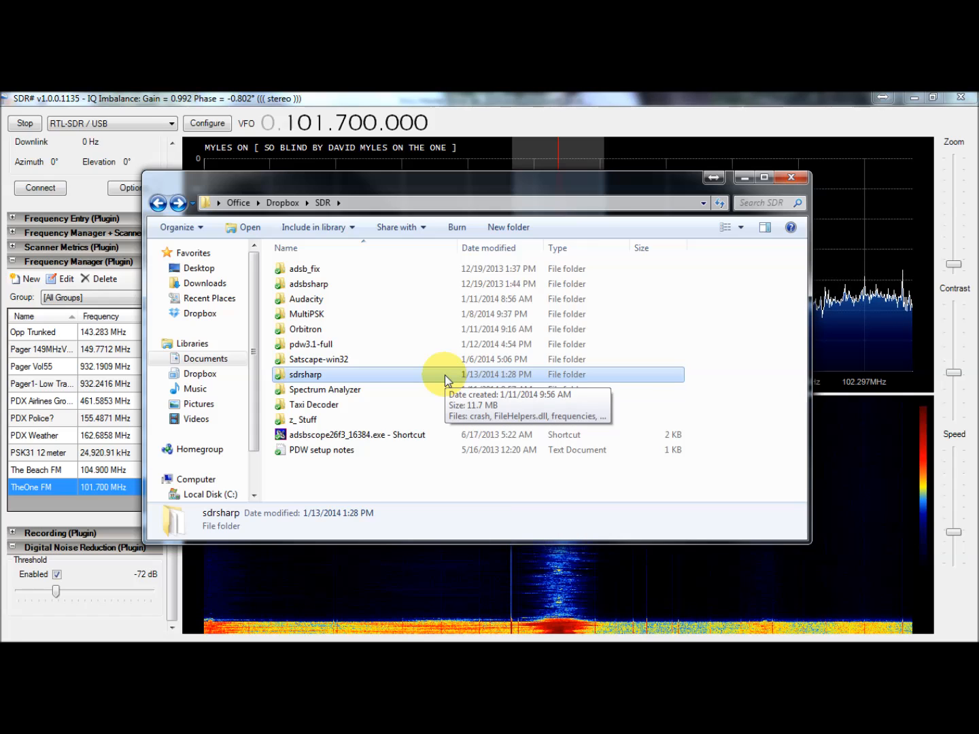
mouse_move(415, 314)
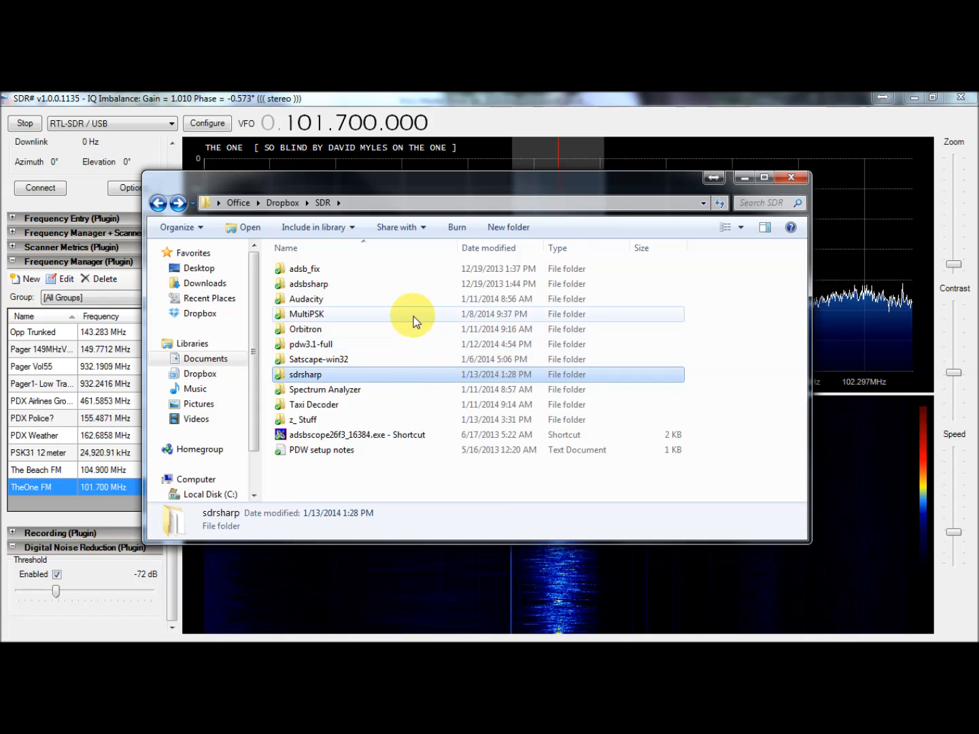
mouse_move(500, 333)
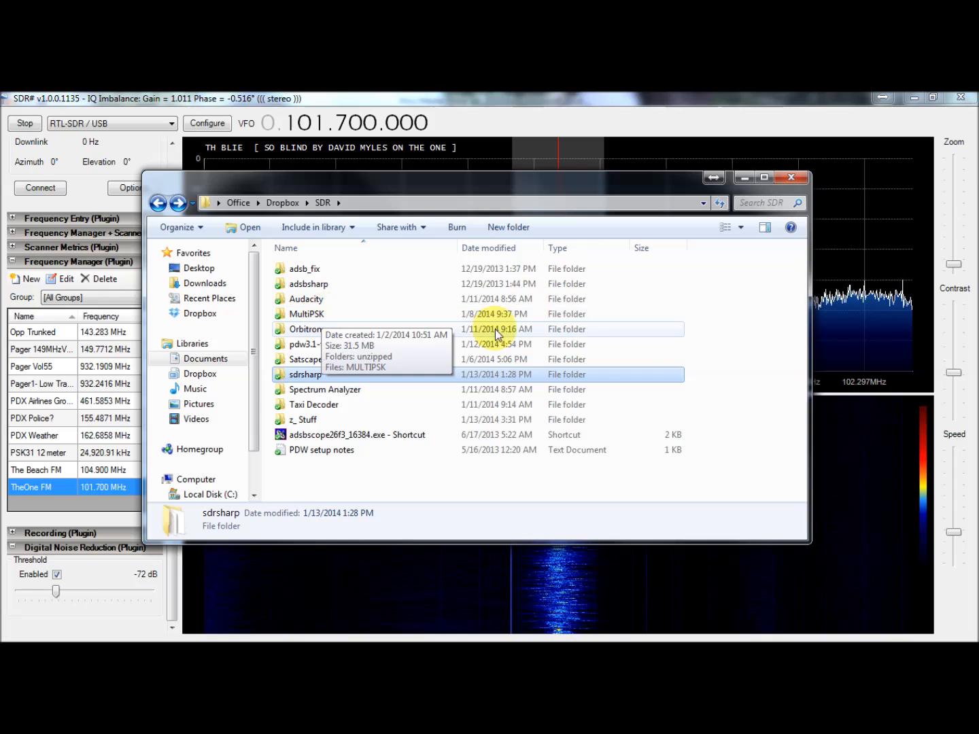
mouse_move(313, 313)
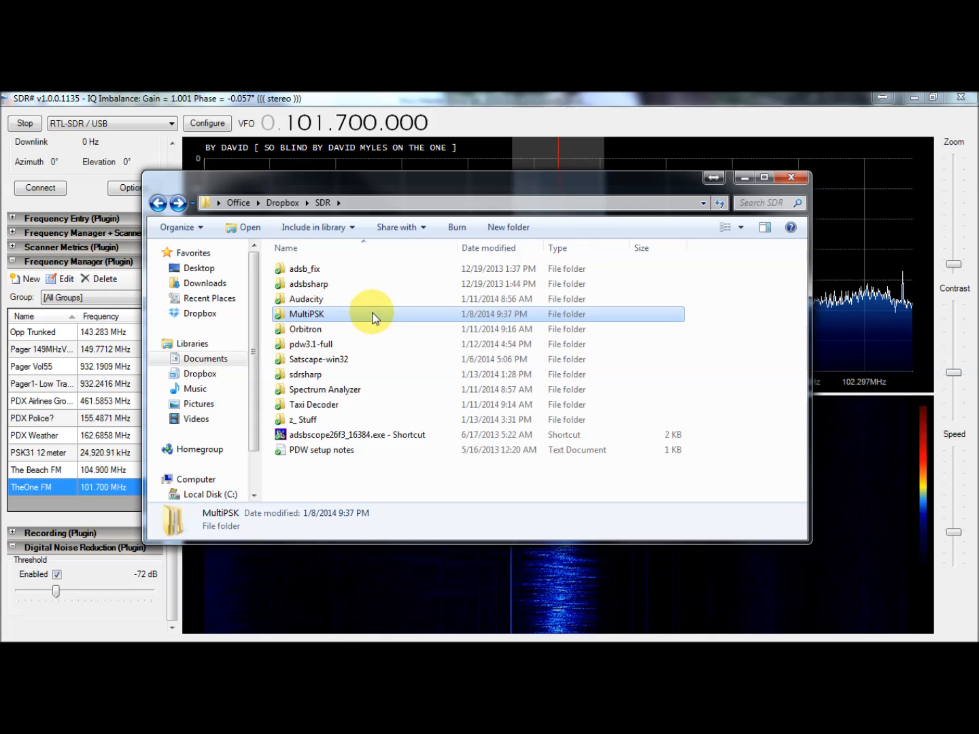
mouse_move(335, 333)
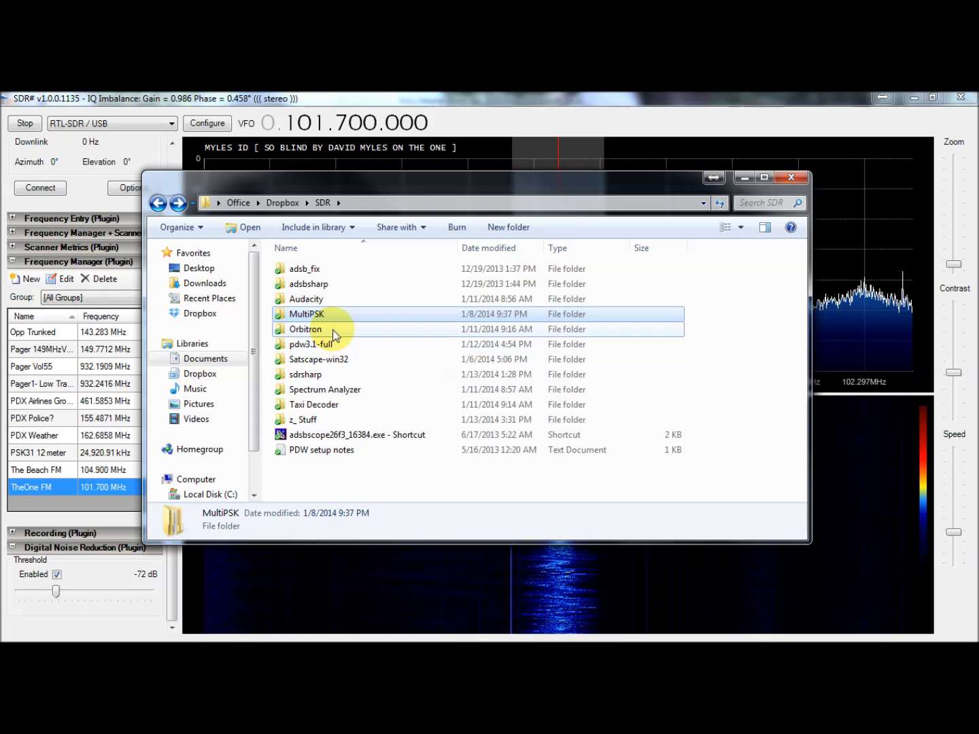
left_click(306, 329)
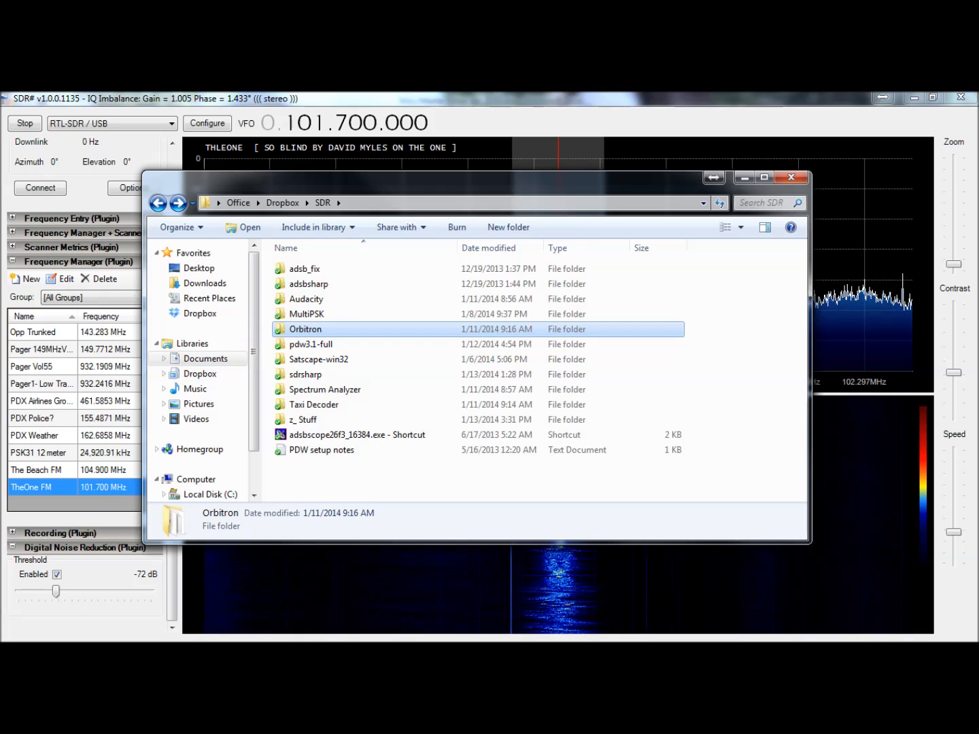
double_click(305, 329)
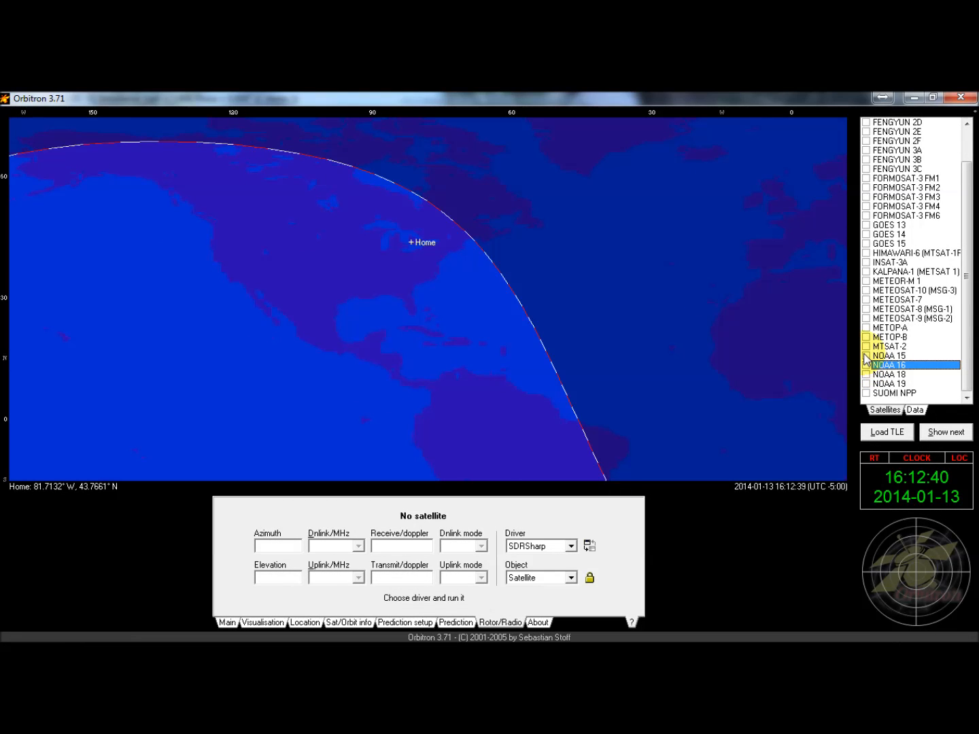
Select NOAA 15 in the satellite list to draw its track and 137.350 MHz downlink
left_click(897, 356)
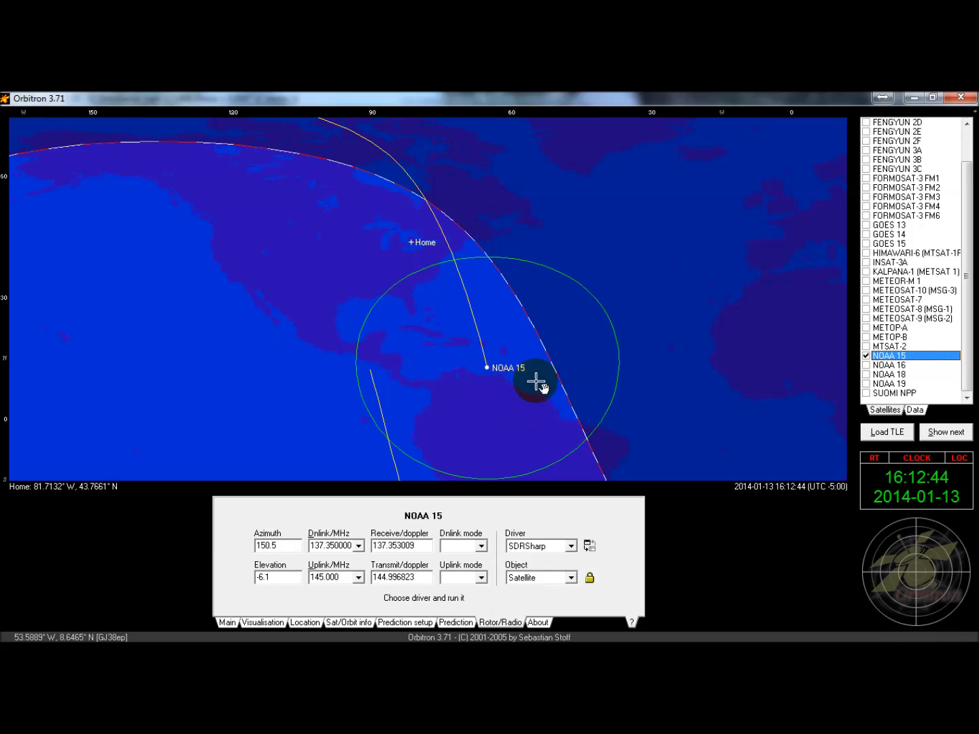
mouse_move(490, 381)
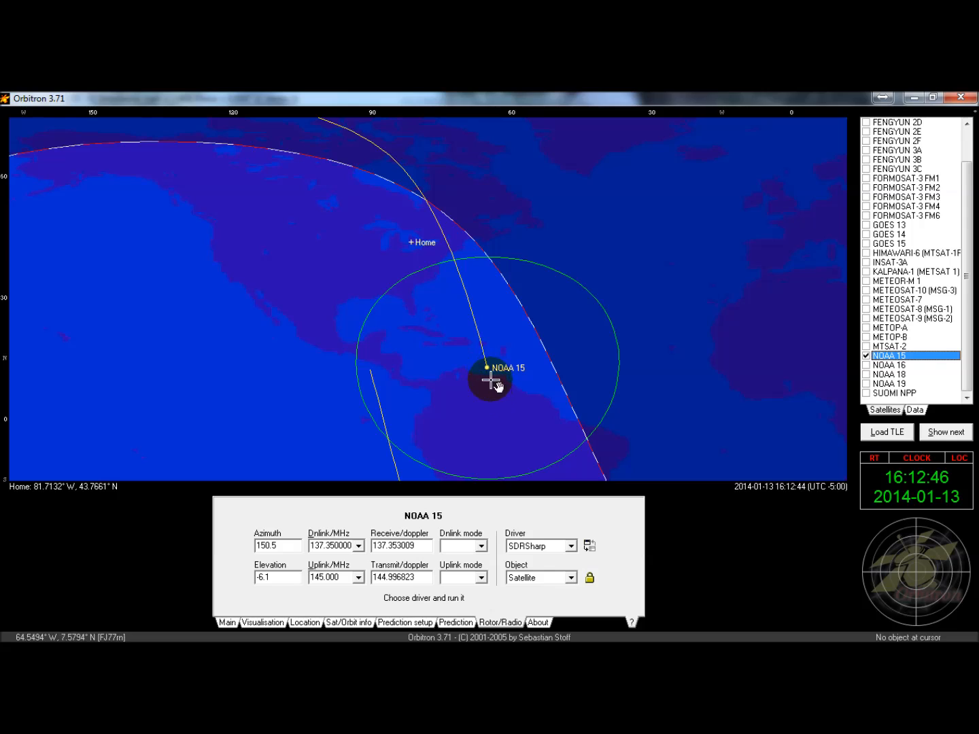
mouse_move(557, 533)
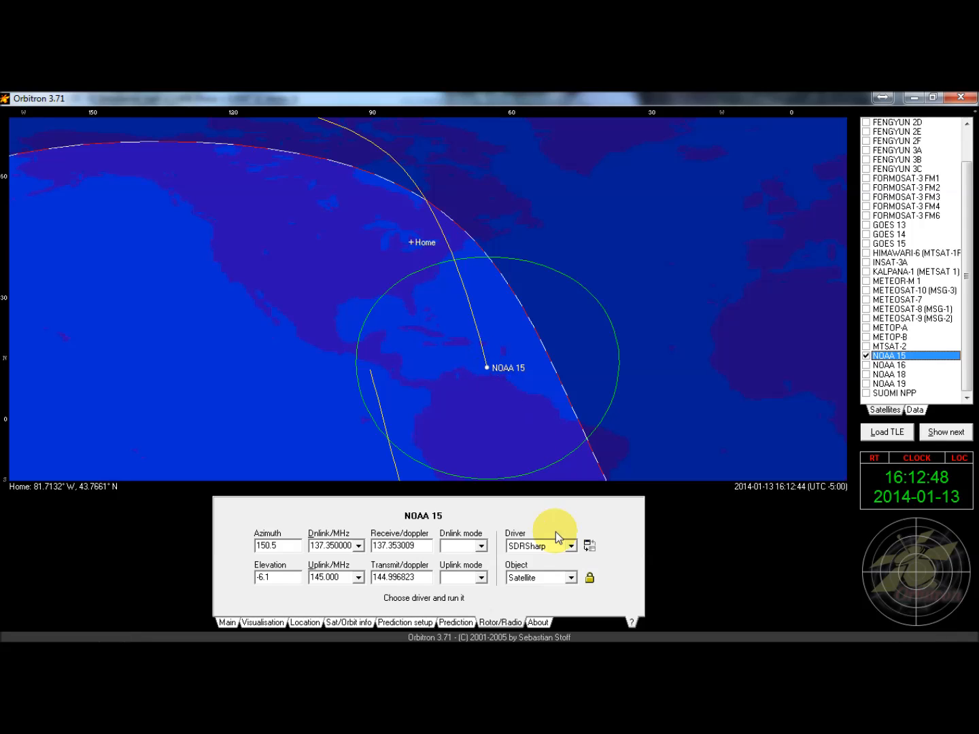
mouse_move(523, 551)
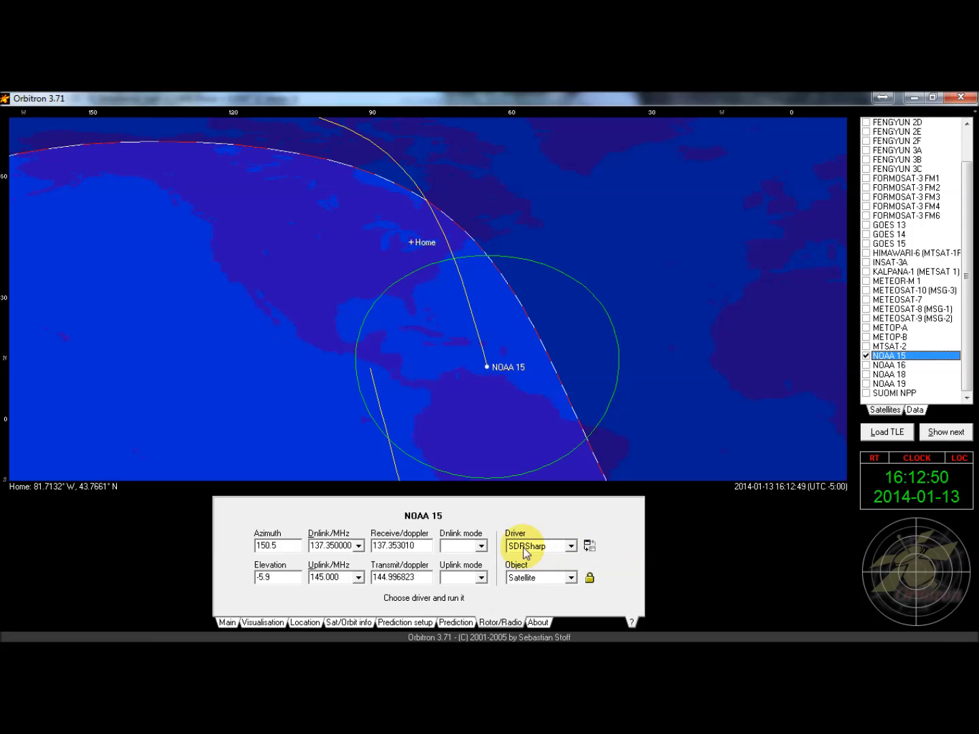
mouse_move(520, 628)
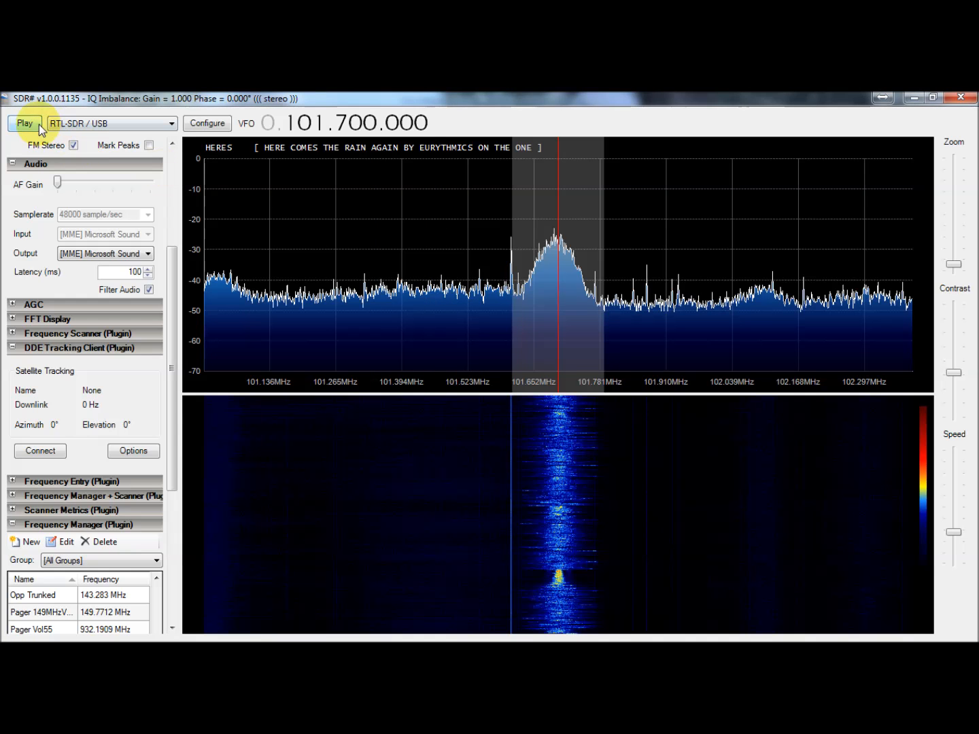
Confirm Orbitron in the DDE Tracking Client options so SDR# follows NOAA 15 near 137.353 MHz
left_click(24, 123)
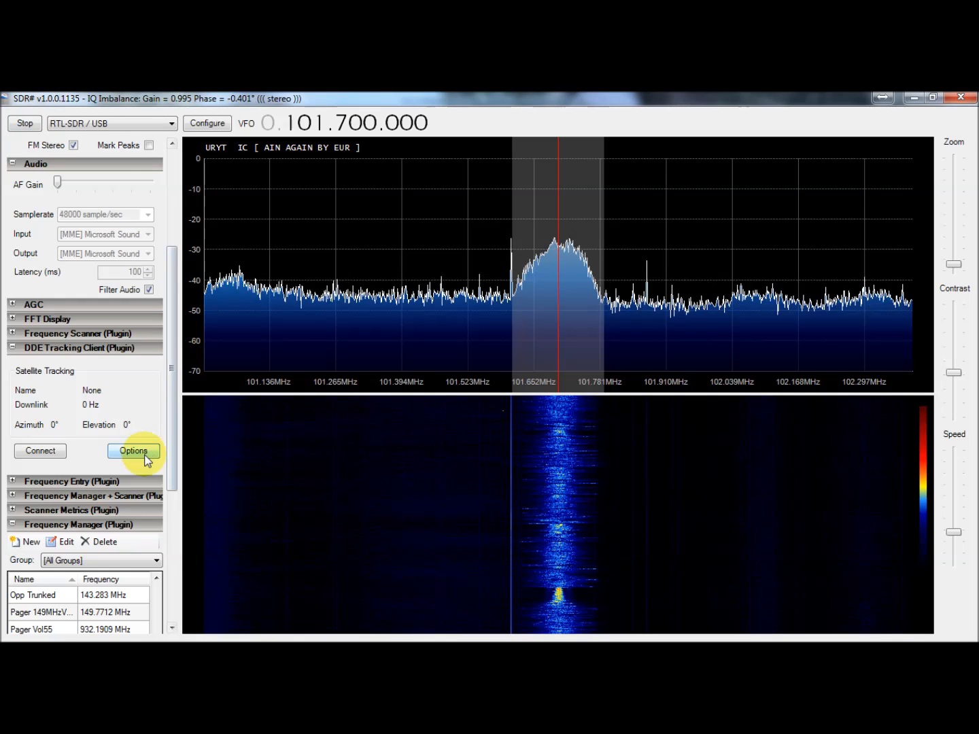
left_click(133, 452)
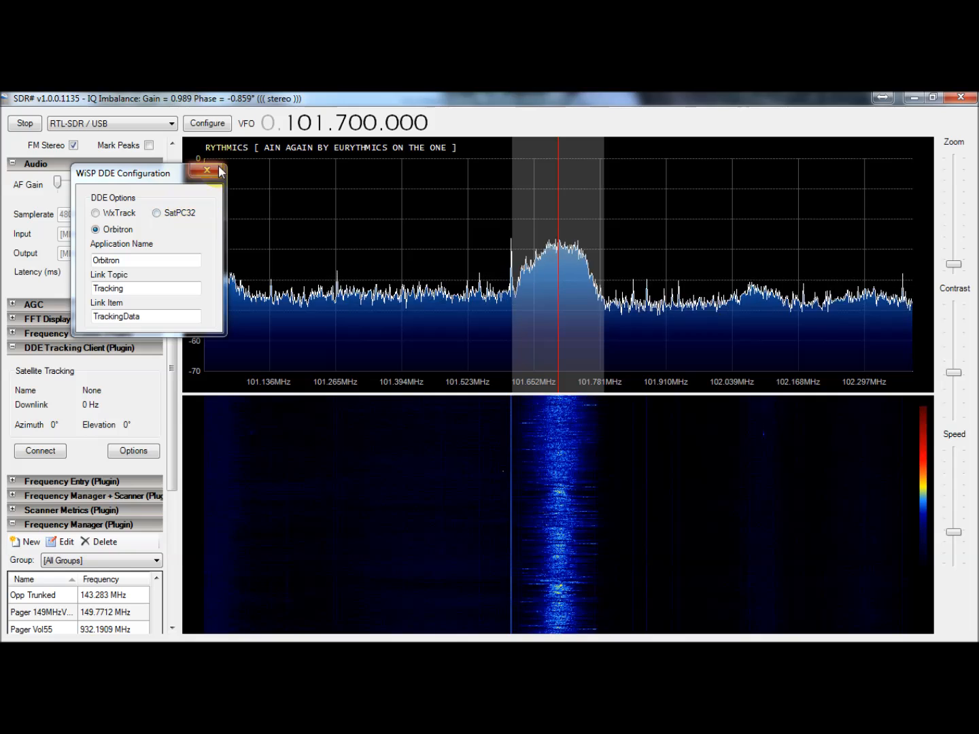
left_click(206, 170)
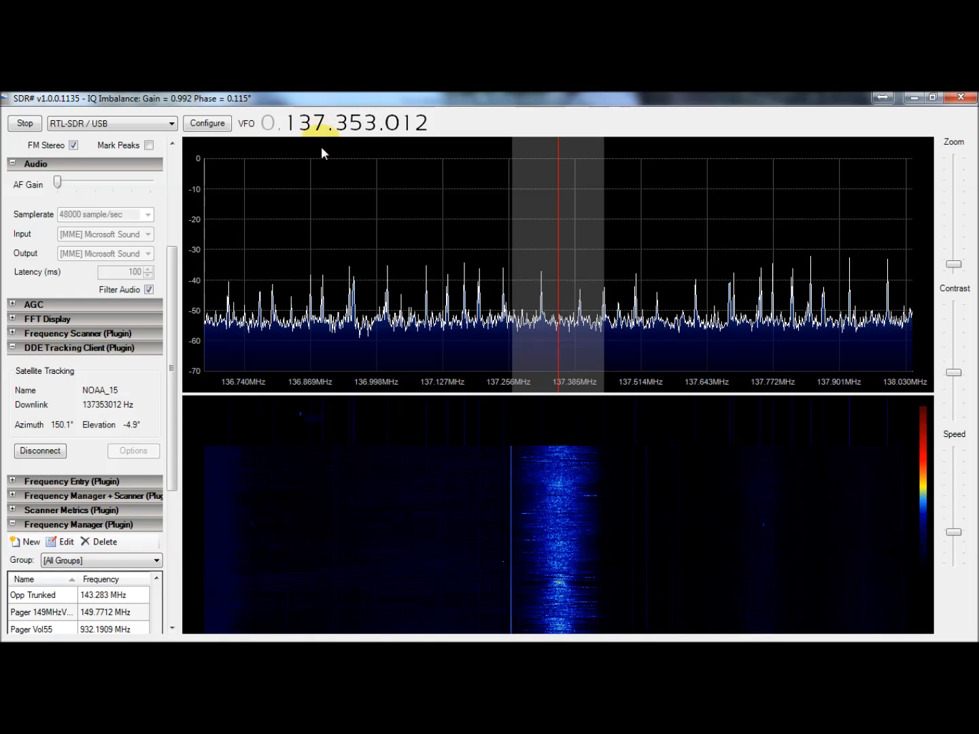
mouse_move(294, 122)
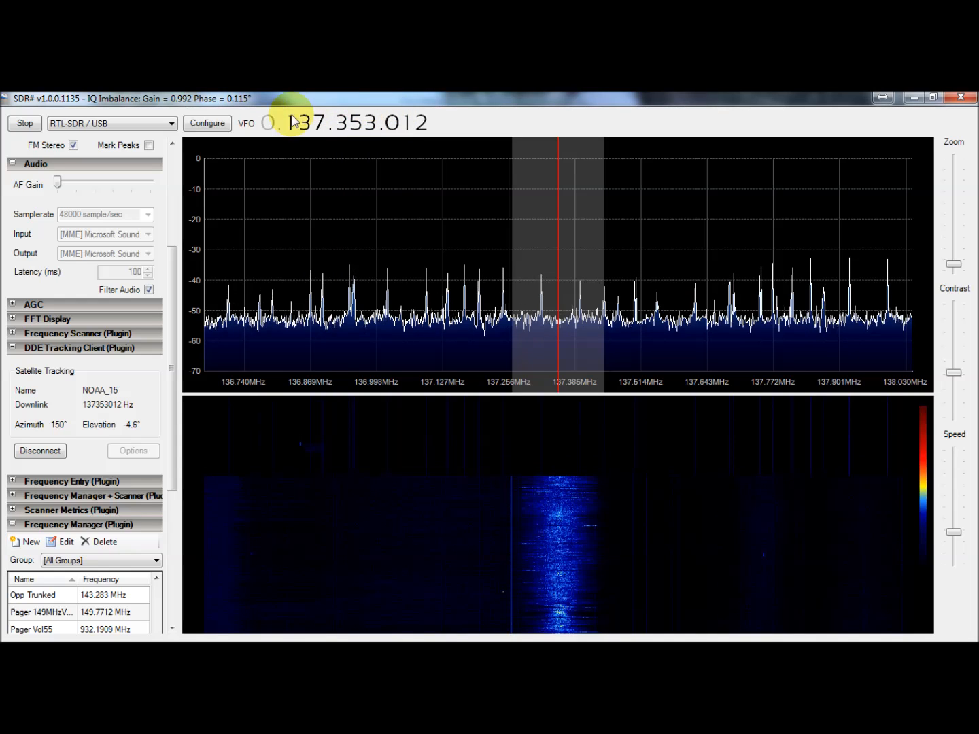
mouse_move(457, 120)
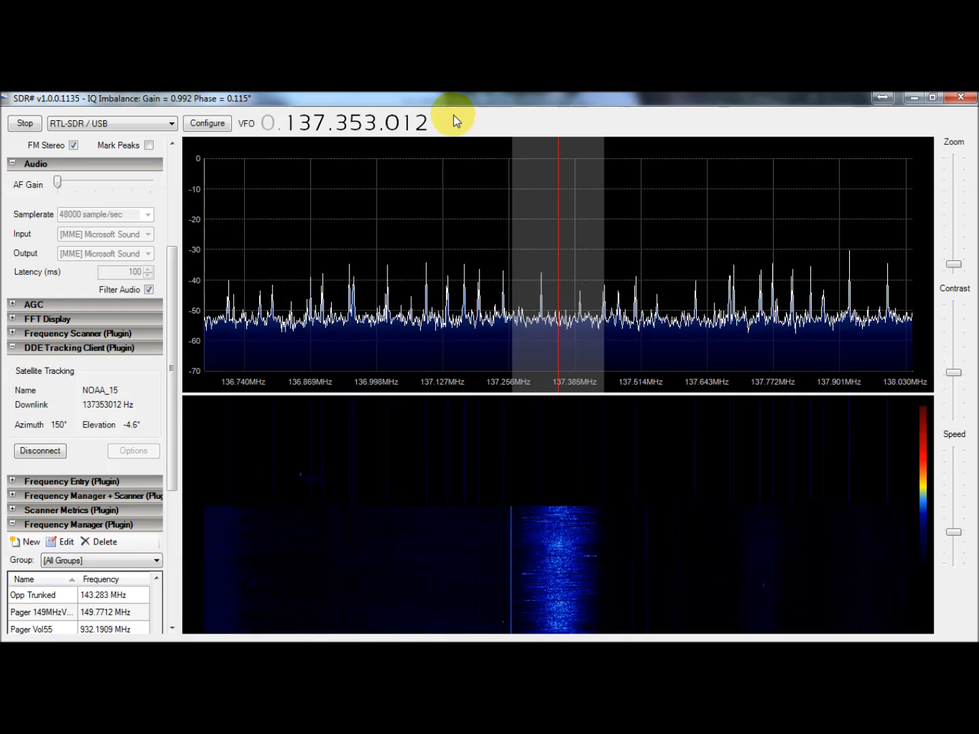
mouse_move(574, 370)
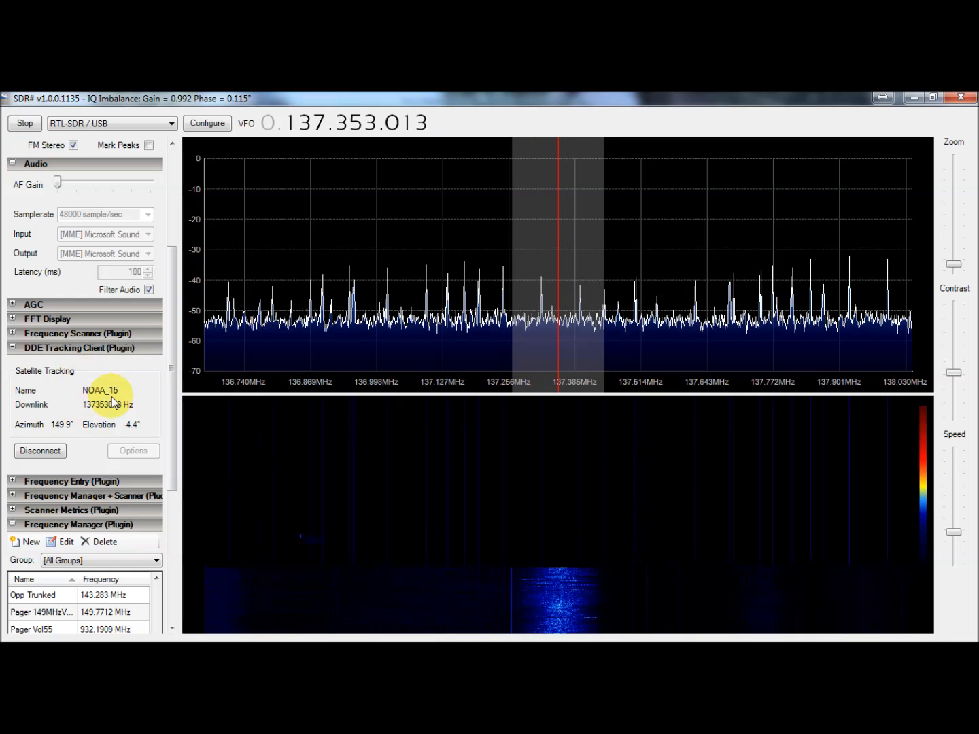
mouse_move(143, 405)
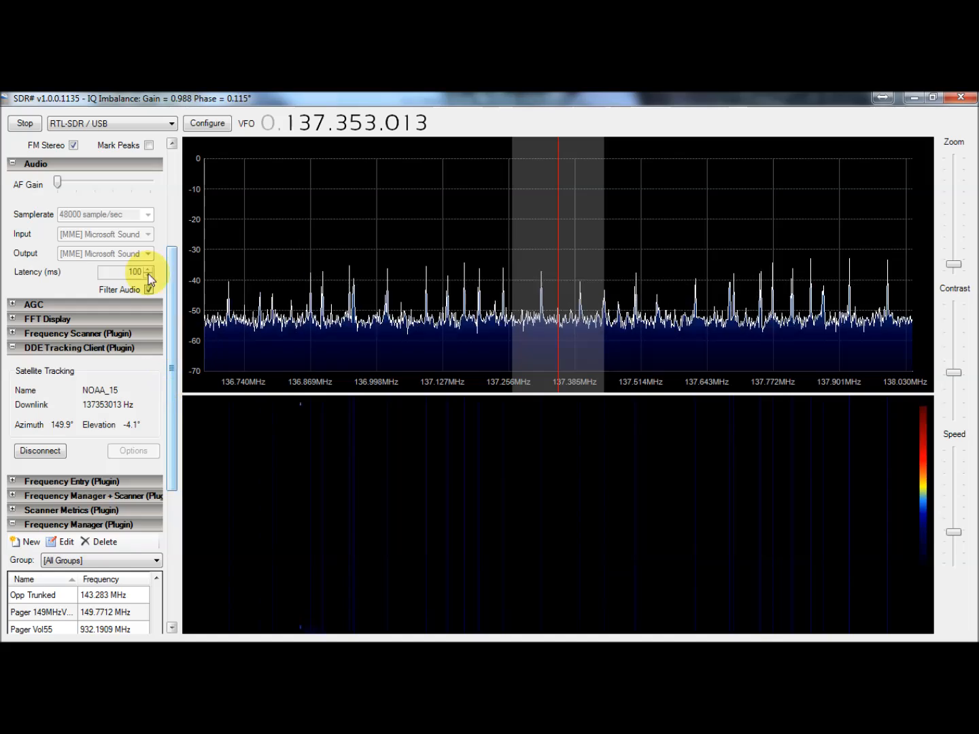
left_click(24, 122)
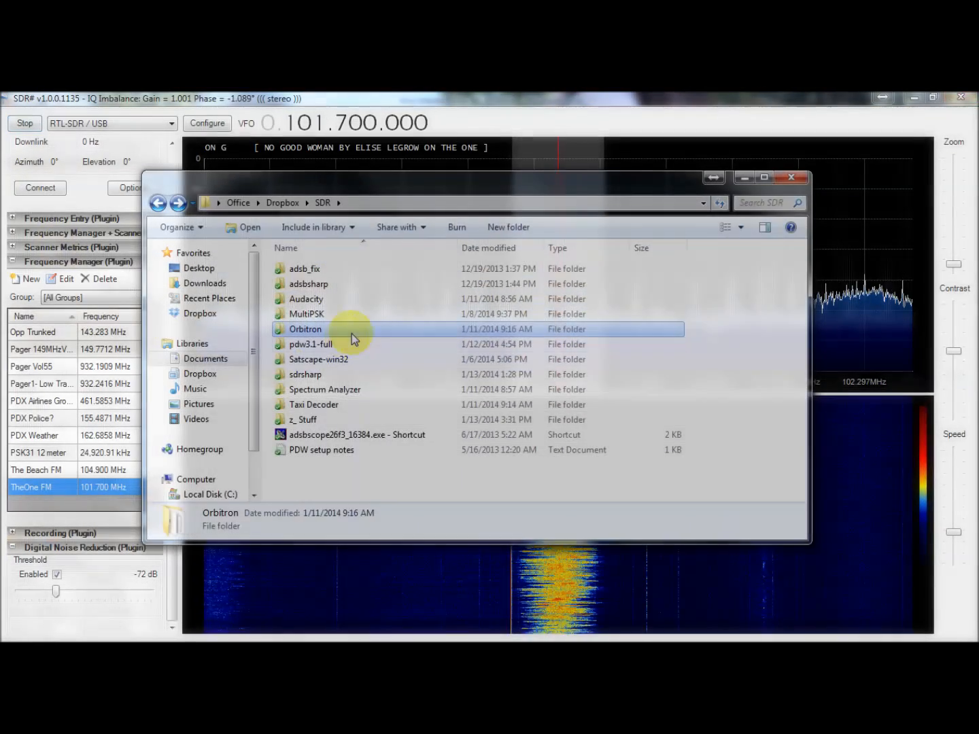
mouse_move(353, 358)
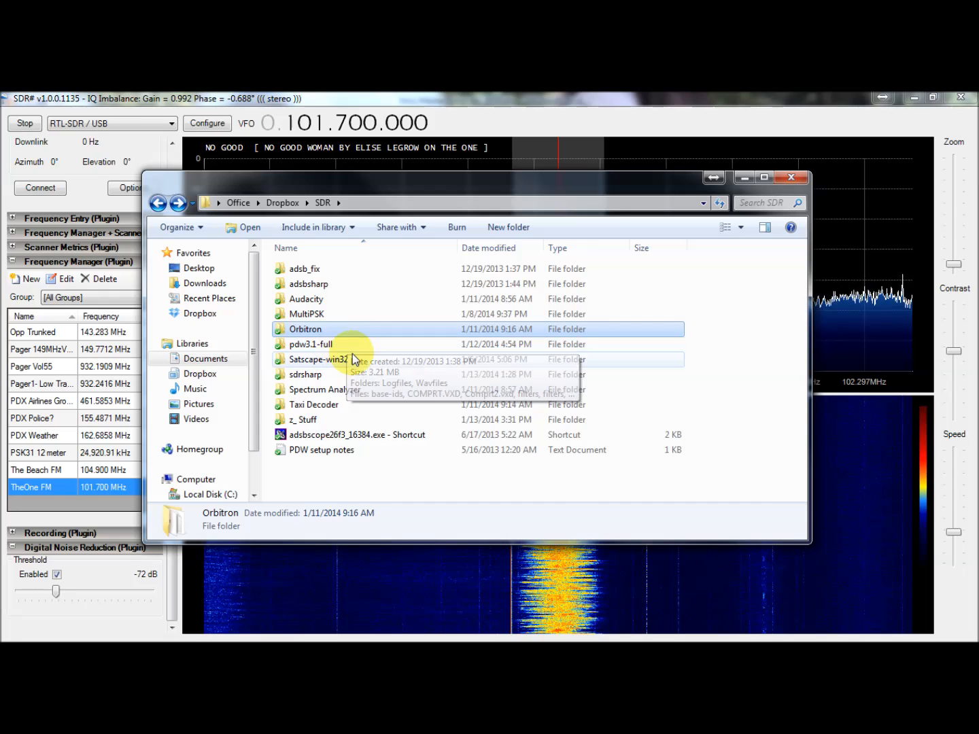
left_click(333, 344)
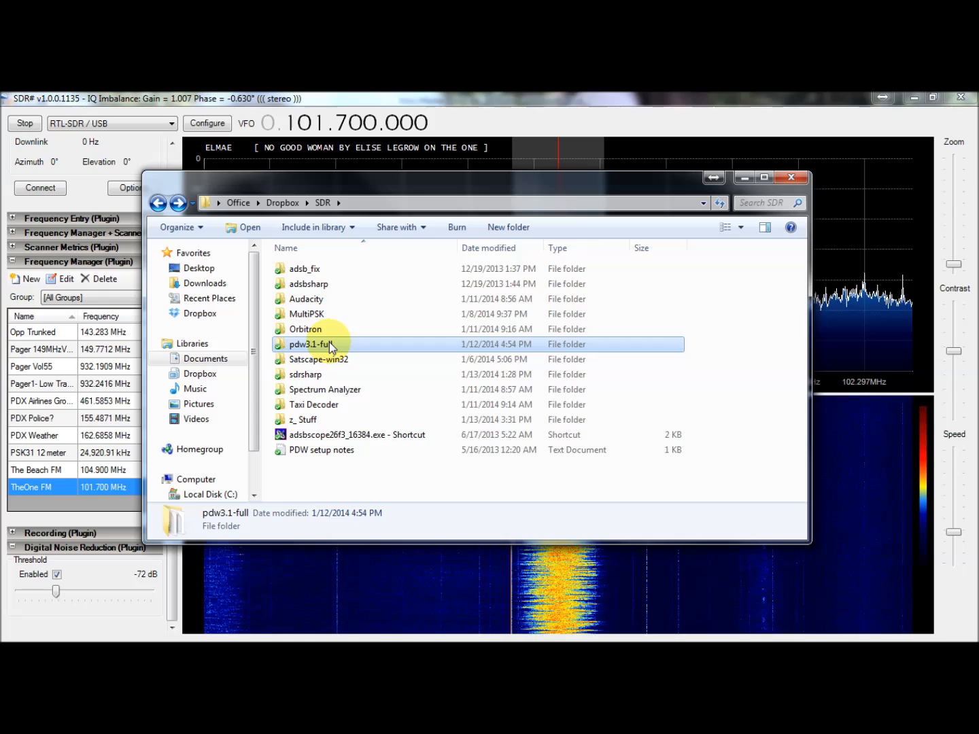
mouse_move(346, 354)
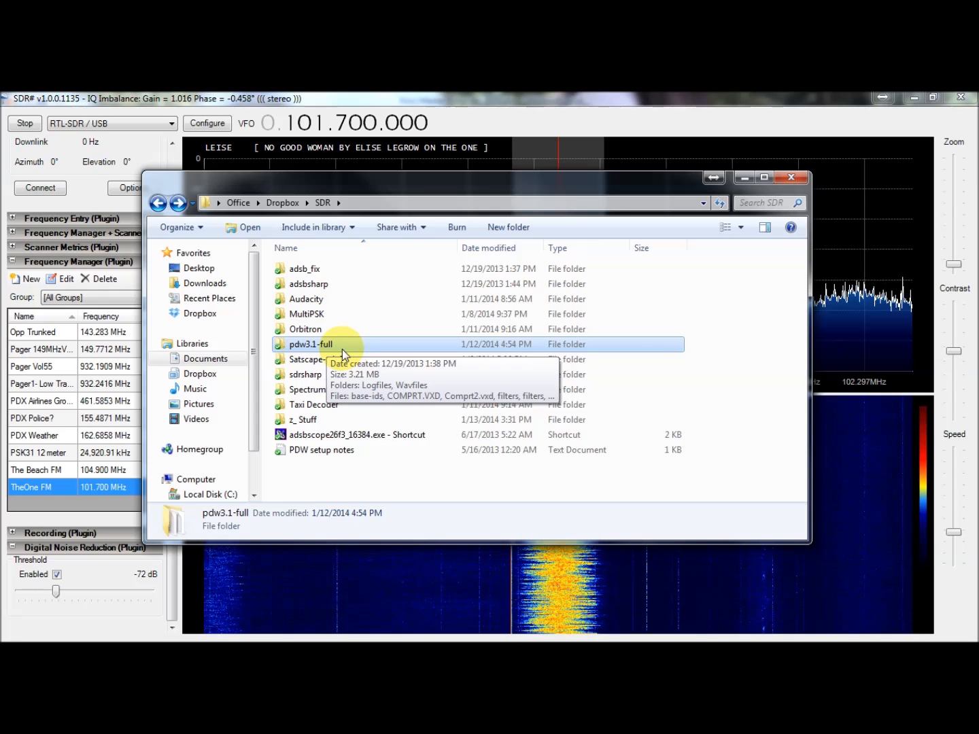
mouse_move(386, 347)
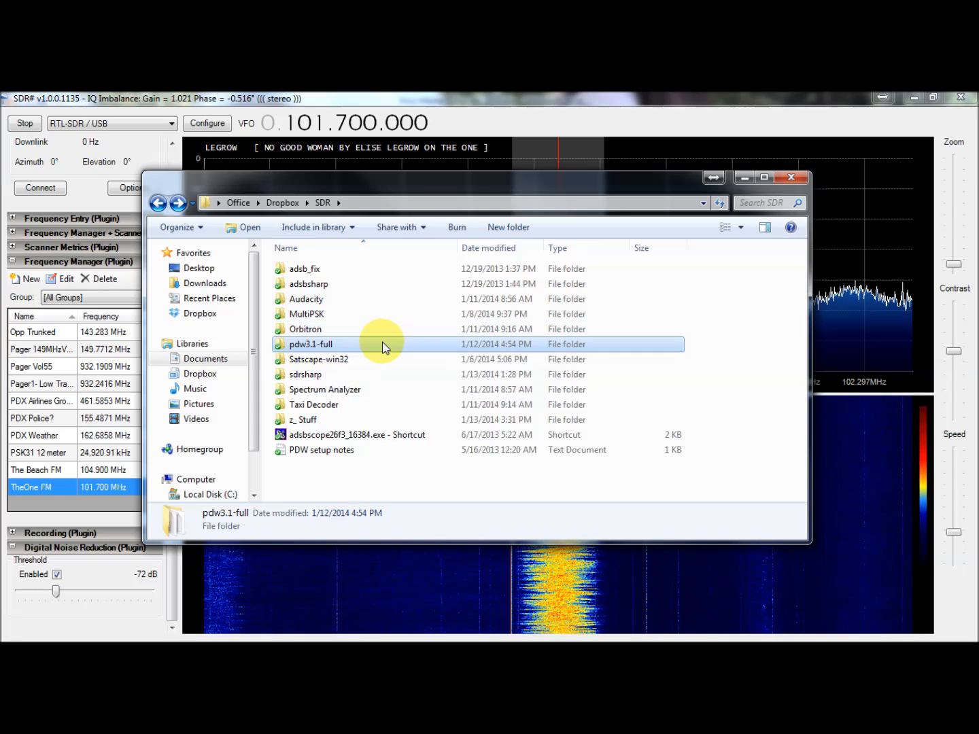
mouse_move(399, 354)
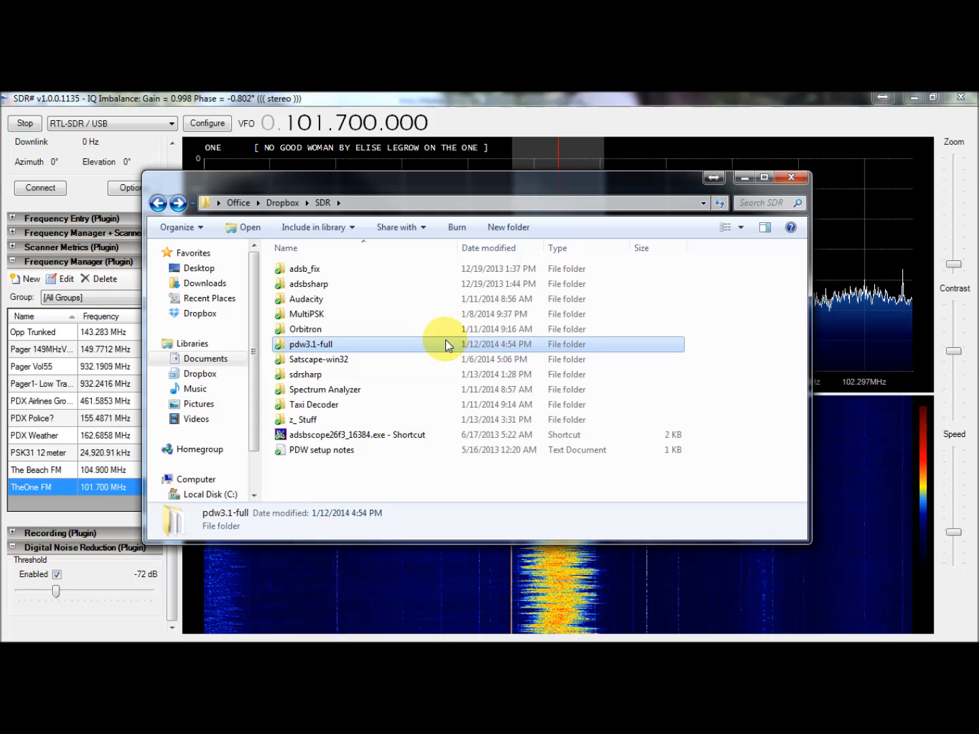
mouse_move(457, 350)
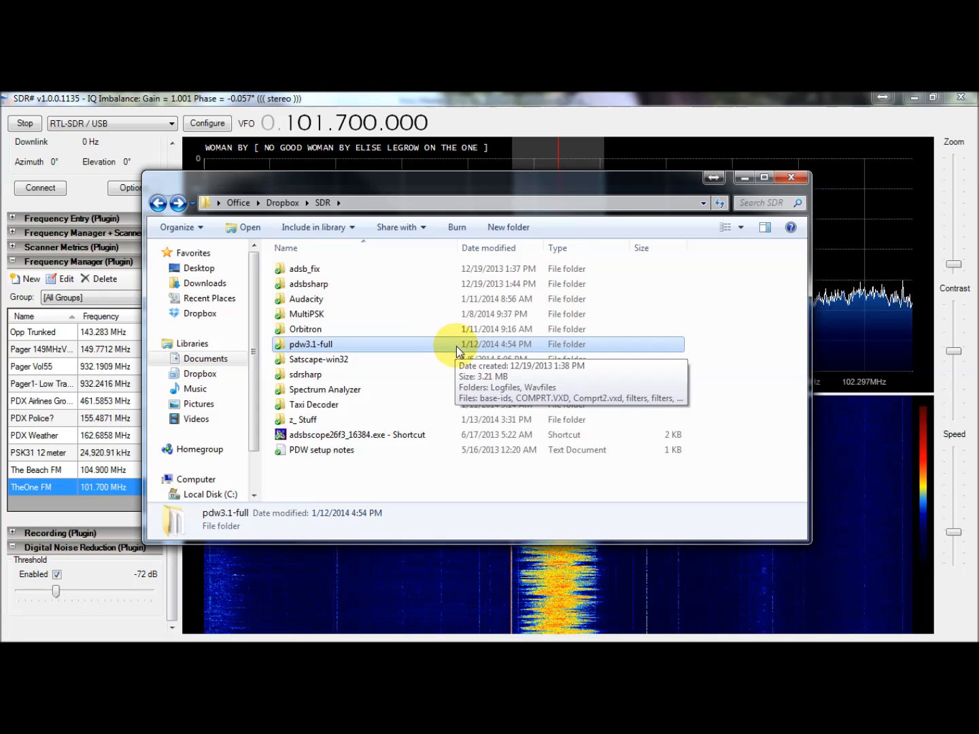
mouse_move(452, 405)
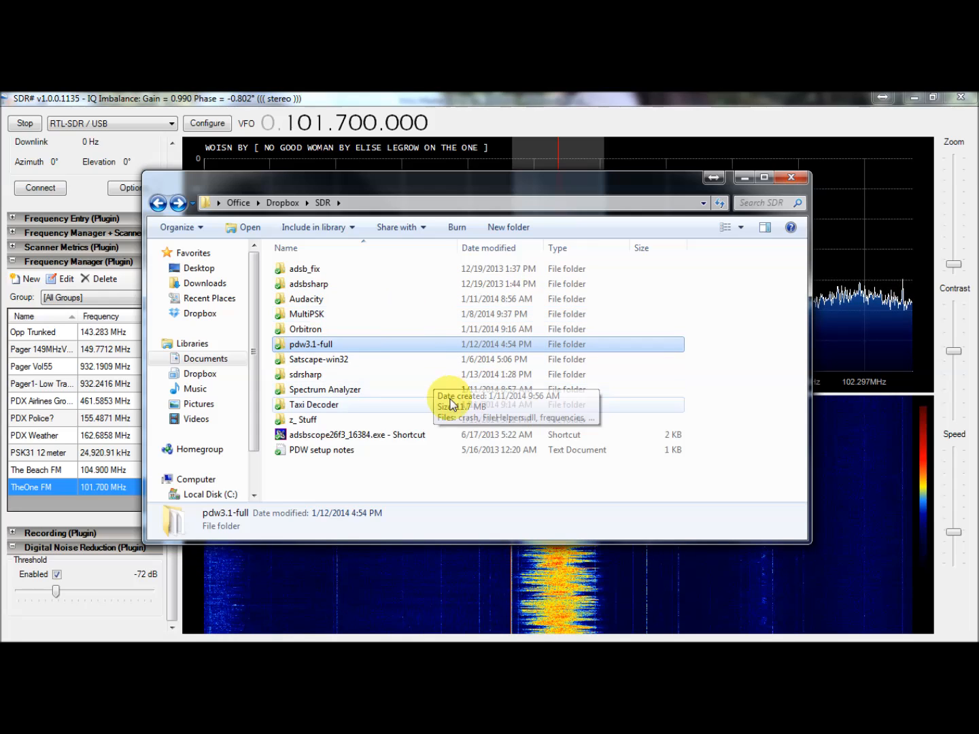
mouse_move(379, 370)
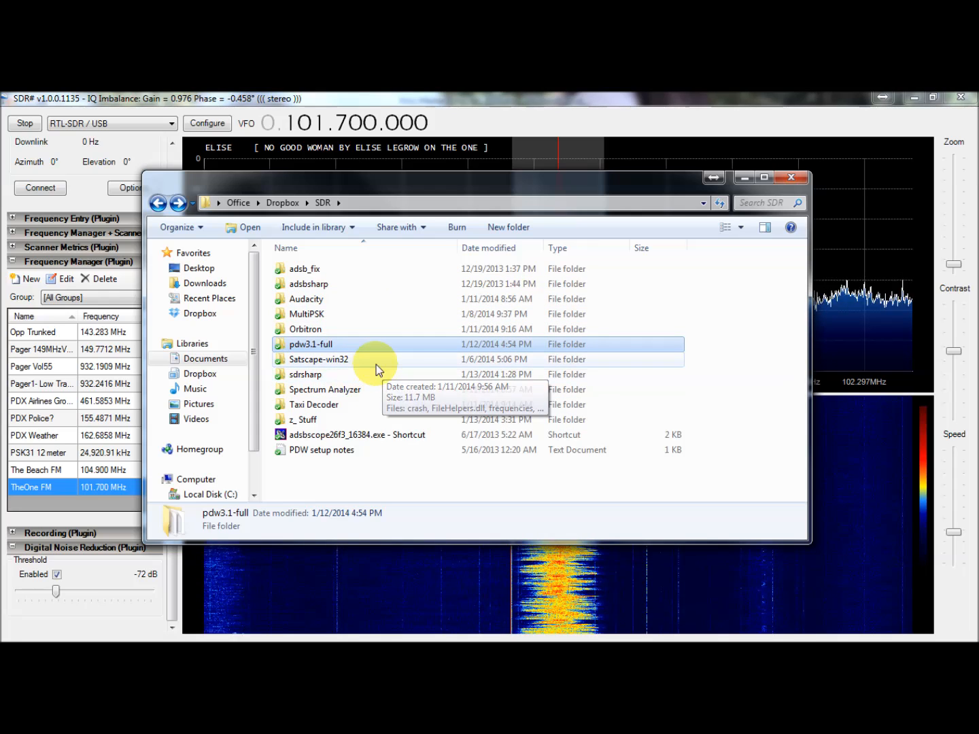
left_click(318, 358)
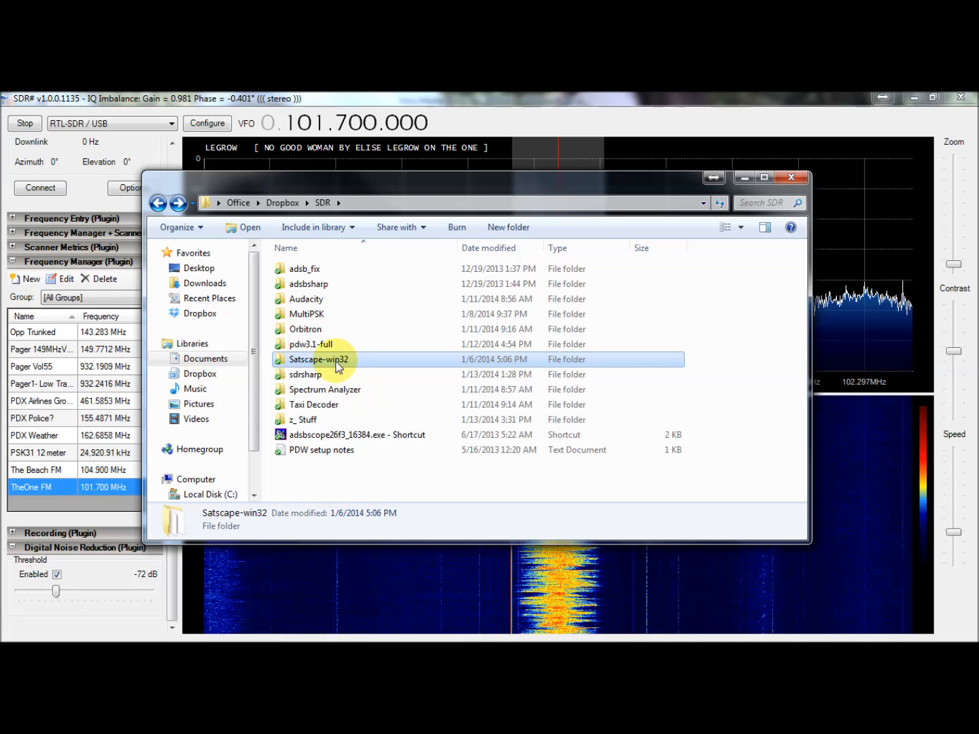
double_click(321, 359)
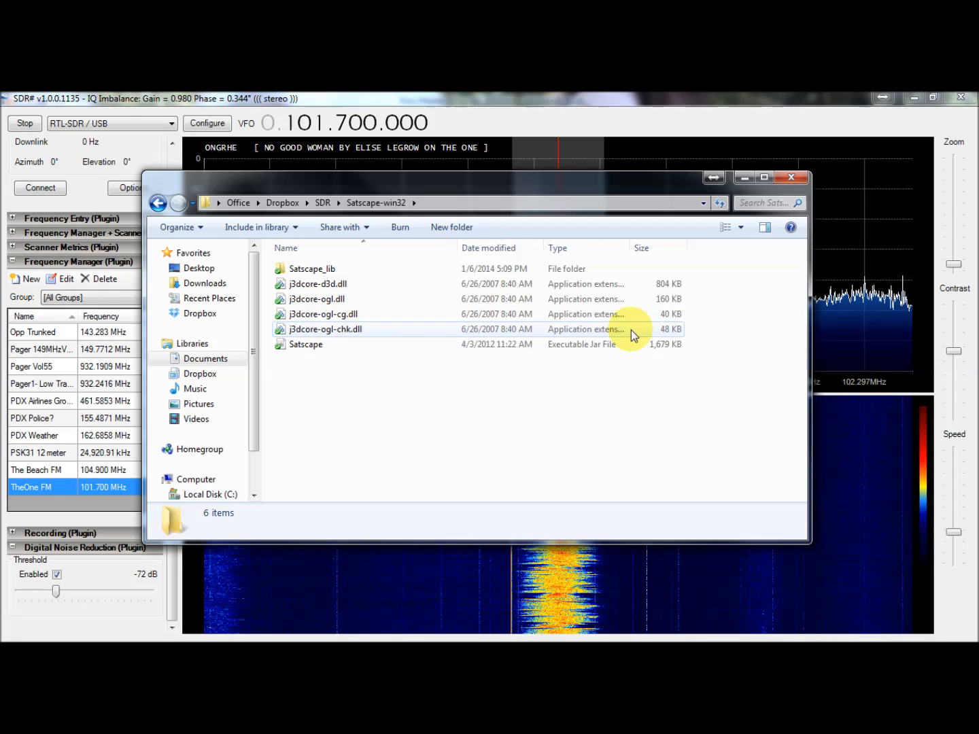
mouse_move(161, 204)
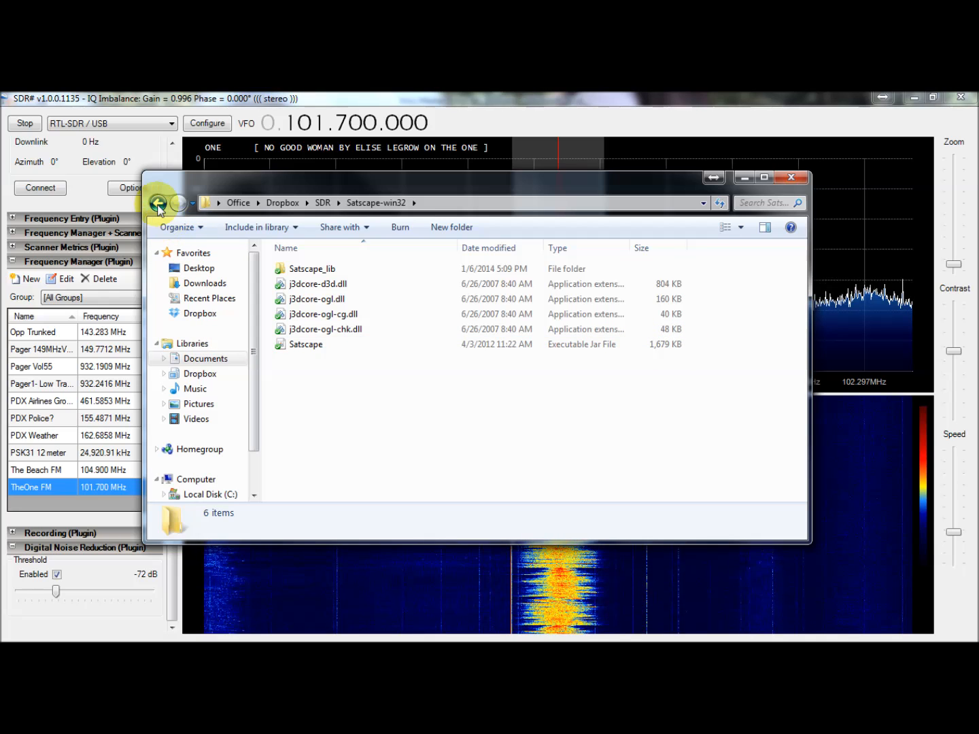
left_click(158, 202)
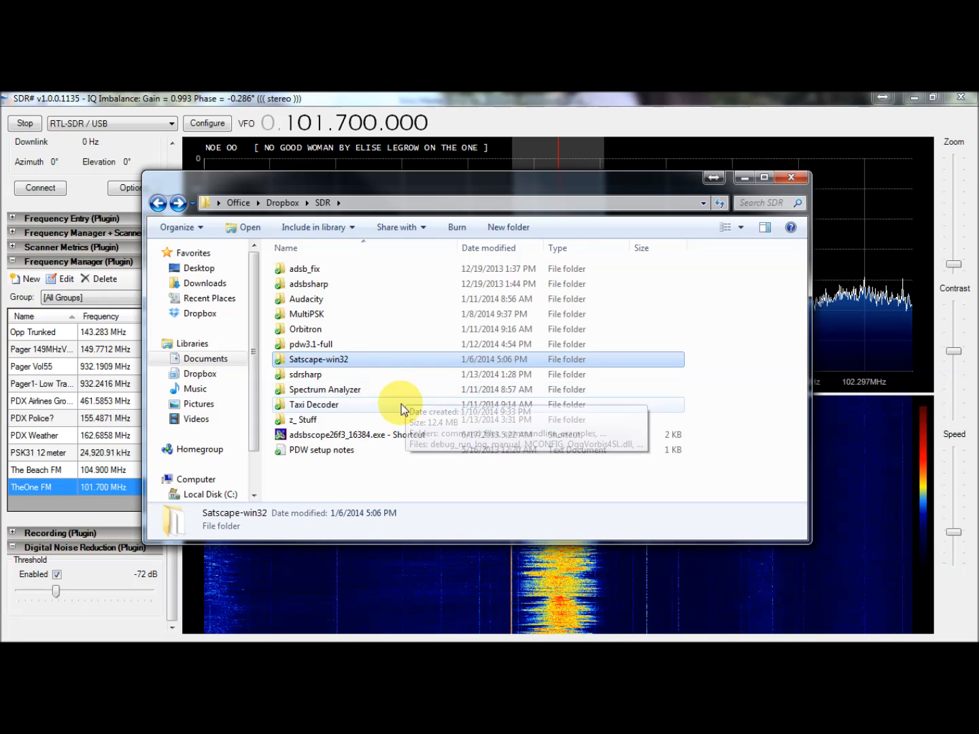
mouse_move(354, 352)
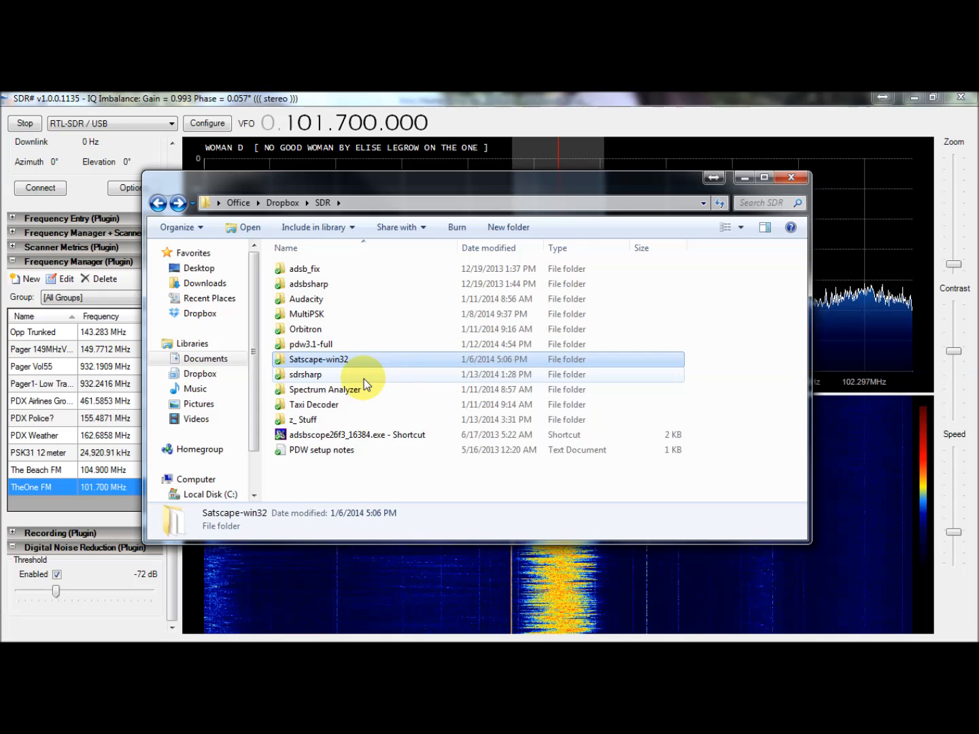
left_click(306, 375)
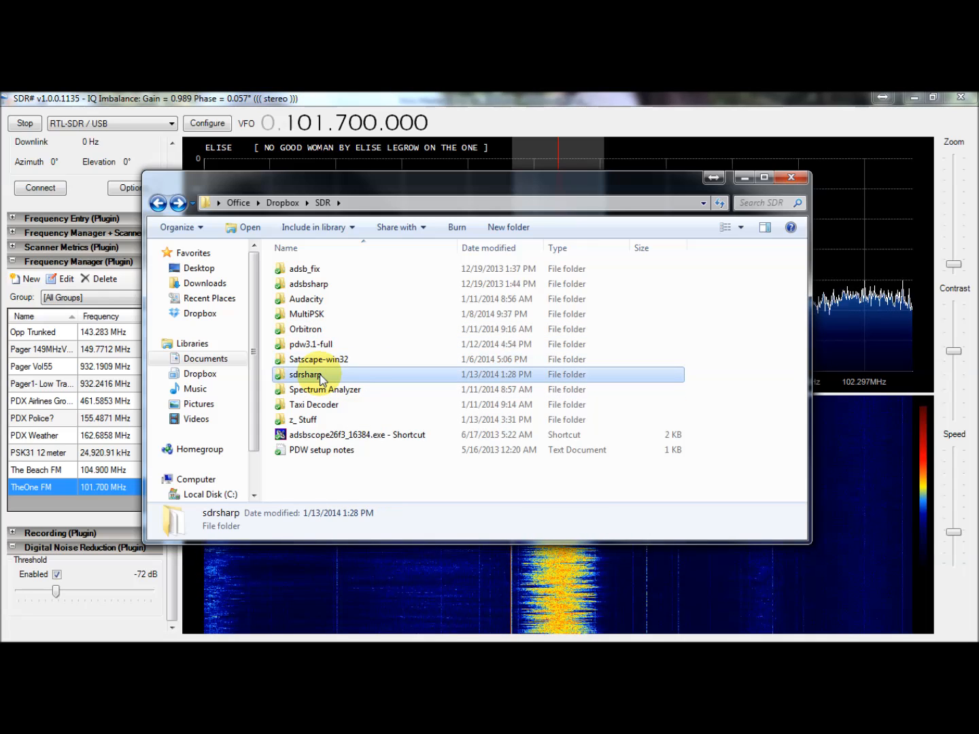
left_click(325, 389)
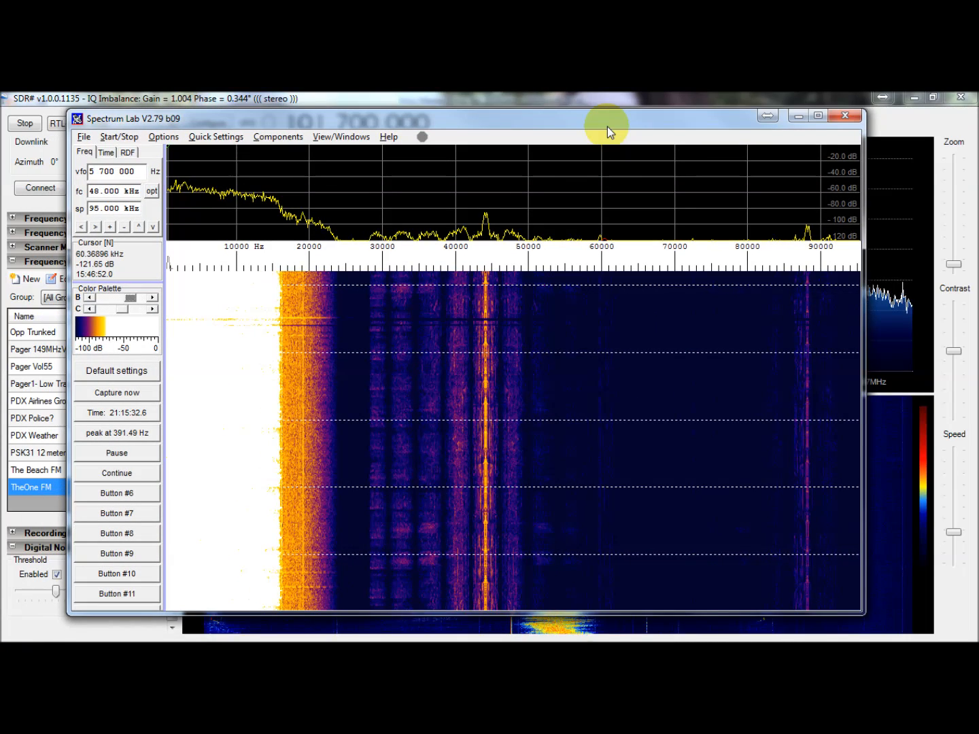
mouse_move(550, 125)
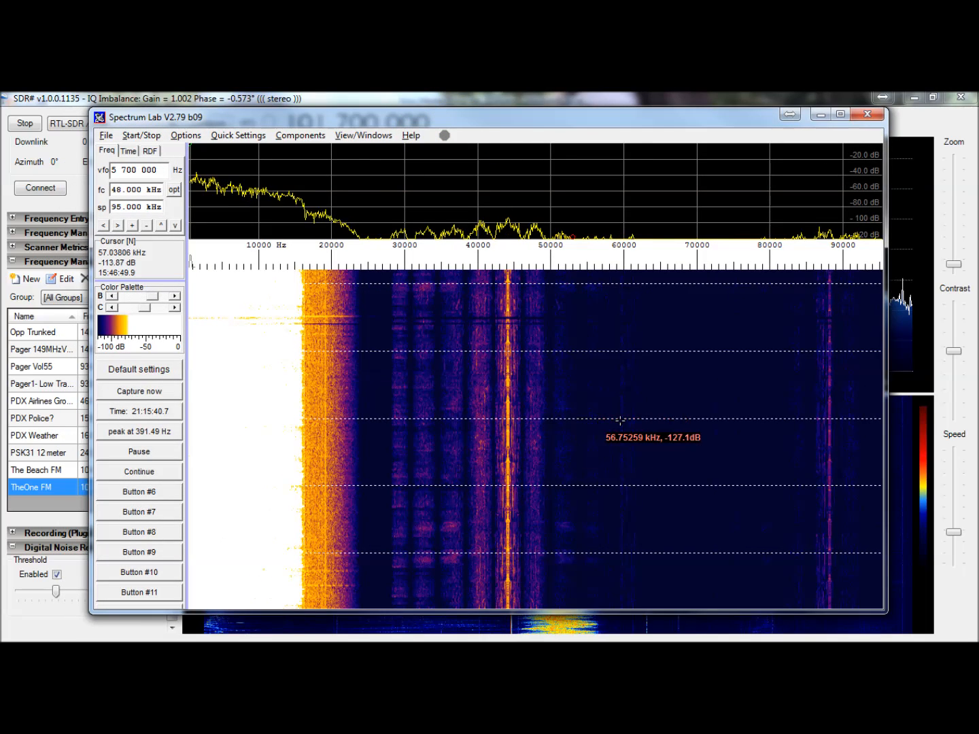
mouse_move(446, 429)
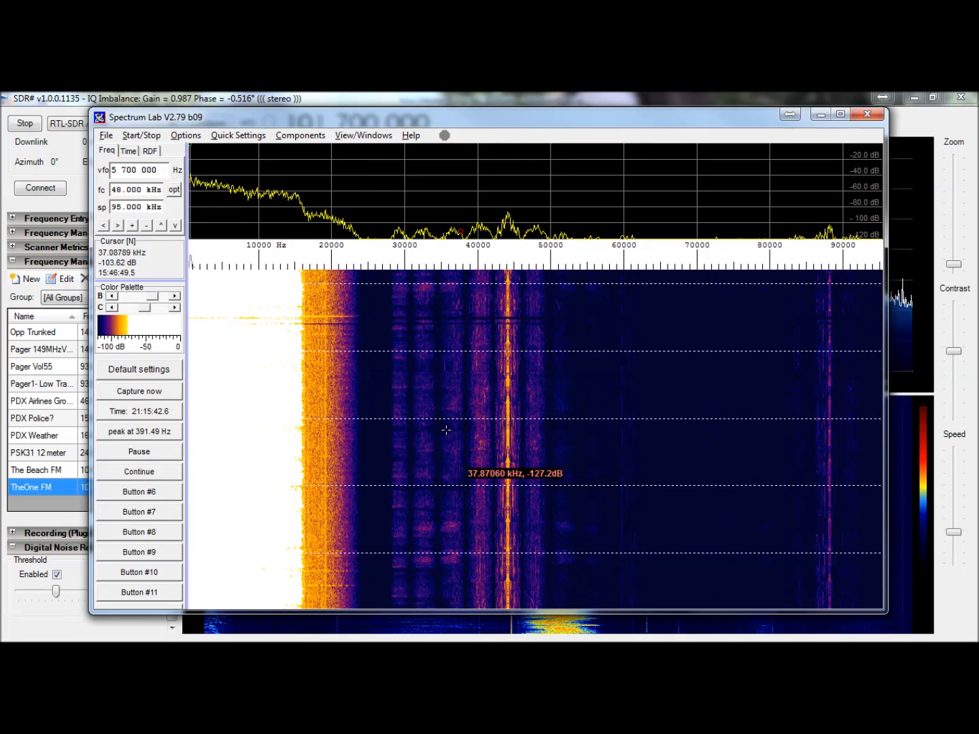
mouse_move(274, 285)
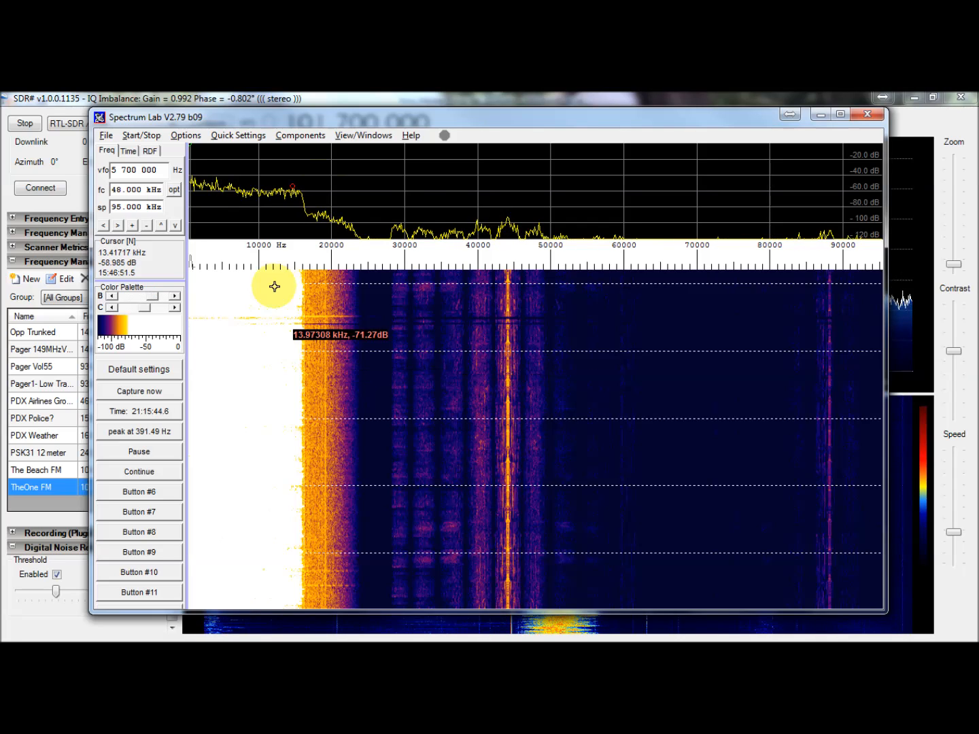
mouse_move(265, 302)
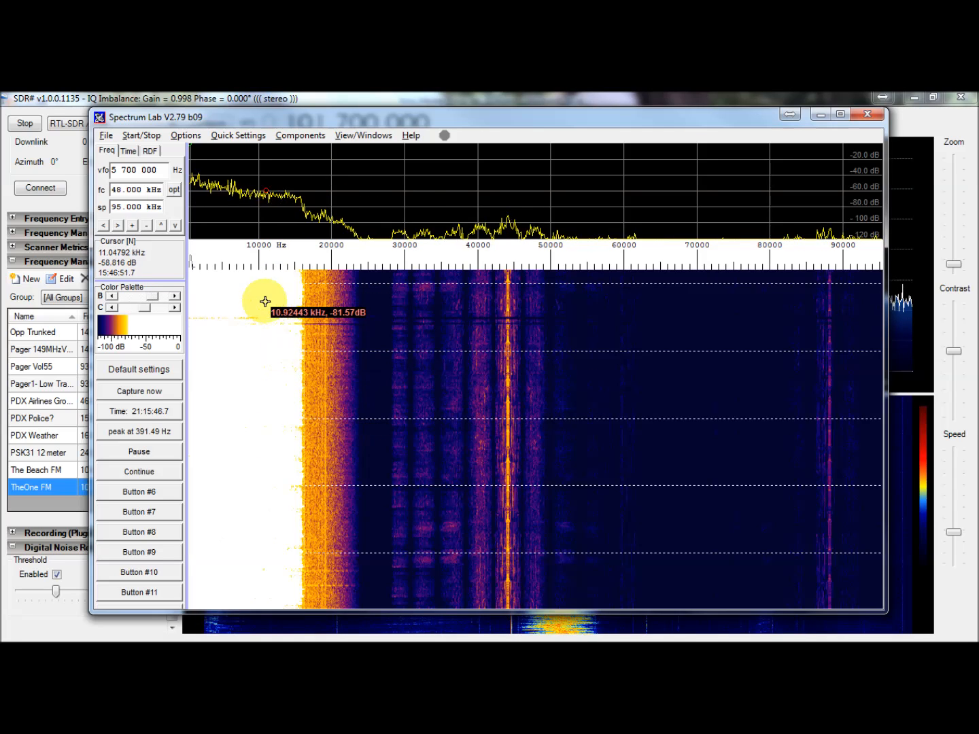
mouse_move(234, 445)
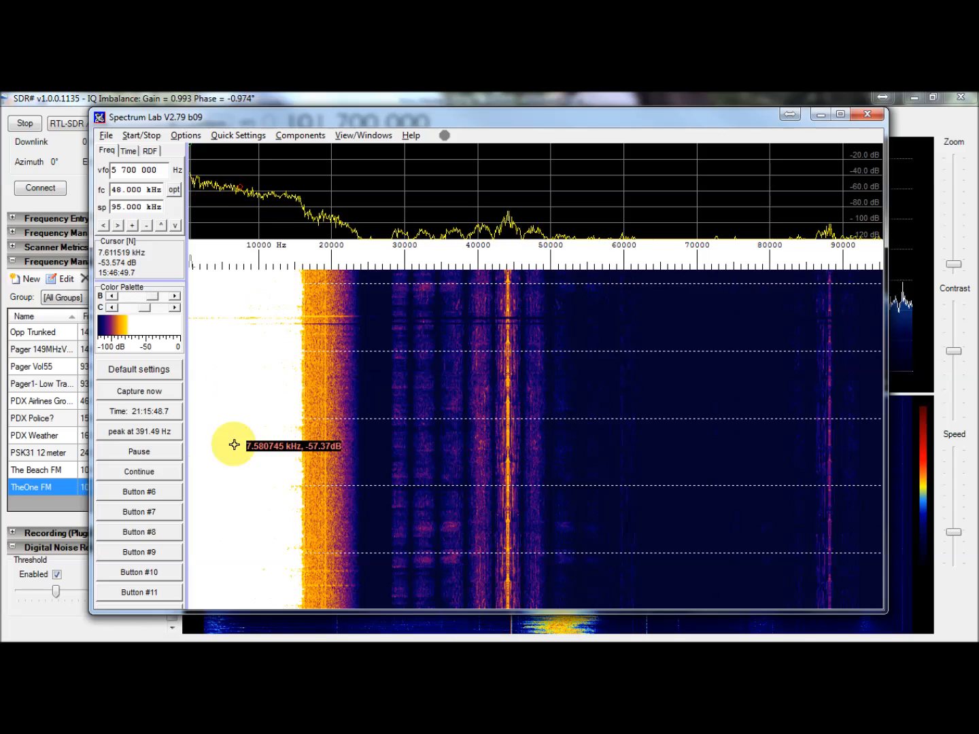
mouse_move(508, 383)
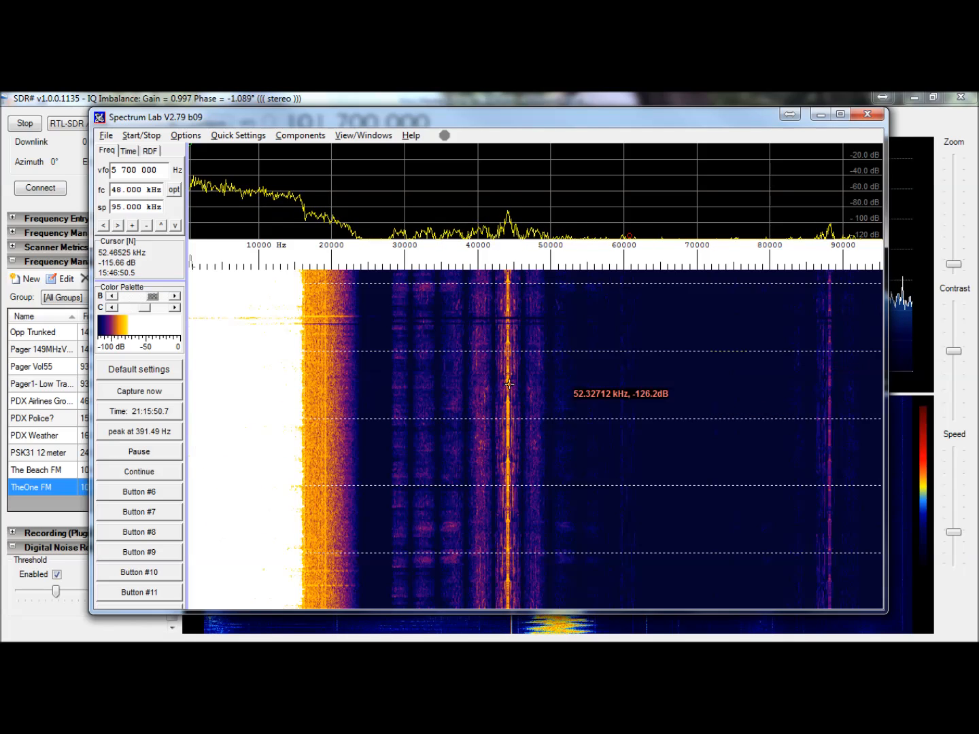
mouse_move(835, 262)
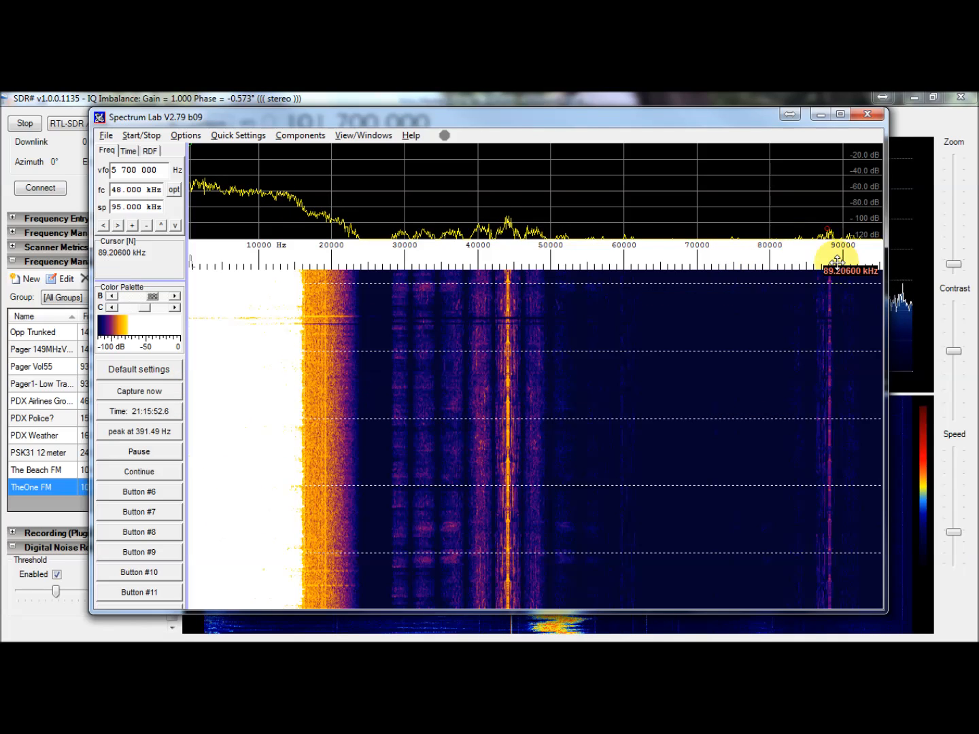
mouse_move(237, 350)
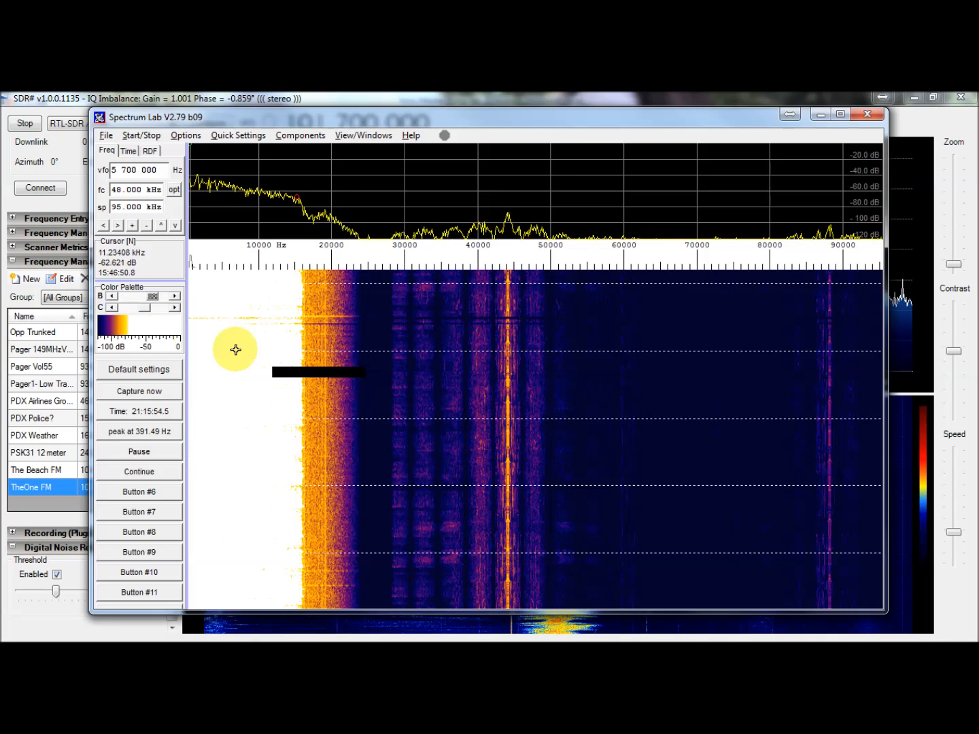
mouse_move(476, 397)
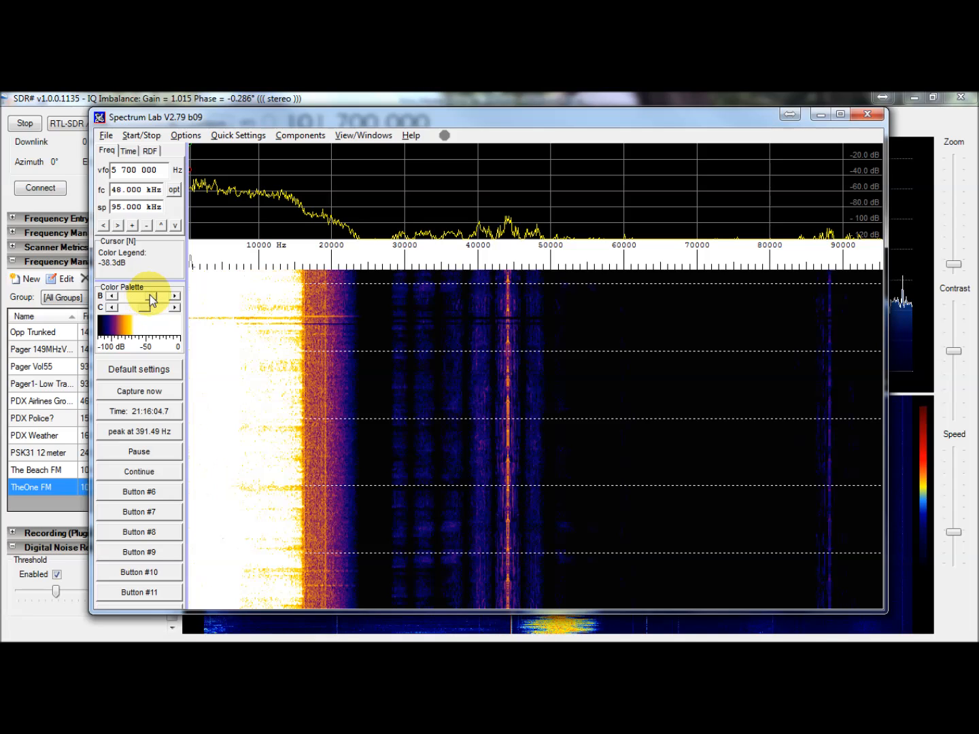
mouse_move(202, 435)
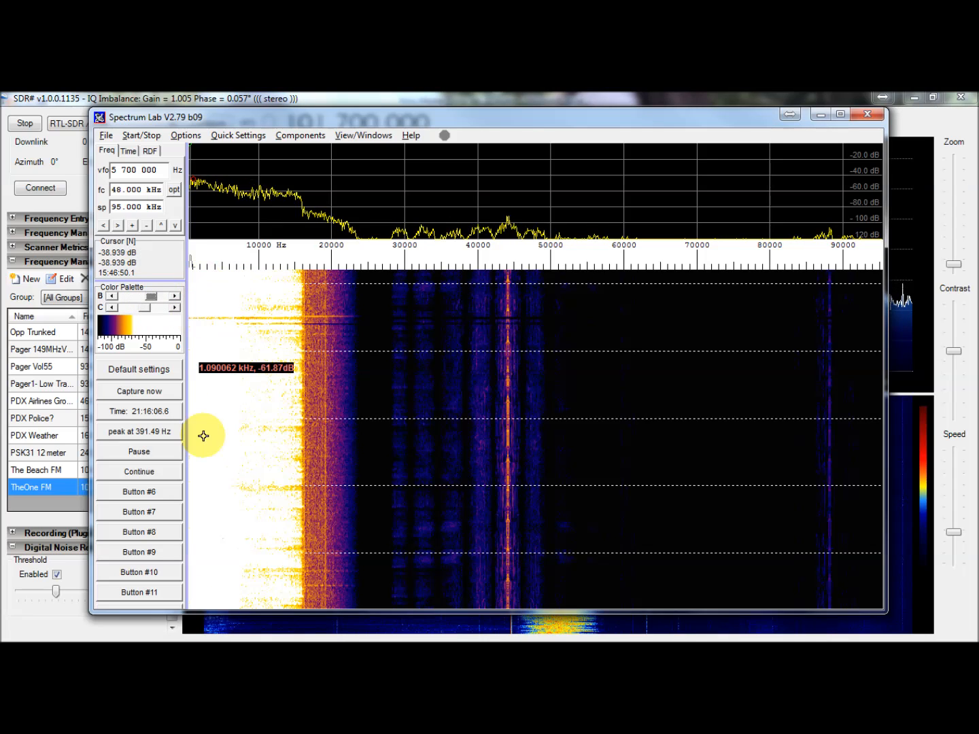
mouse_move(238, 474)
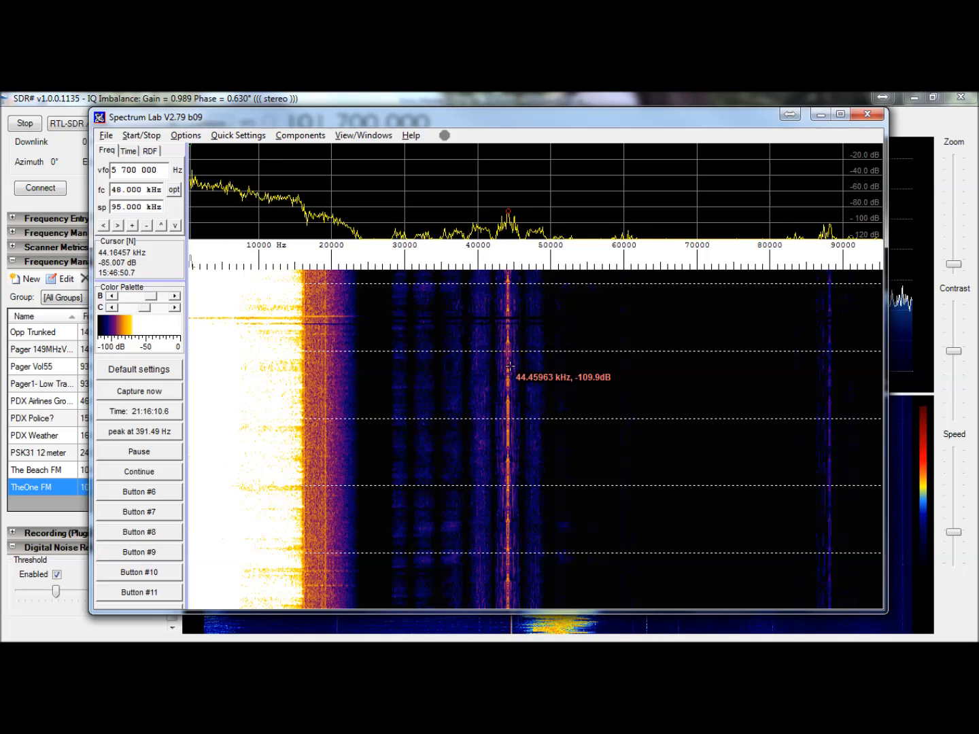
mouse_move(509, 574)
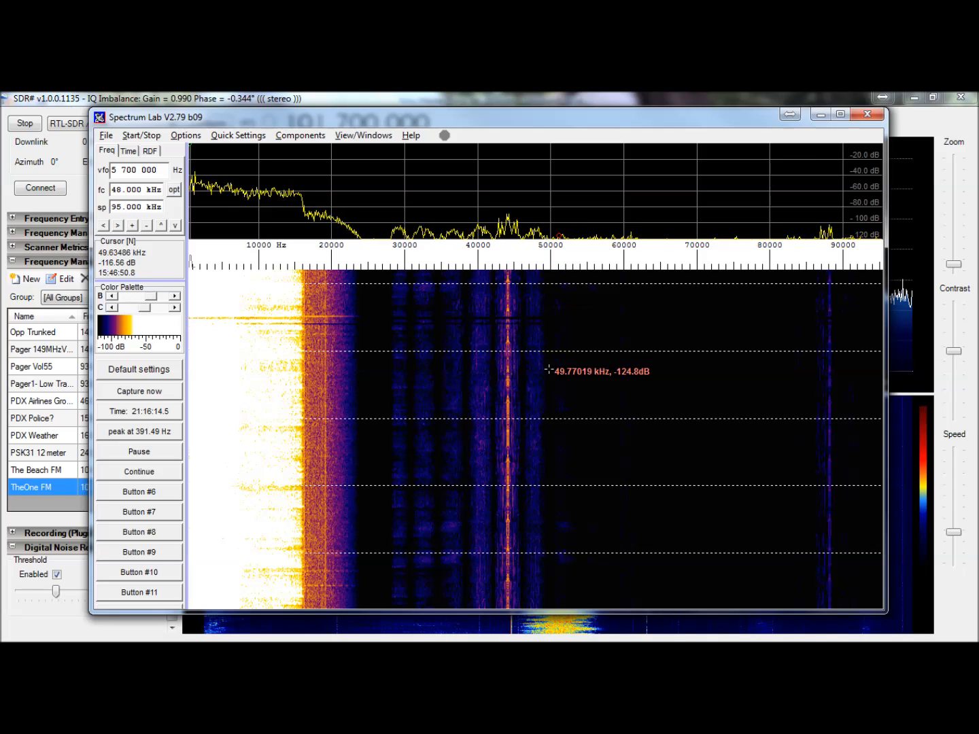
mouse_move(566, 549)
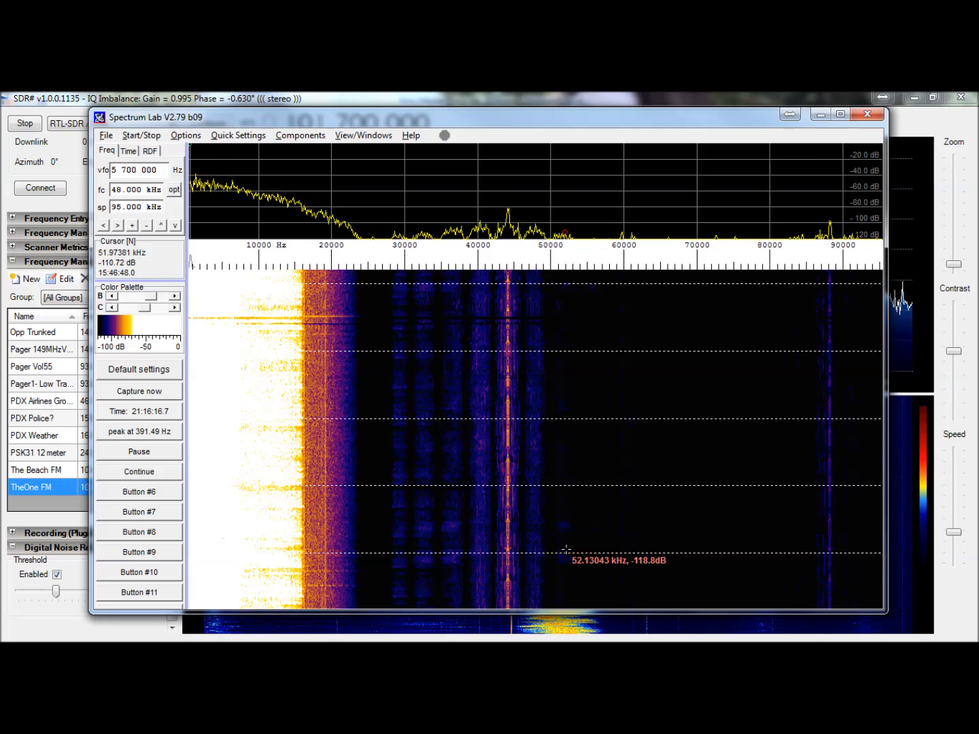
mouse_move(503, 309)
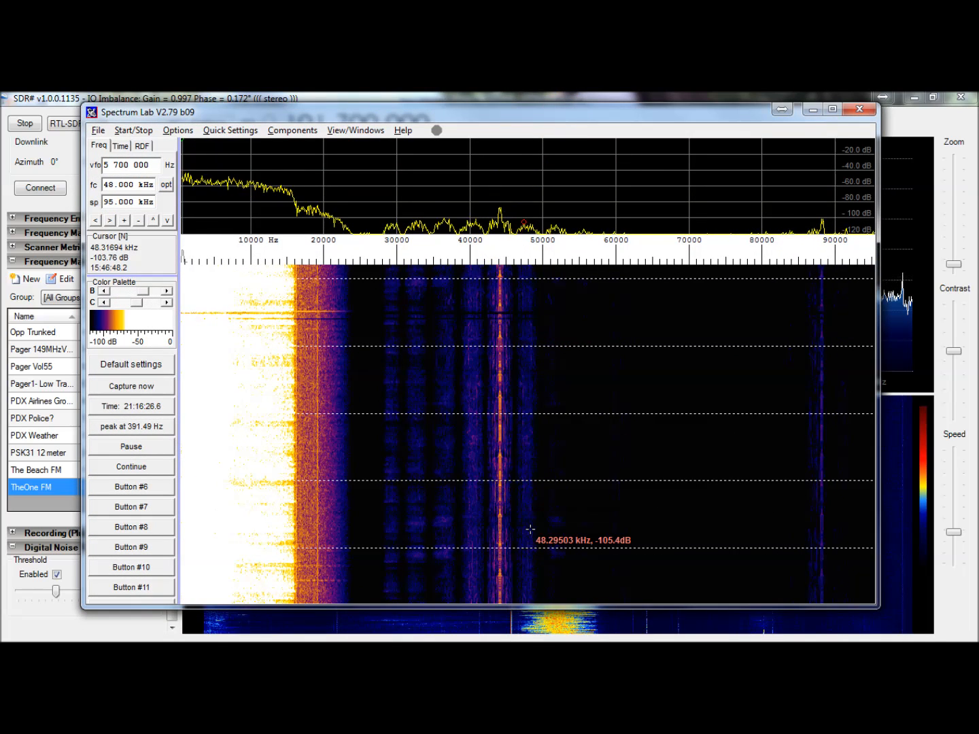
mouse_move(830, 285)
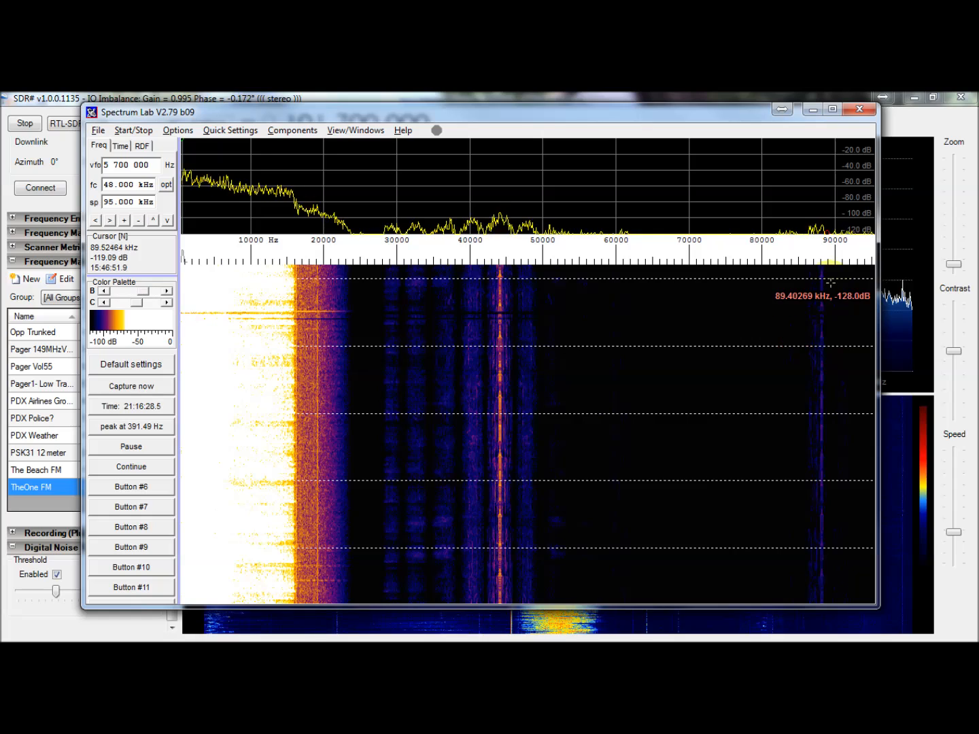
mouse_move(823, 370)
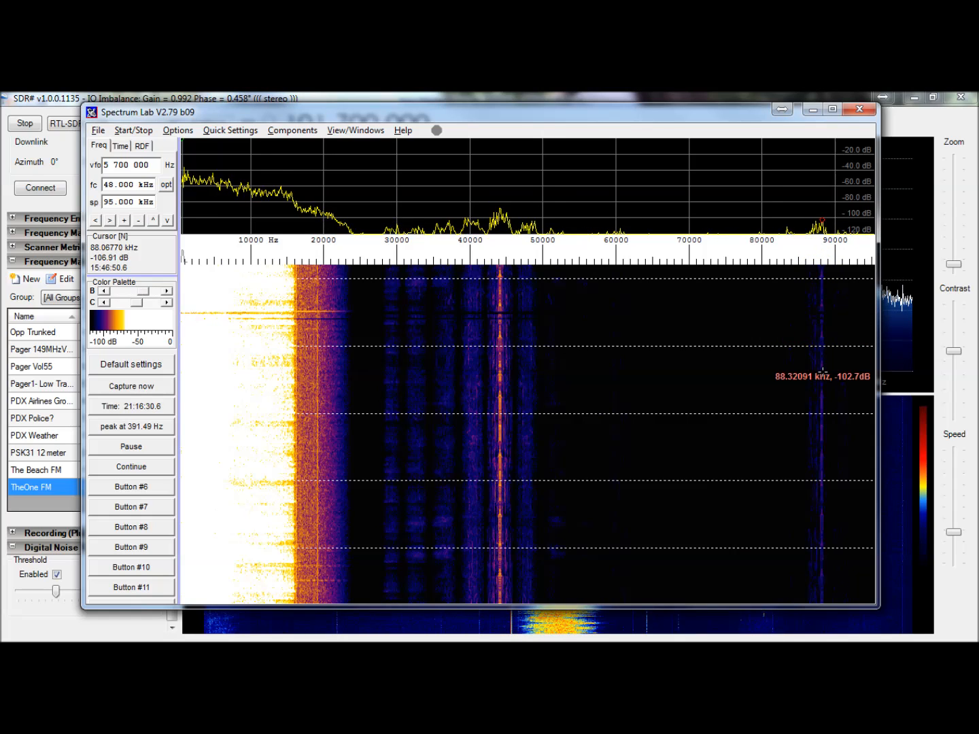
mouse_move(835, 568)
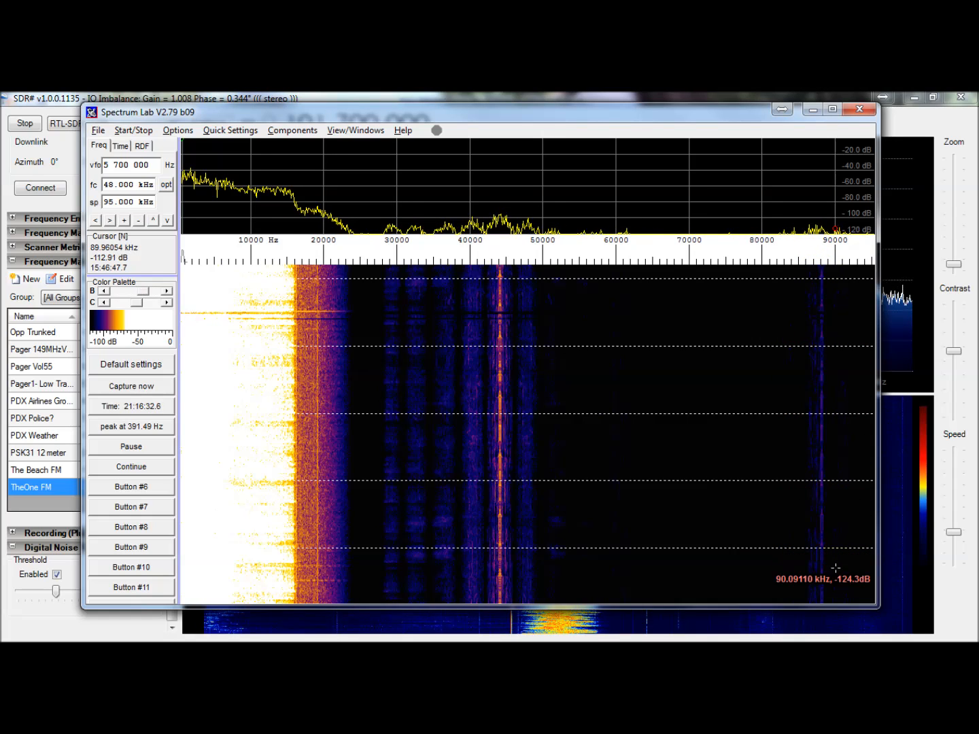
mouse_move(843, 357)
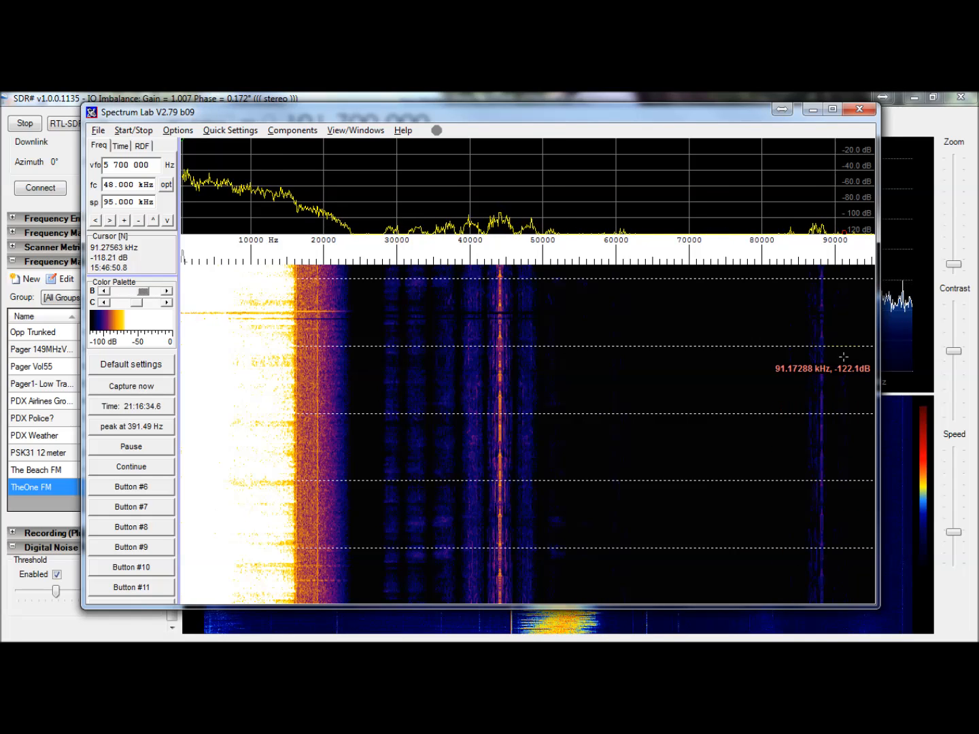
mouse_move(848, 306)
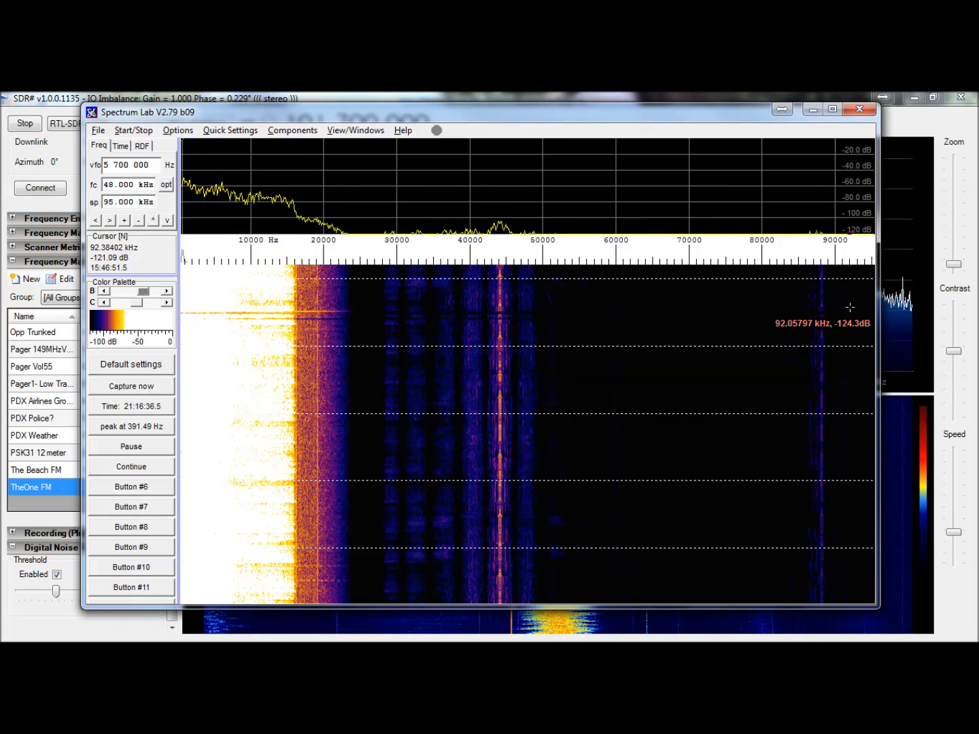
mouse_move(820, 454)
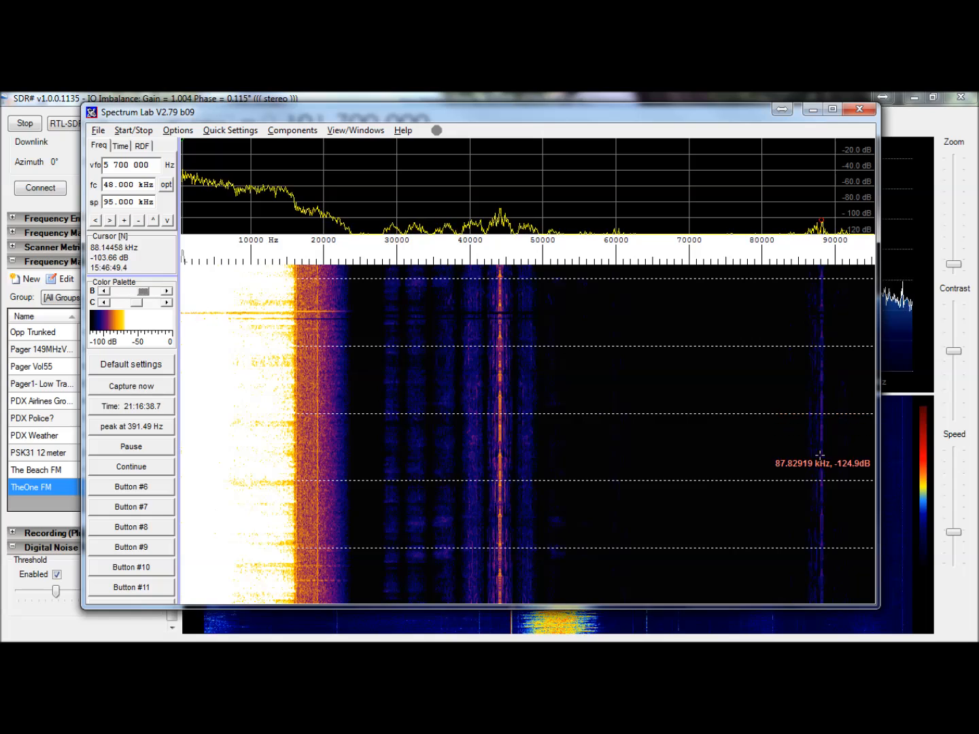
mouse_move(826, 525)
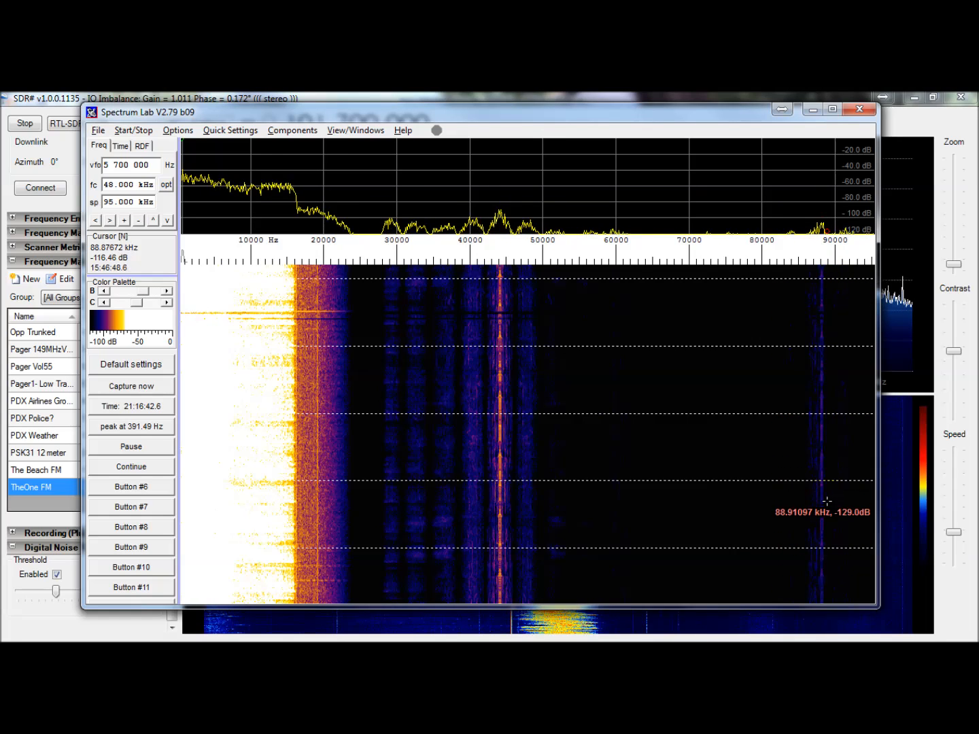
mouse_move(570, 131)
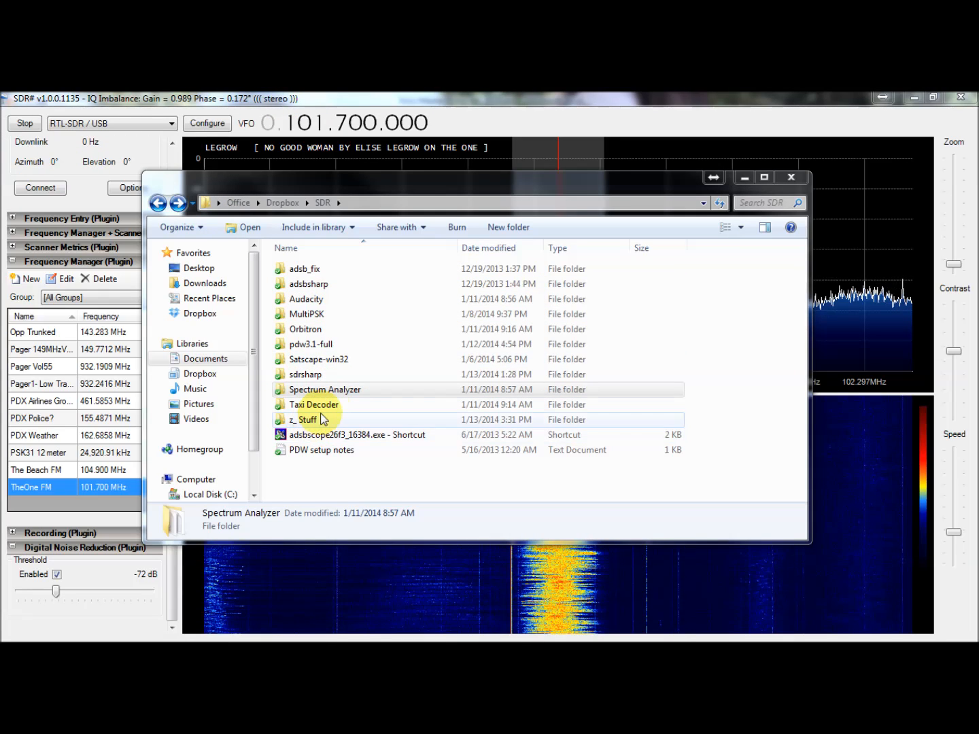
double_click(313, 405)
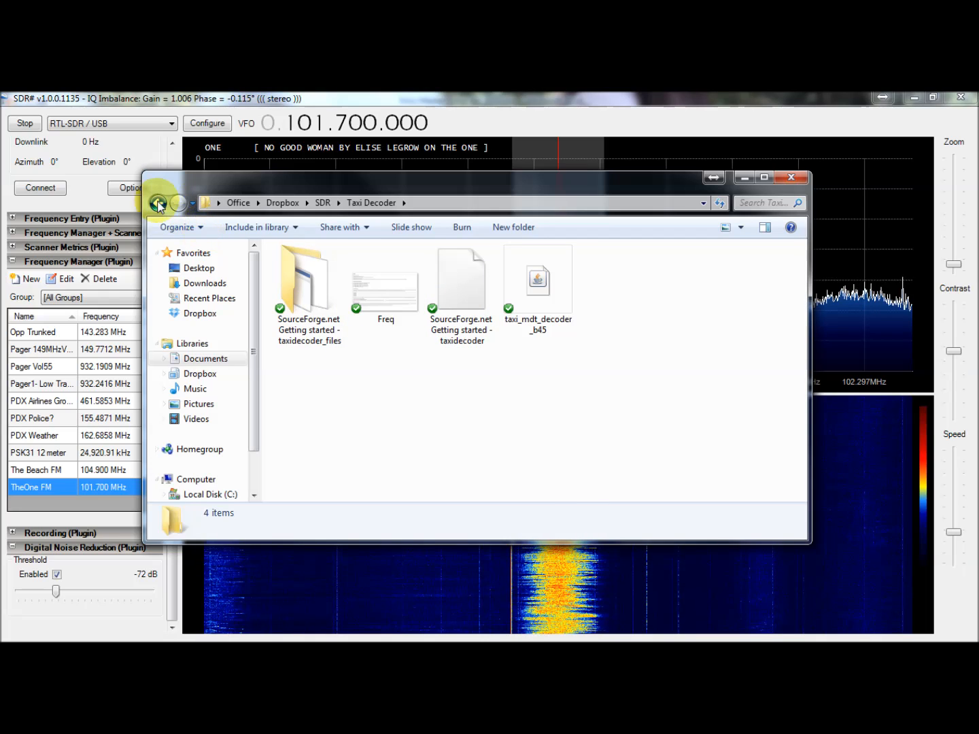
left_click(159, 202)
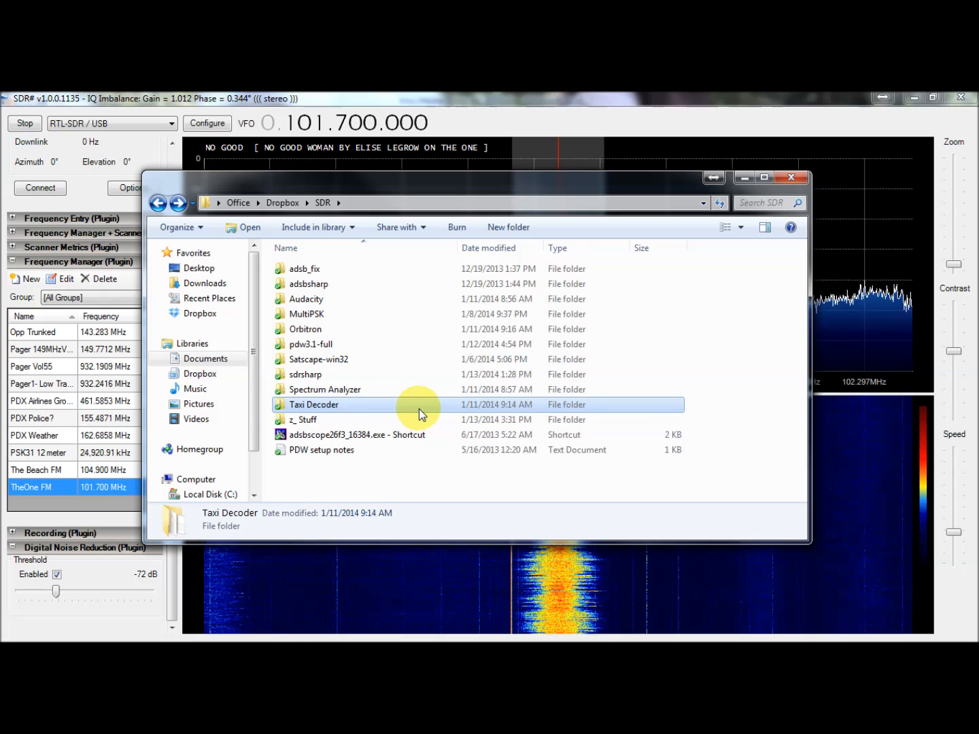
mouse_move(468, 438)
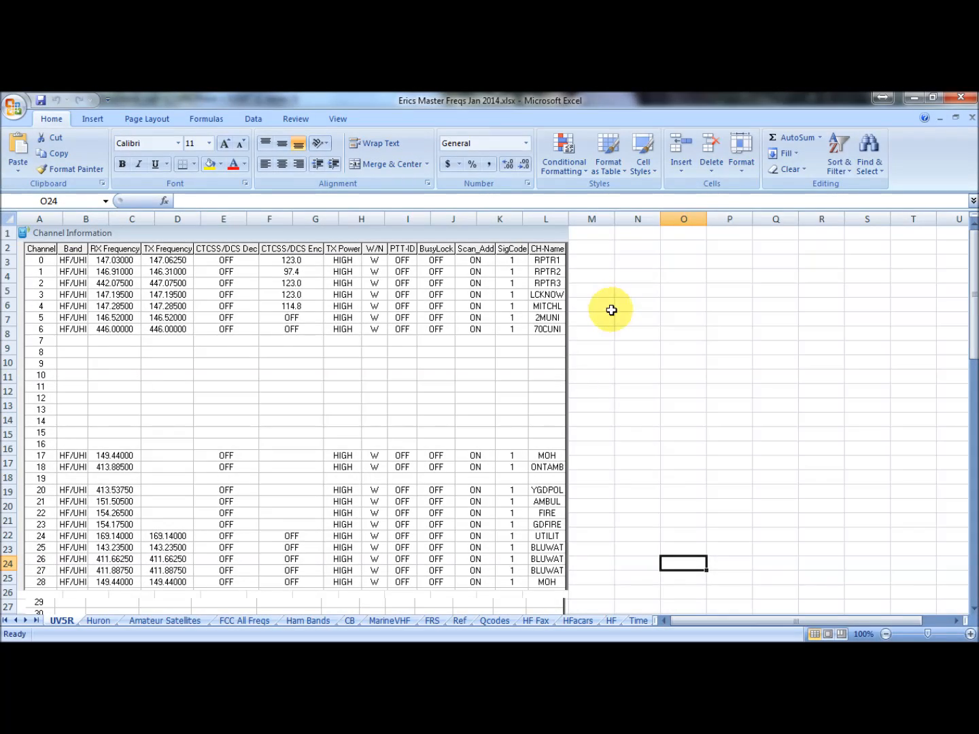
mouse_move(681, 455)
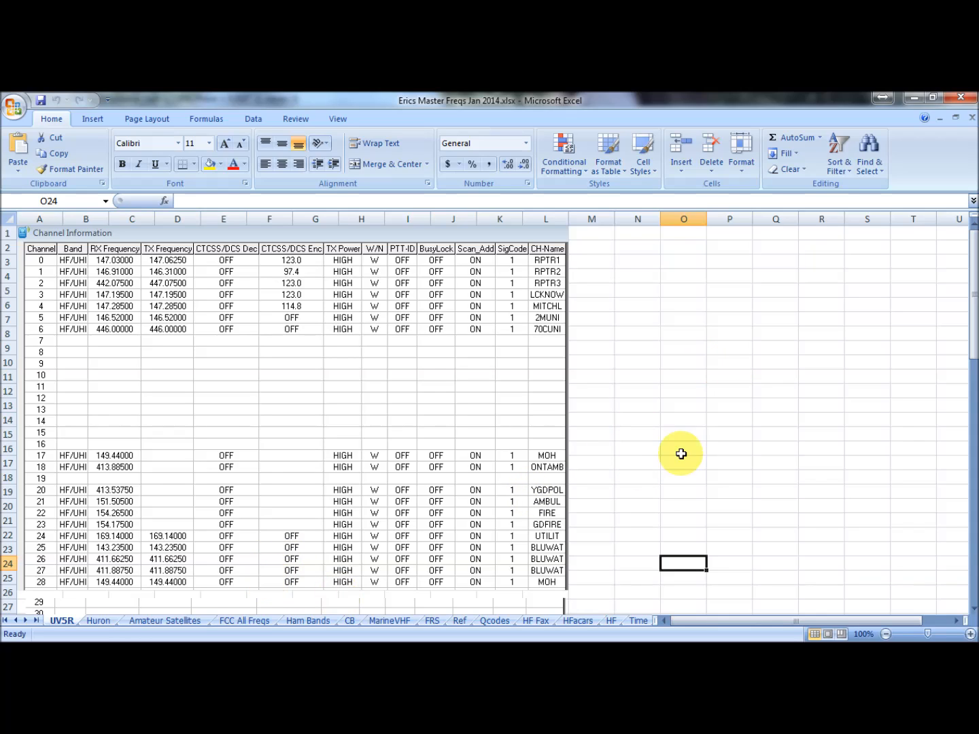
mouse_move(777, 259)
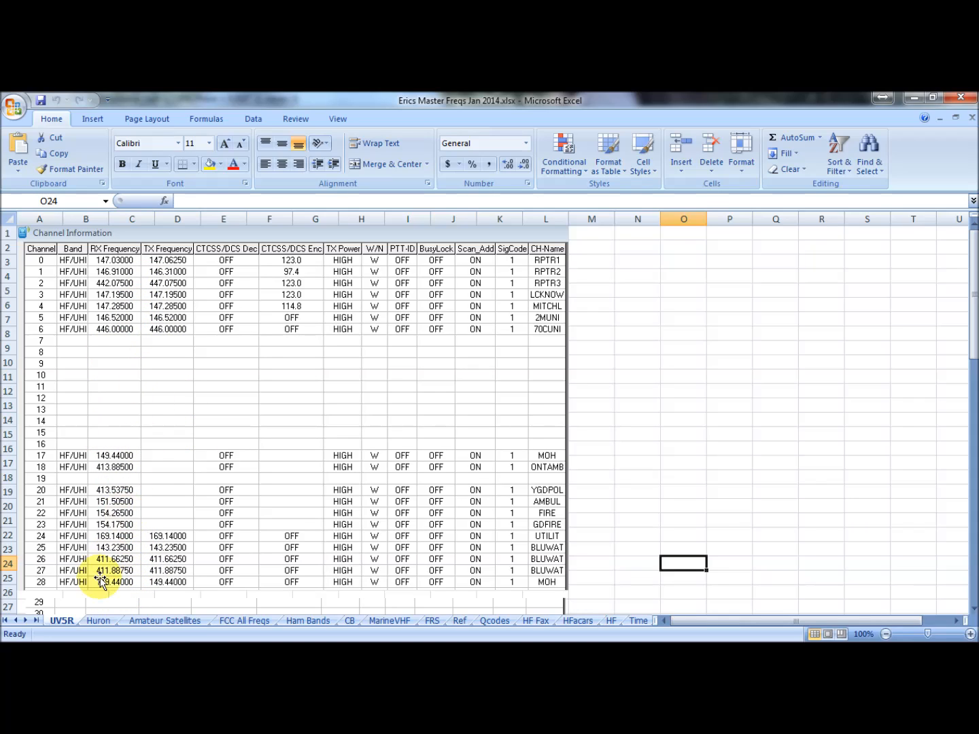
Visit the Huron sheet, then browse down the Amateur Satellites status table from AO-7
left_click(98, 620)
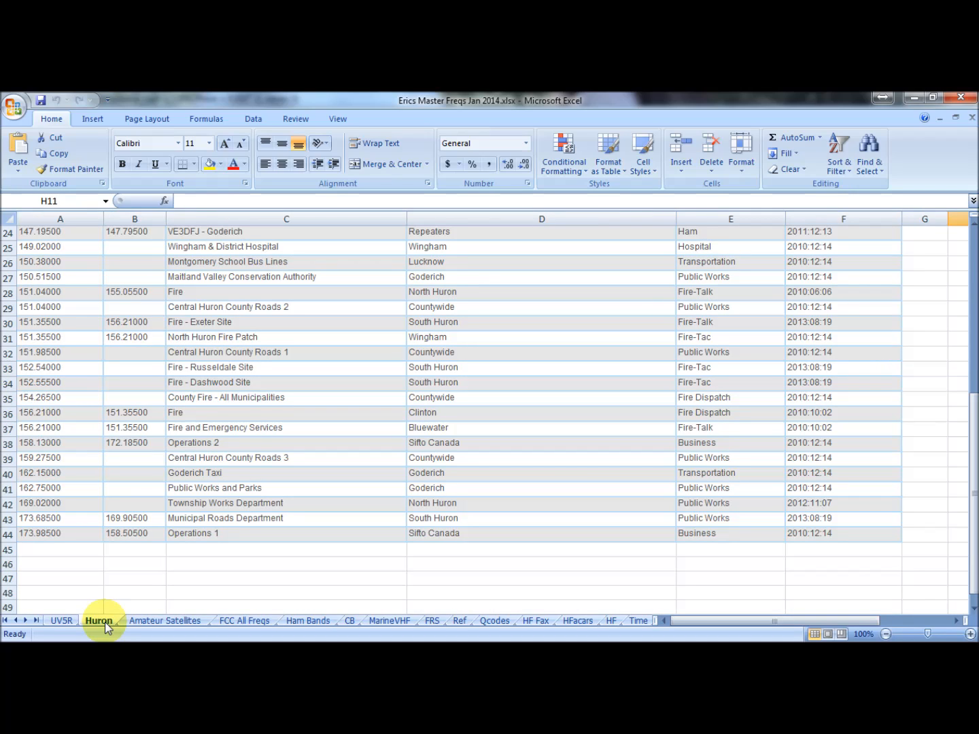
mouse_move(386, 525)
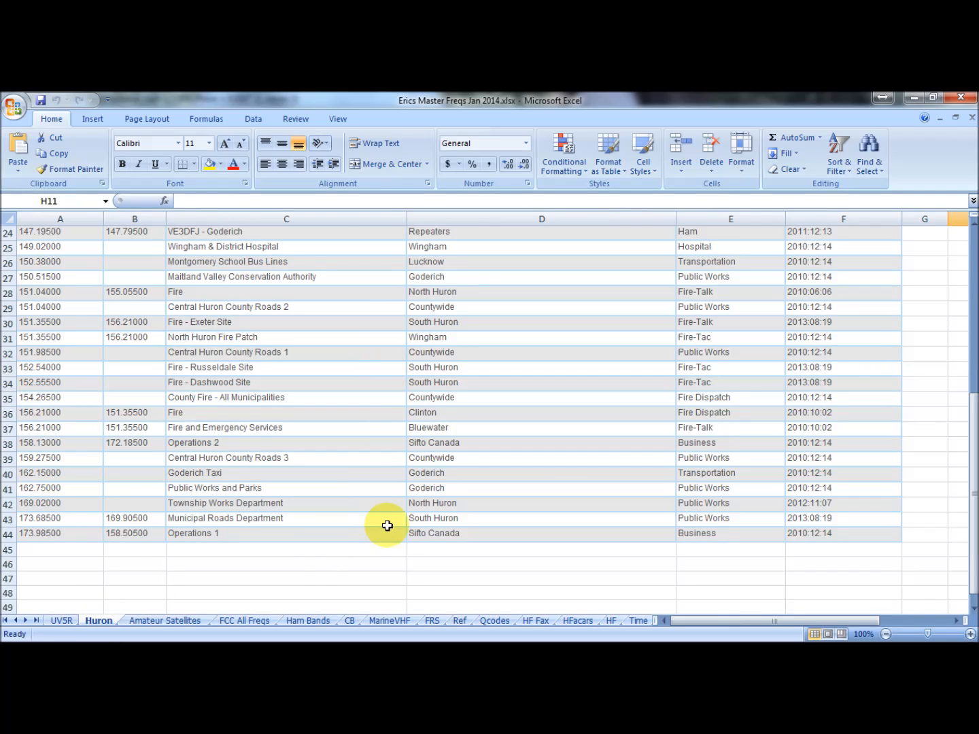
left_click(163, 620)
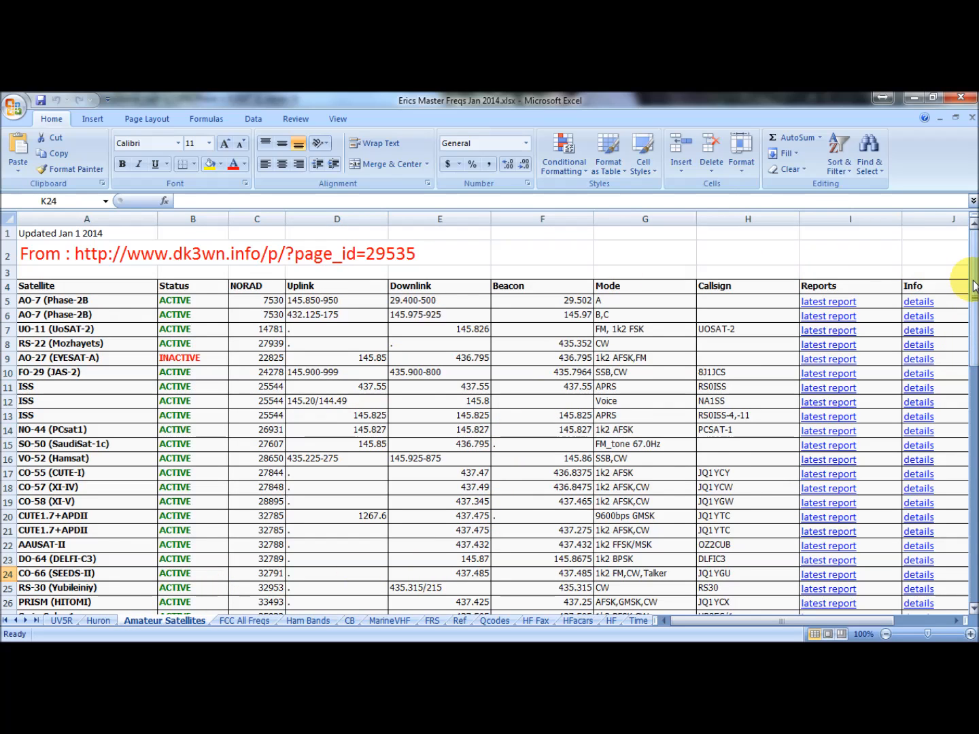
mouse_move(389, 242)
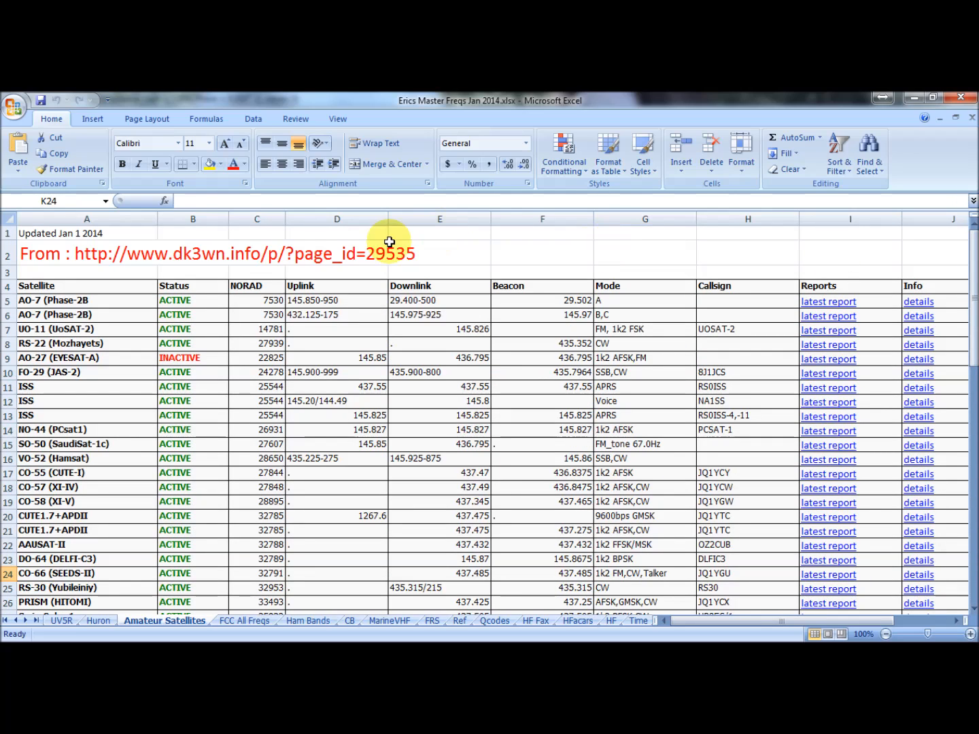
mouse_move(332, 399)
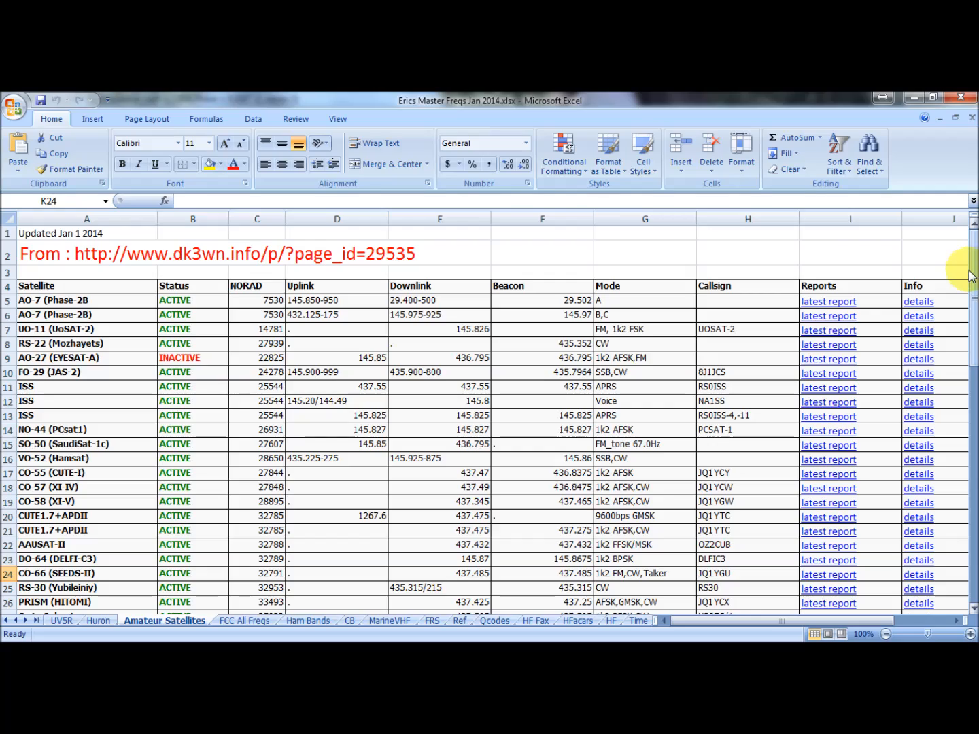
scroll("down", 3)
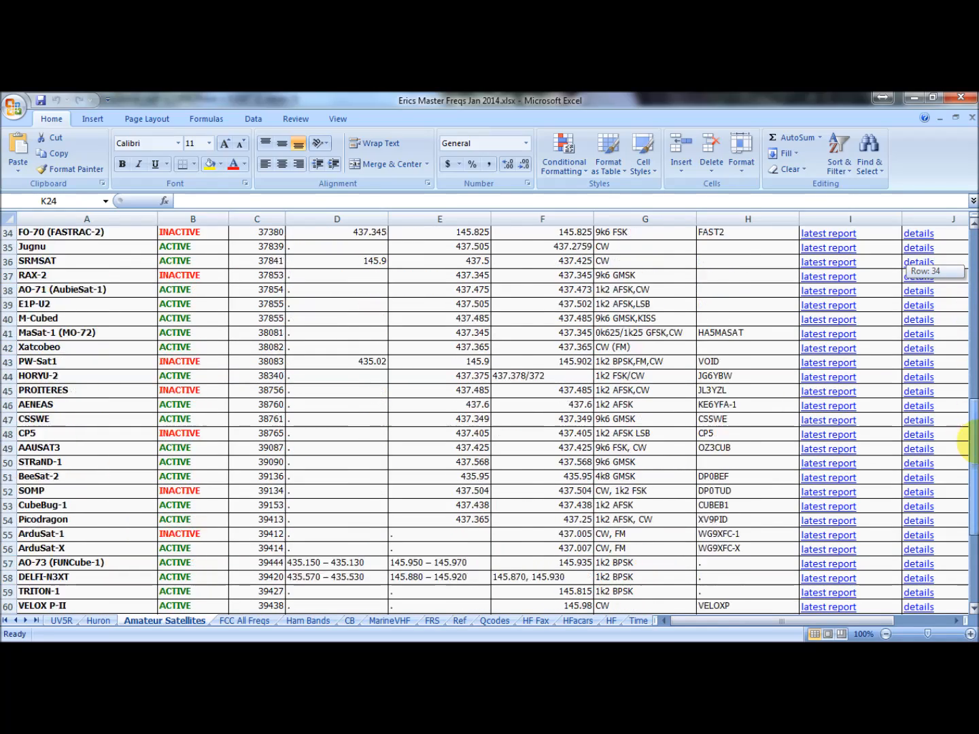
scroll("down", 3)
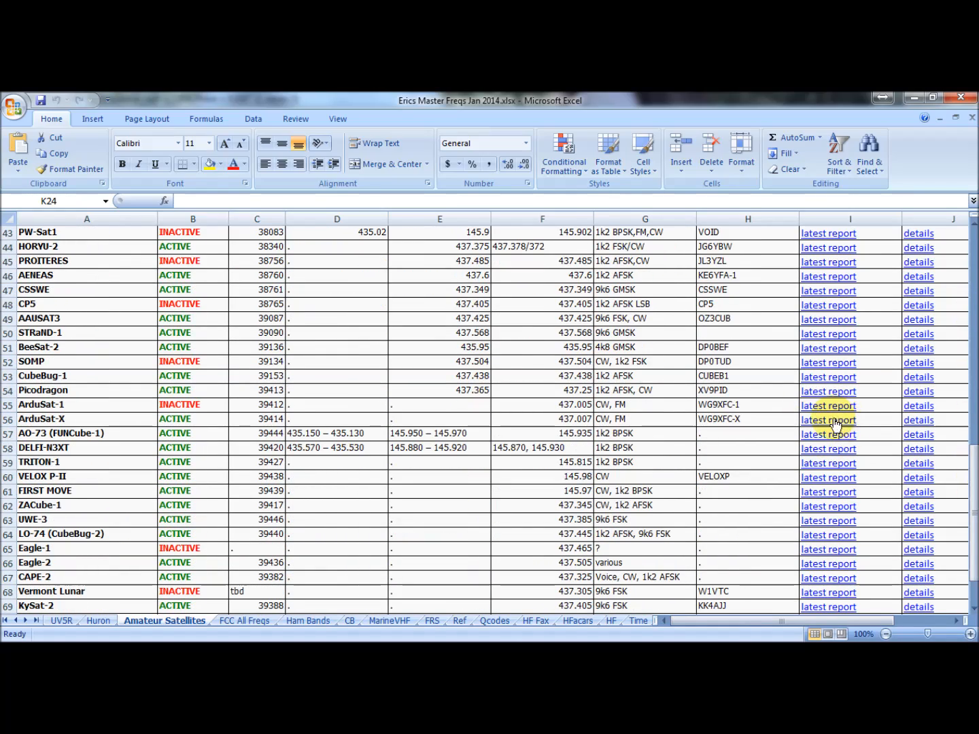
scroll("down", 3)
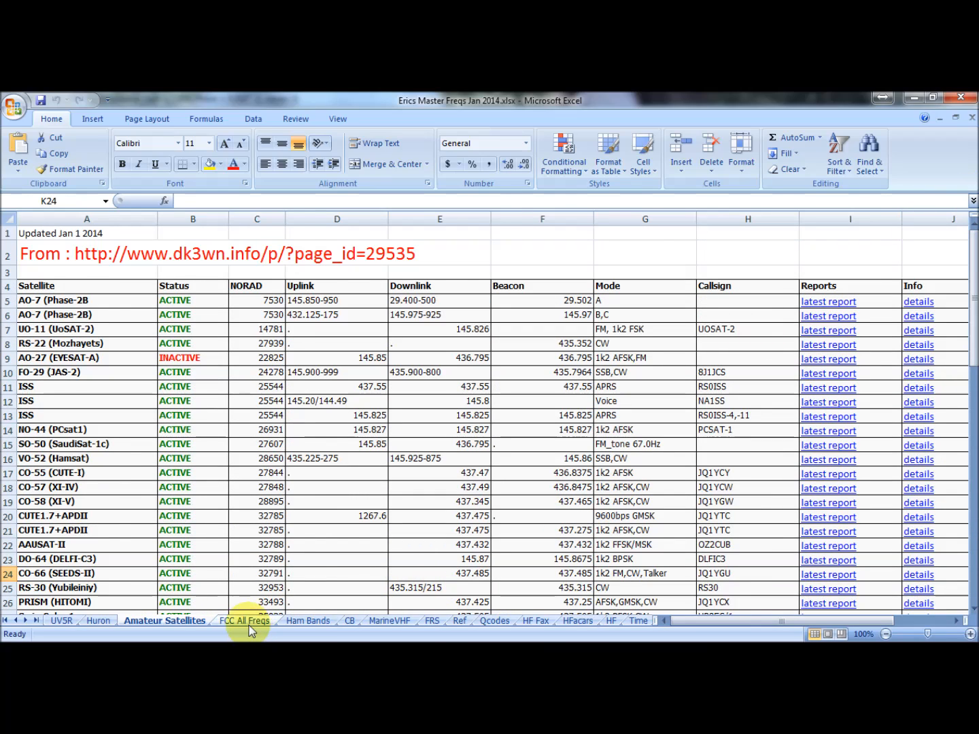
Browse down the FCC All Freqs bandplan listing and return toward the top
left_click(245, 620)
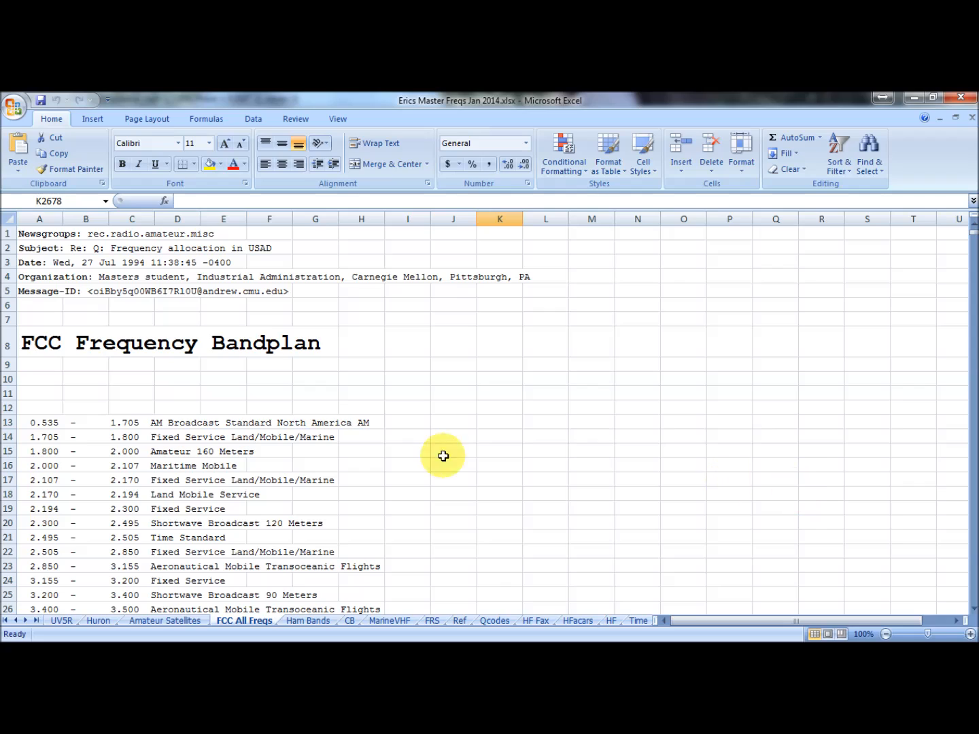
mouse_move(958, 234)
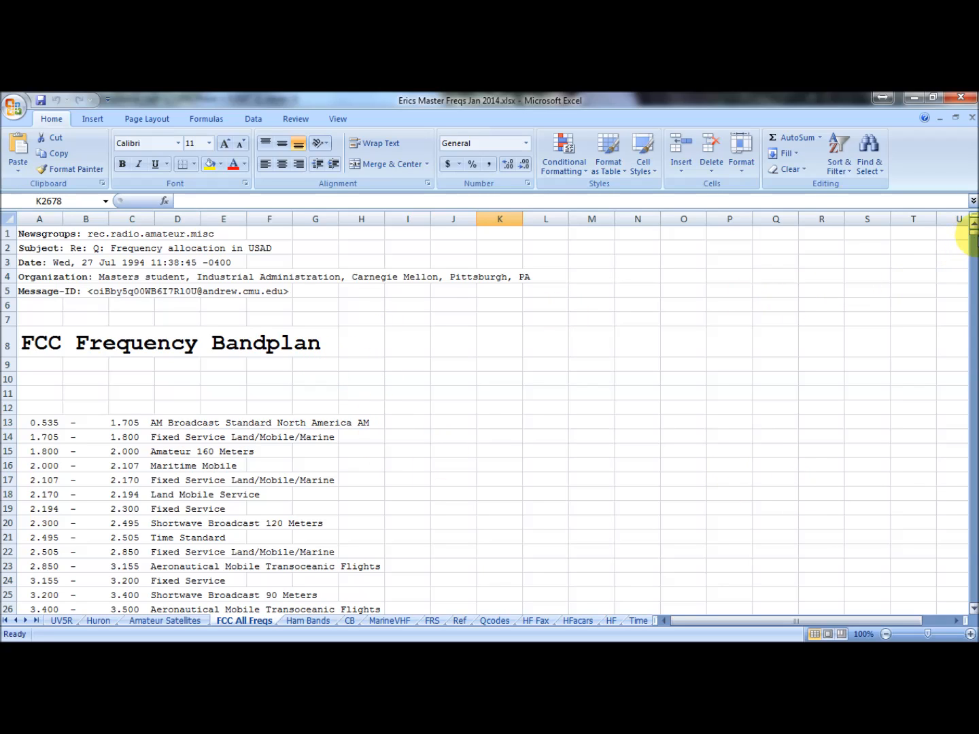
mouse_move(973, 232)
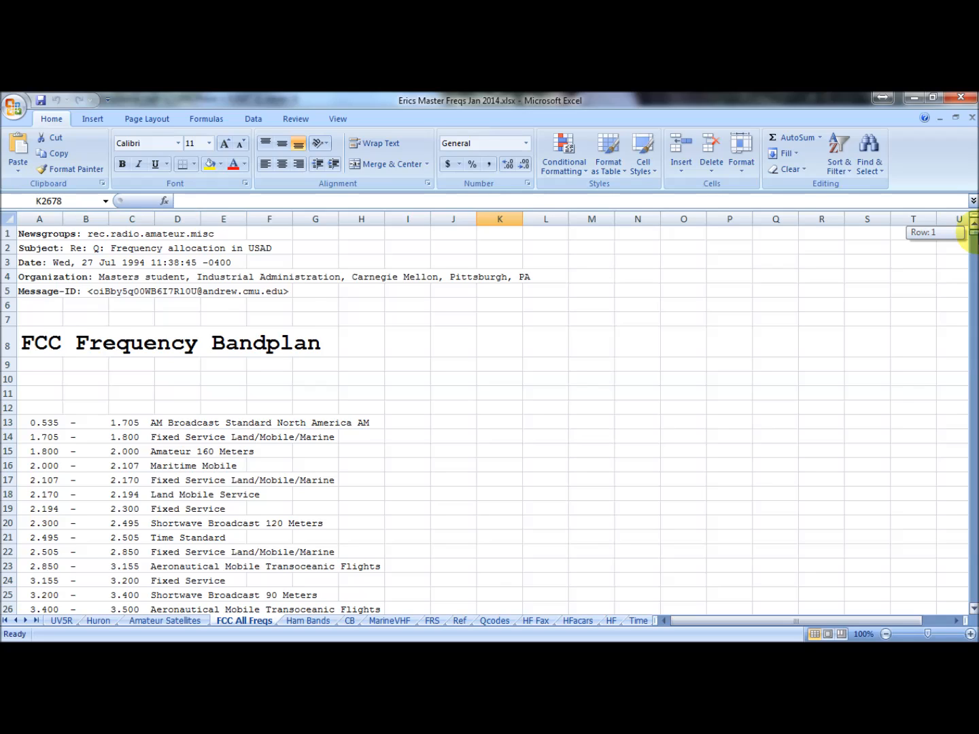
scroll("down", 3)
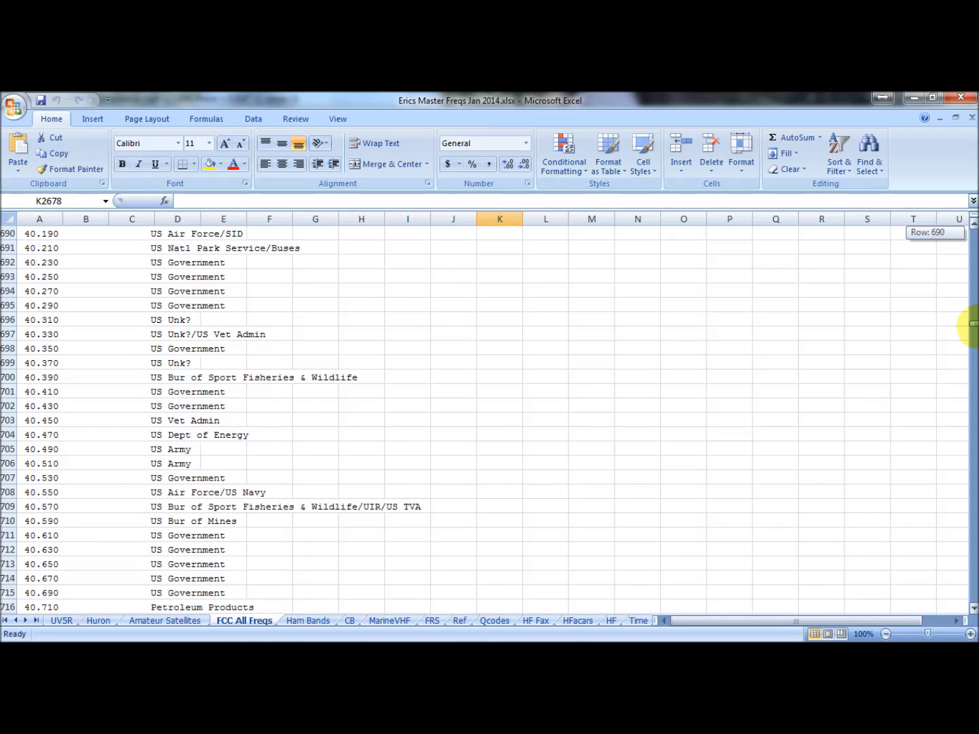
scroll("down", 3)
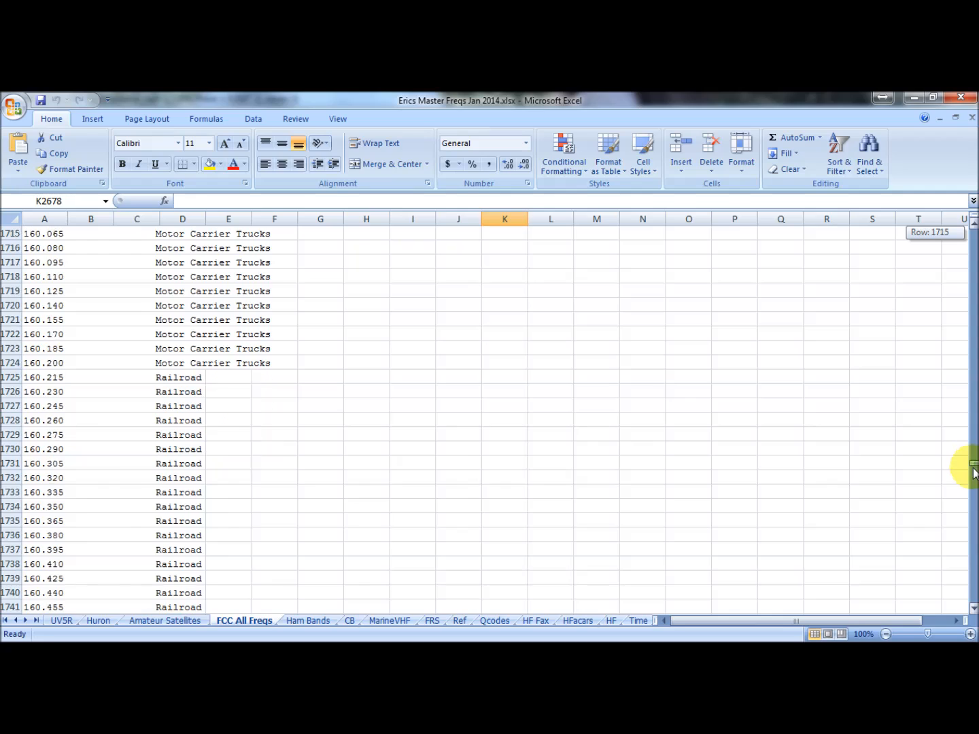
scroll("down", 3)
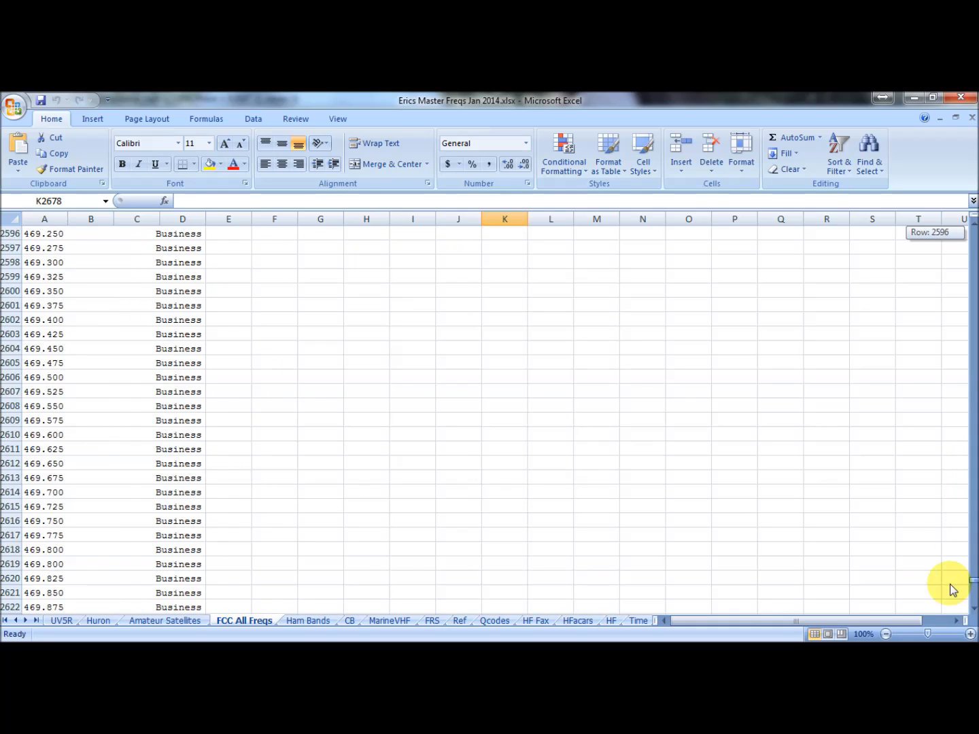
scroll("down", 3)
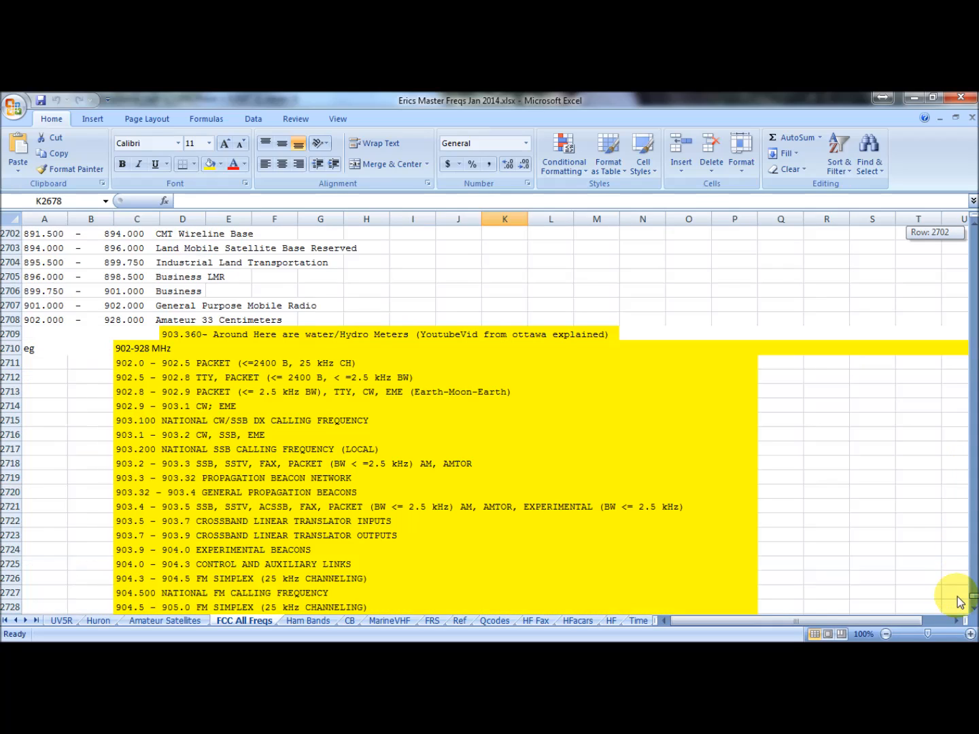
scroll("up", 3)
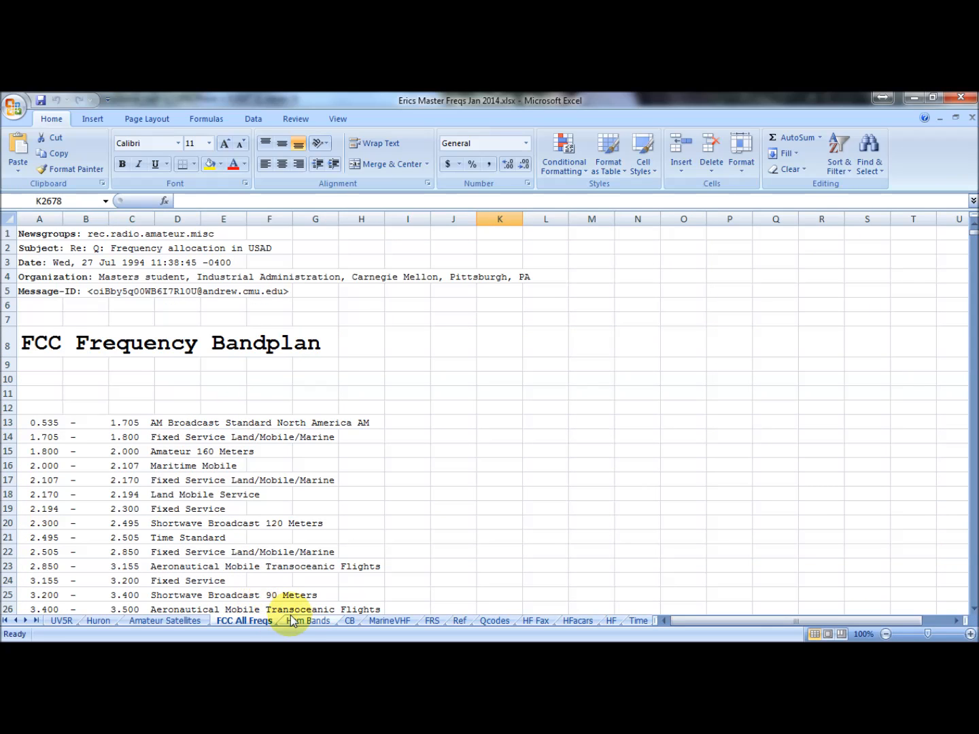
Flip through the Ham Bands, CB, MarineVHF, FRS and Ref sheets, ending on Qcodes
left_click(307, 620)
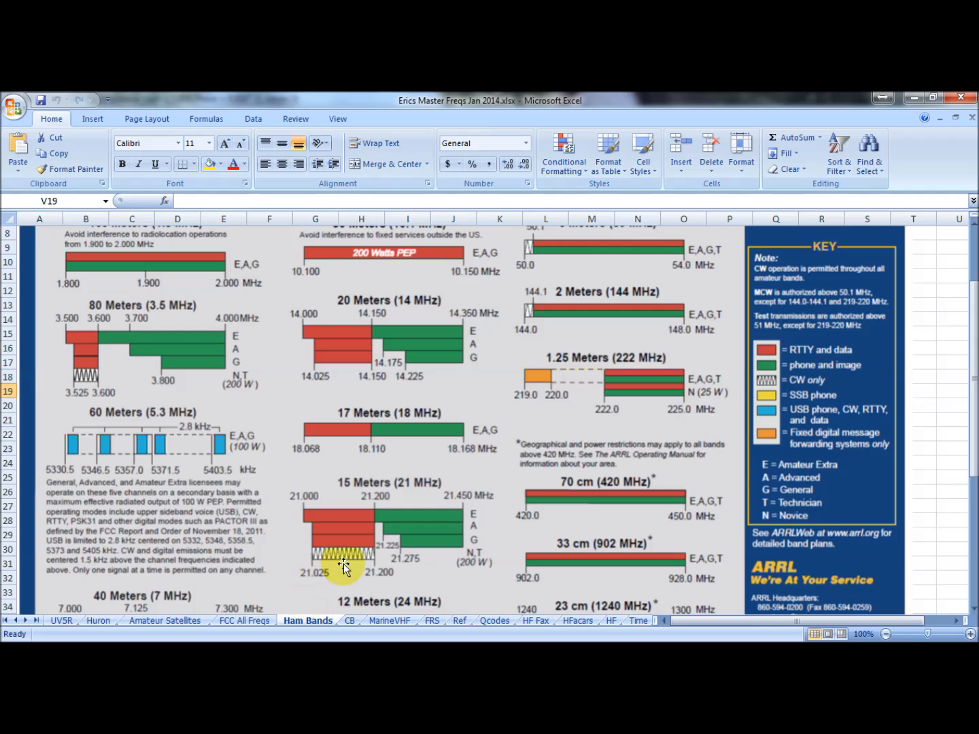
mouse_move(356, 492)
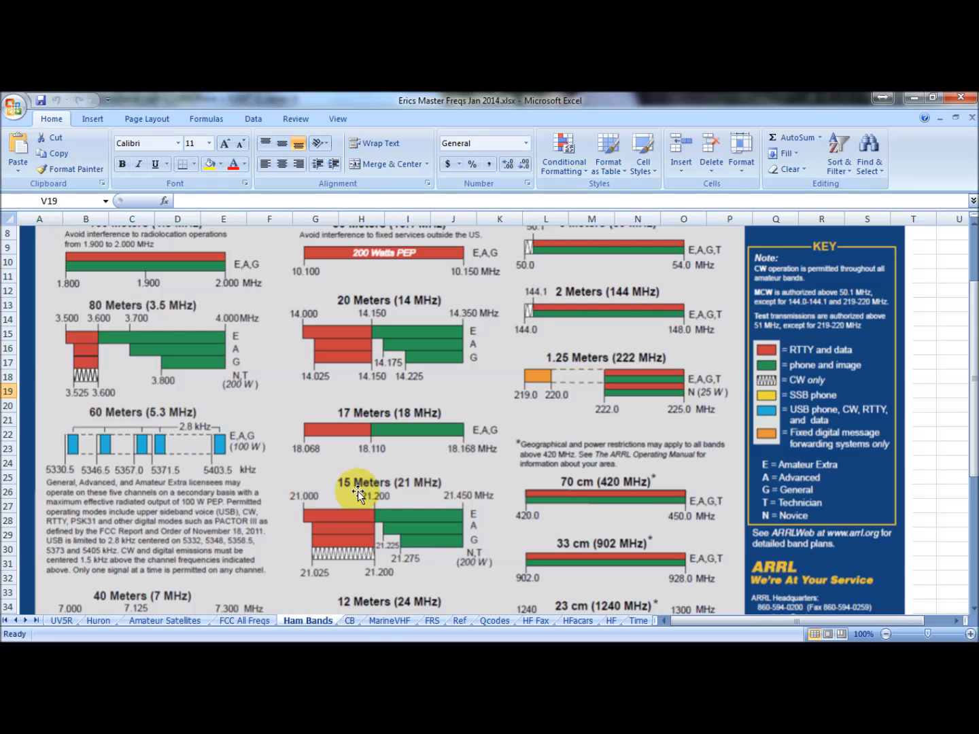
left_click(348, 620)
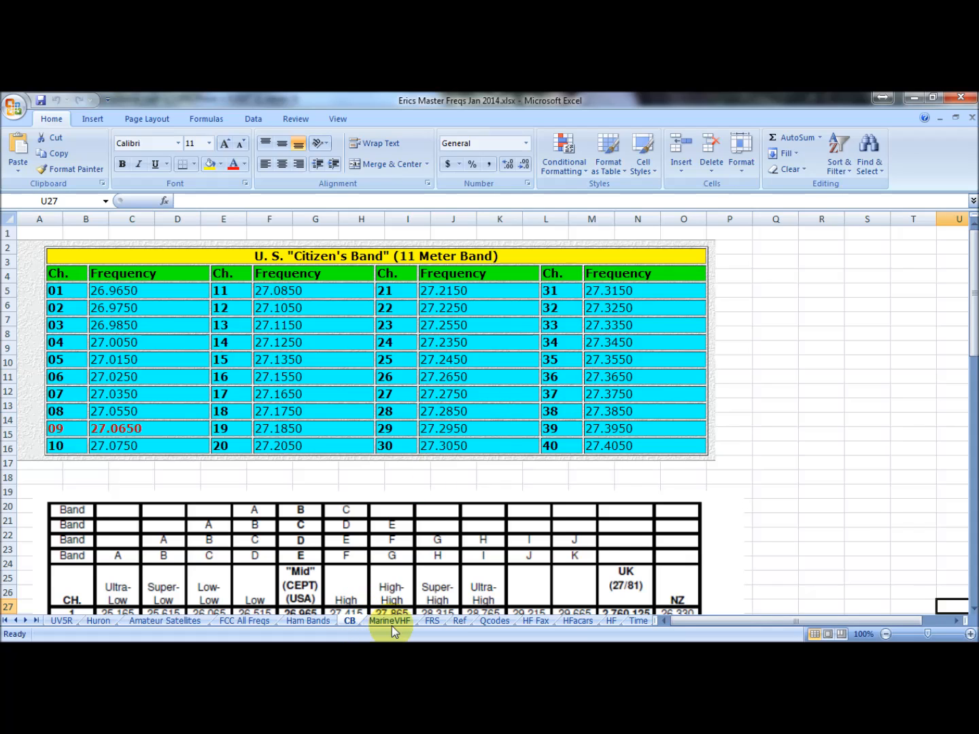
left_click(389, 620)
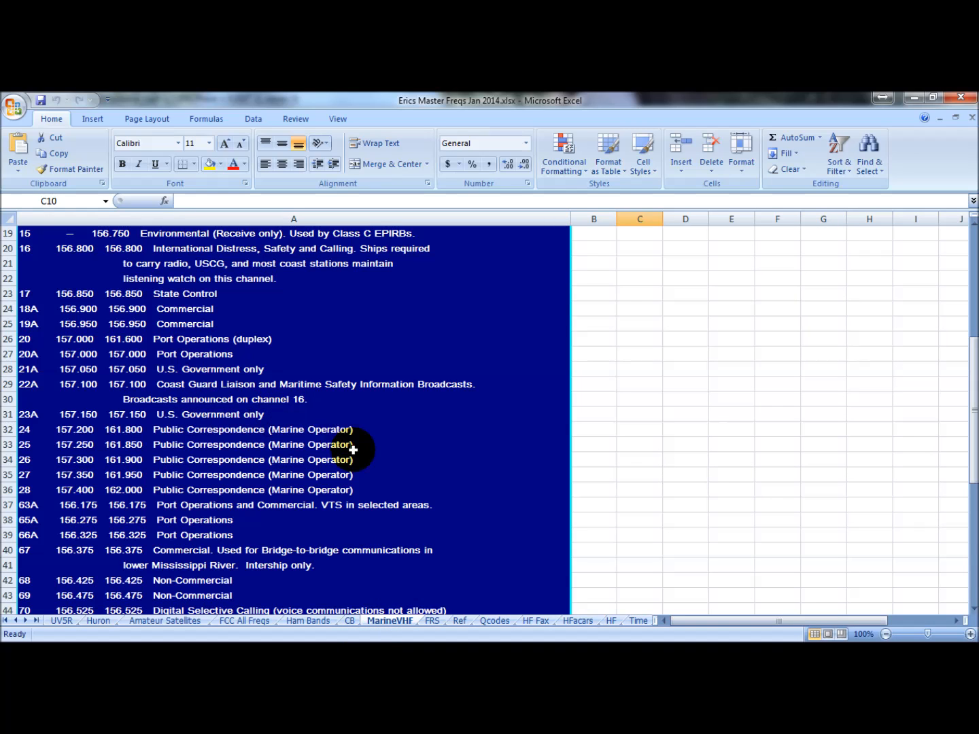
left_click(431, 620)
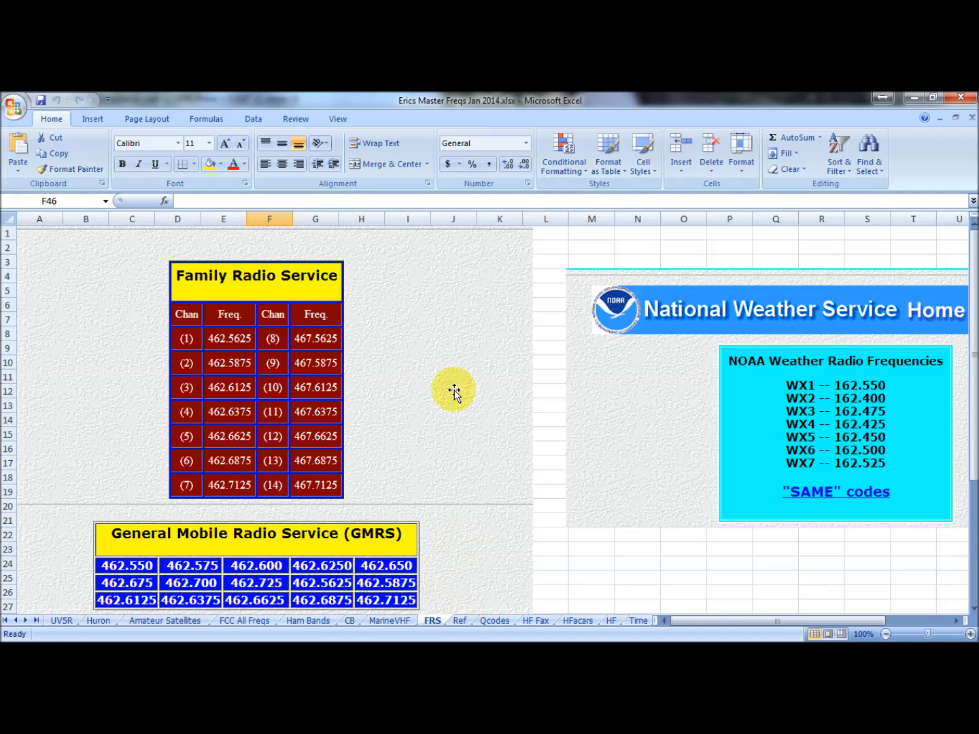
mouse_move(370, 595)
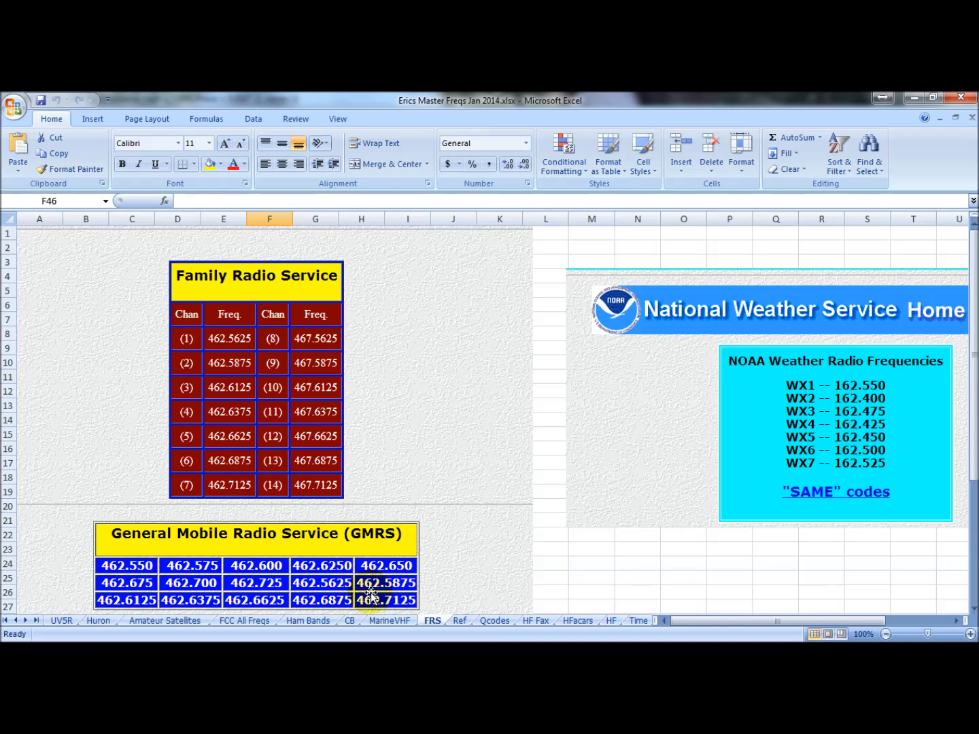
left_click(460, 620)
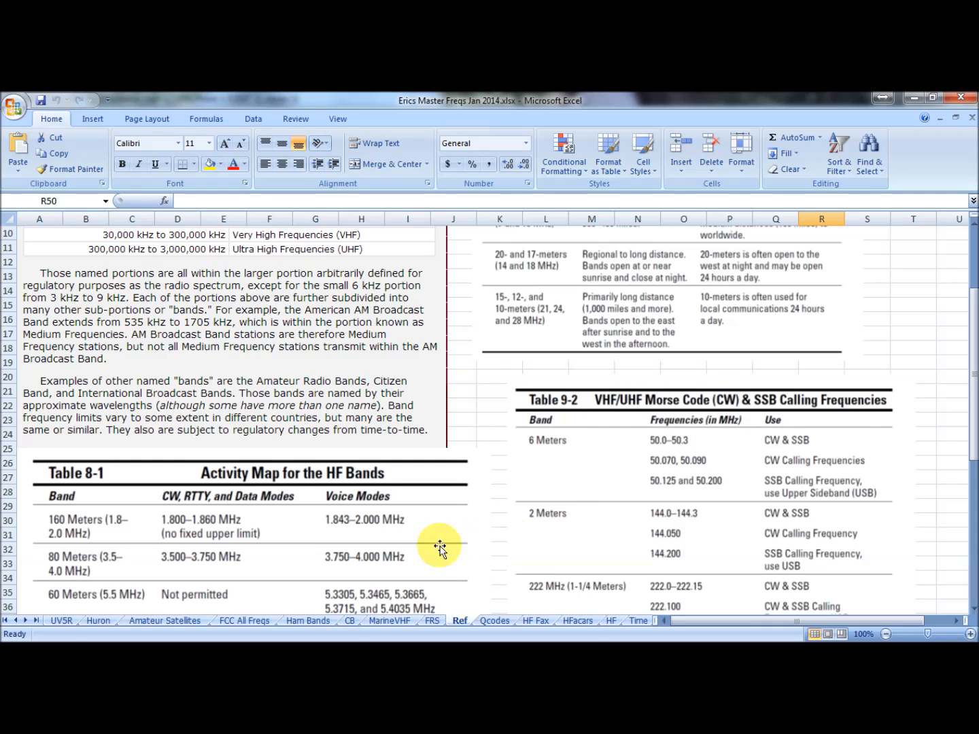
mouse_move(511, 535)
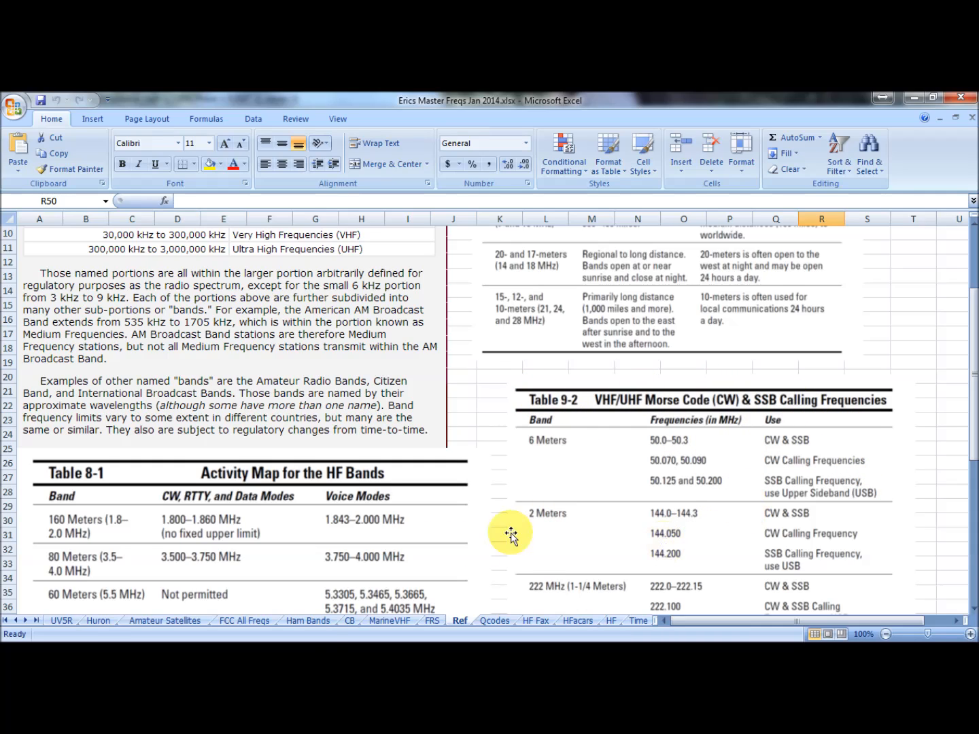
mouse_move(333, 632)
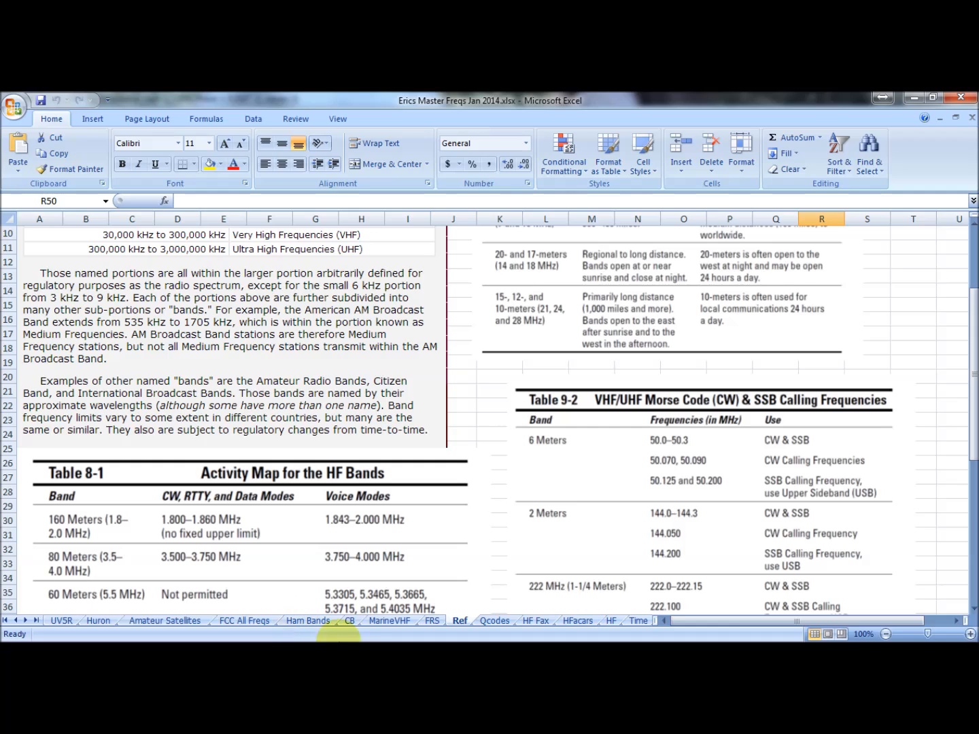
left_click(495, 620)
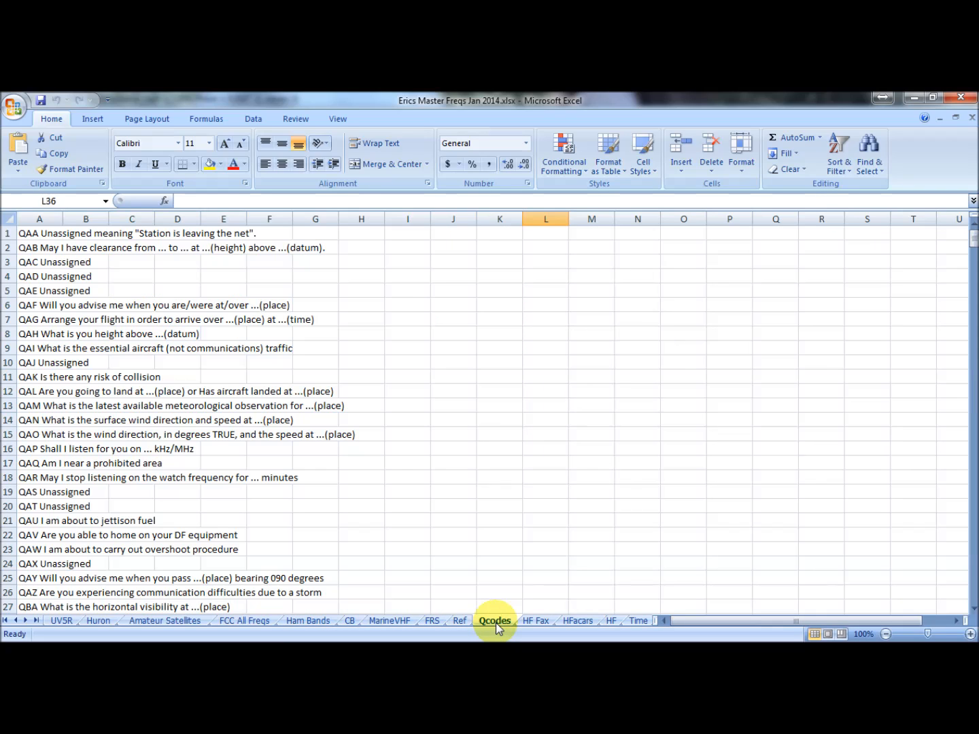
mouse_move(476, 603)
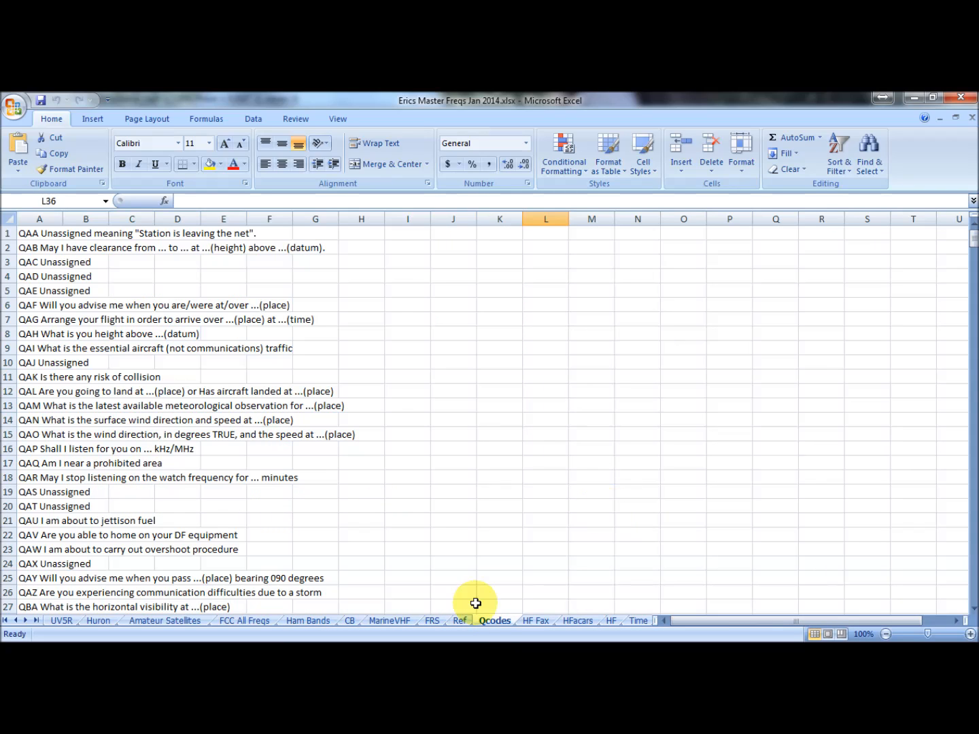
mouse_move(541, 624)
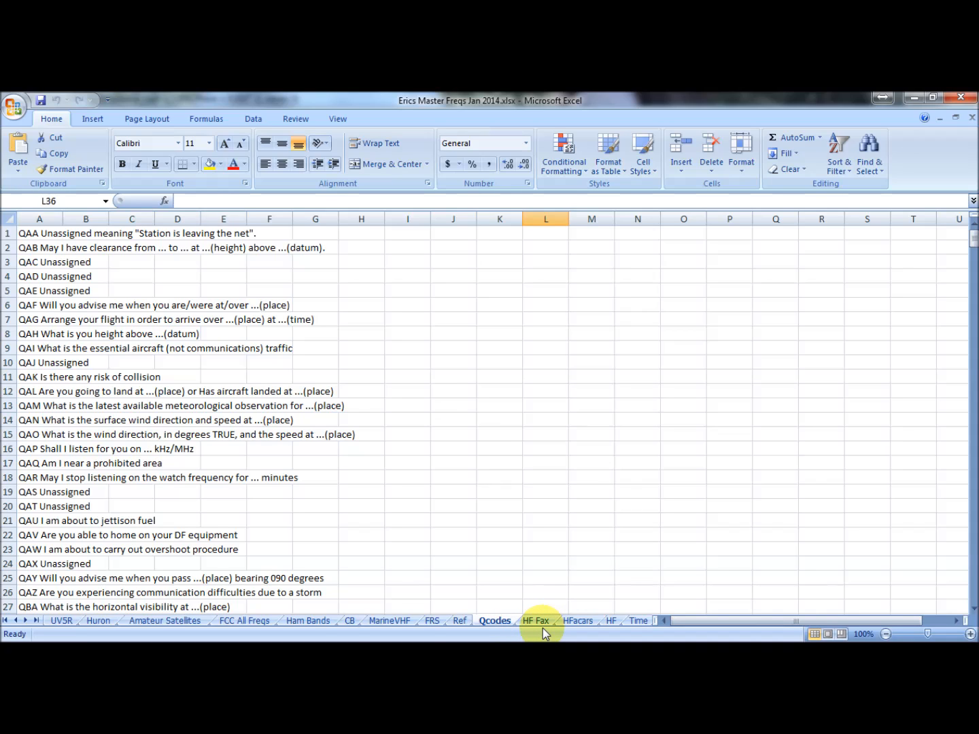
Show the HF Fax station list and peek at the Location column filter without changing it
left_click(537, 620)
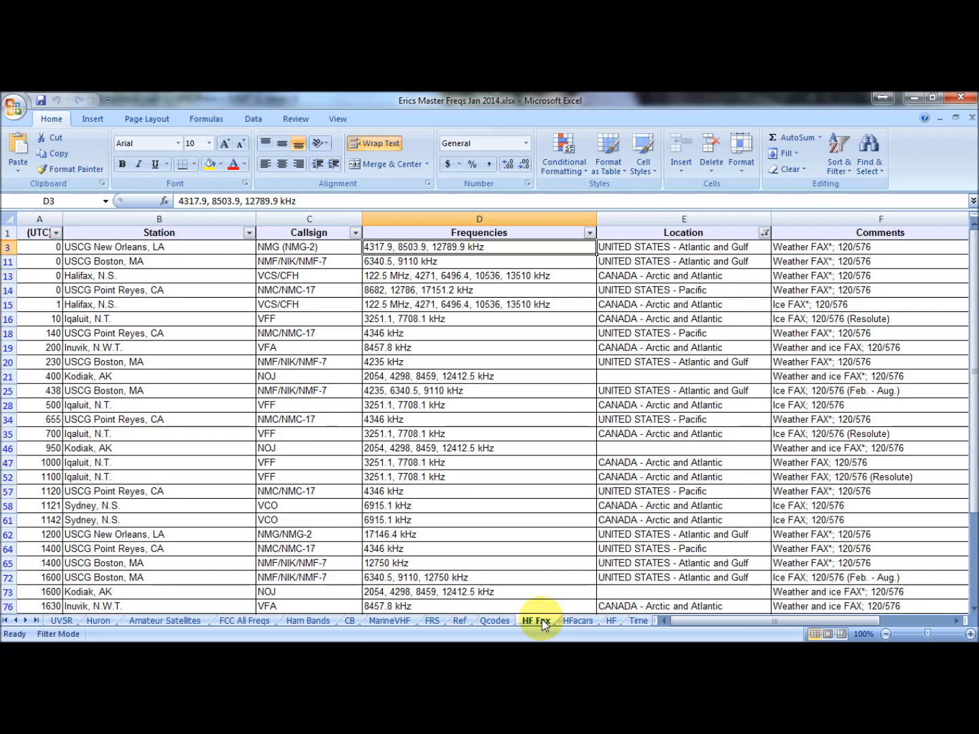
mouse_move(227, 378)
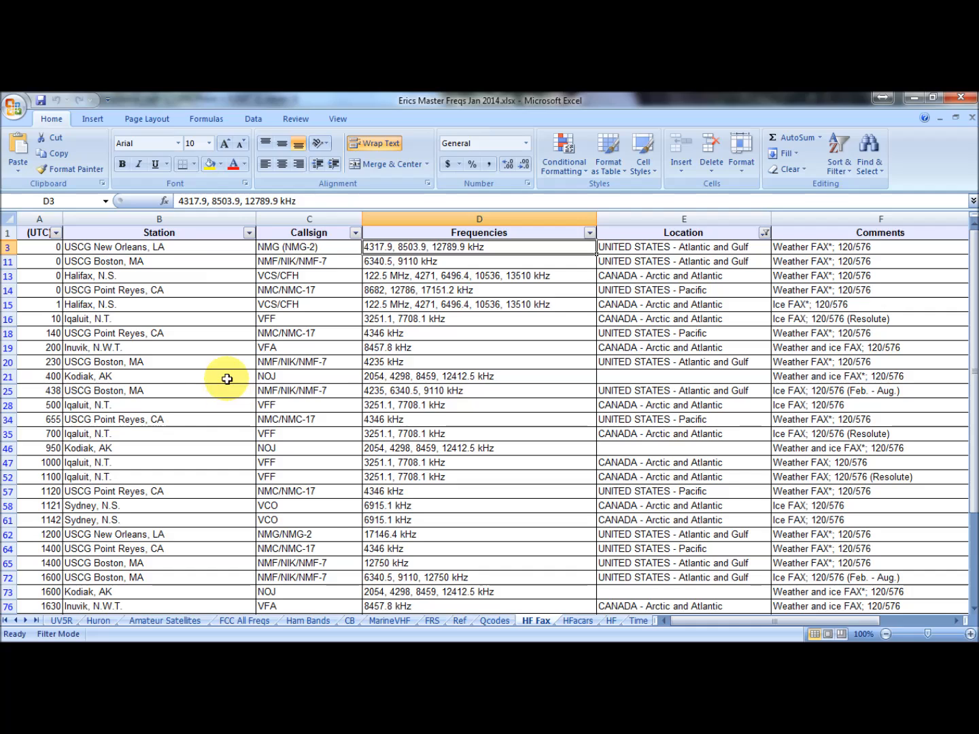
mouse_move(268, 348)
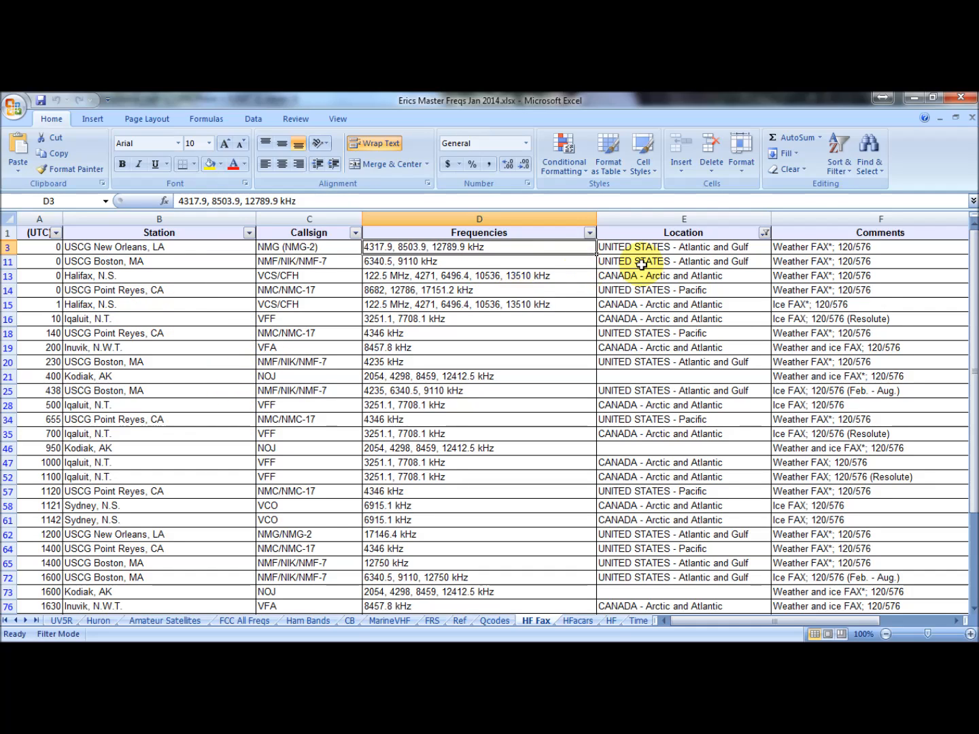
left_click(764, 233)
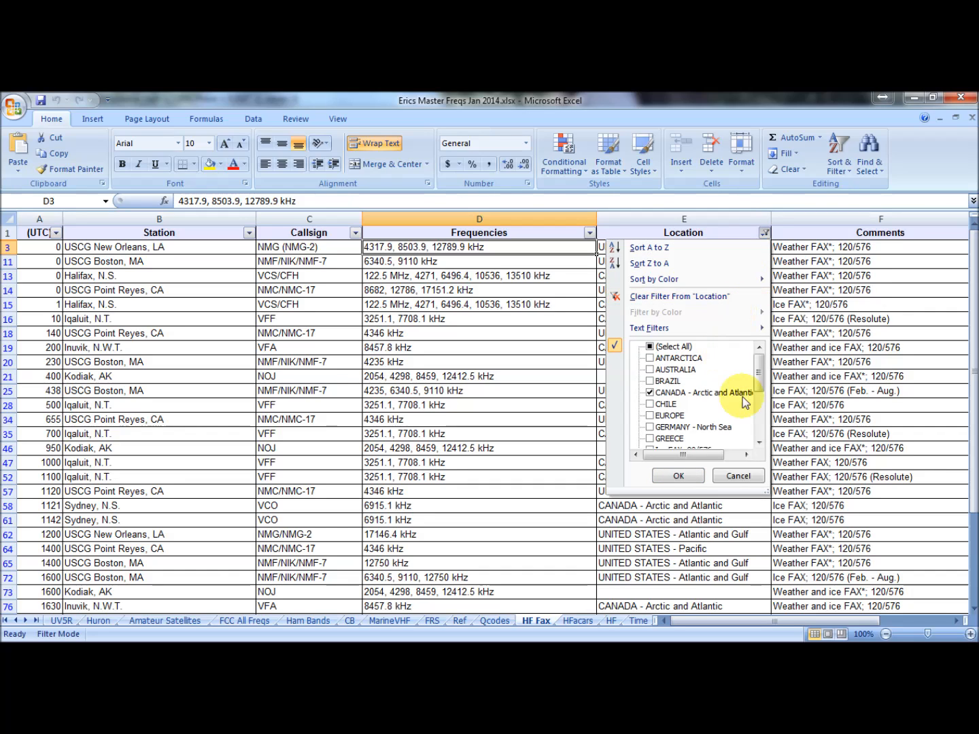
scroll("down", 3)
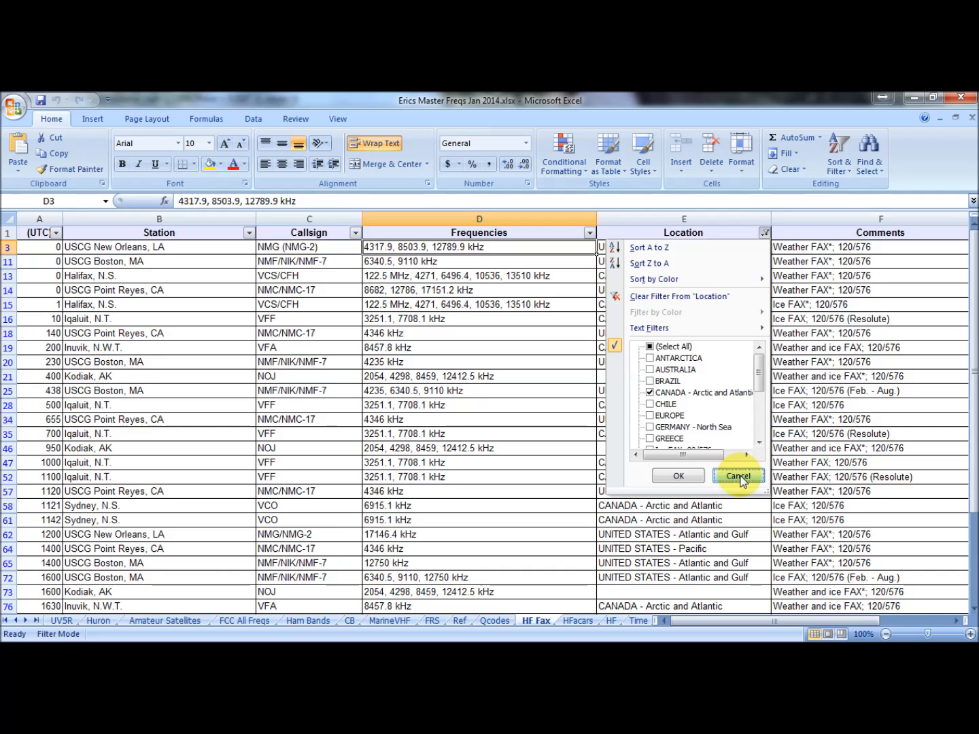
left_click(738, 476)
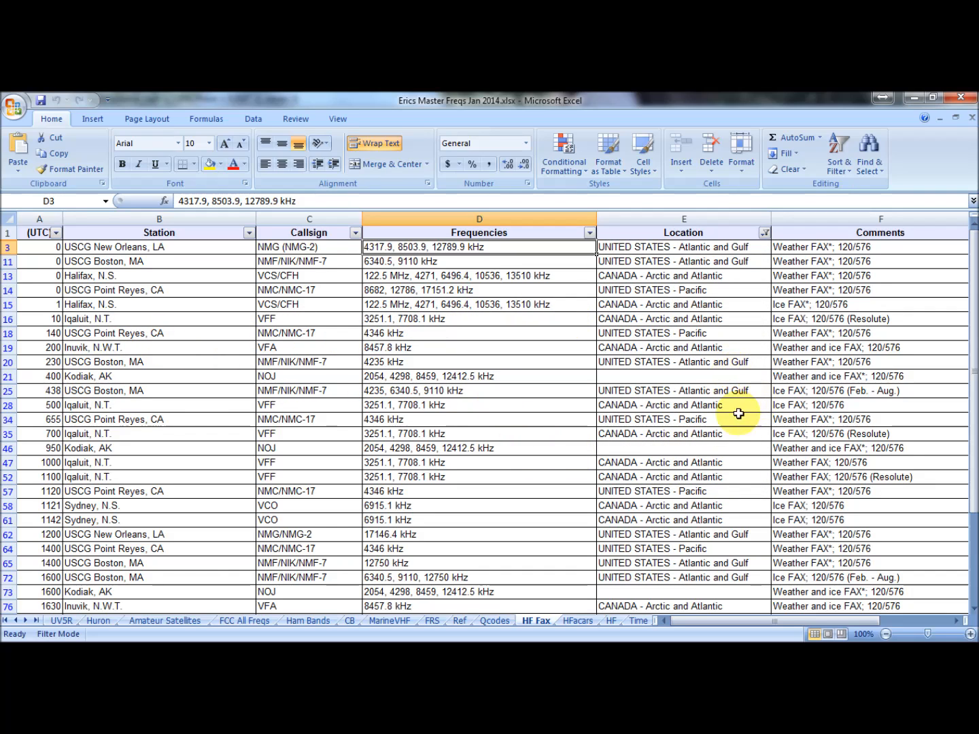
mouse_move(441, 512)
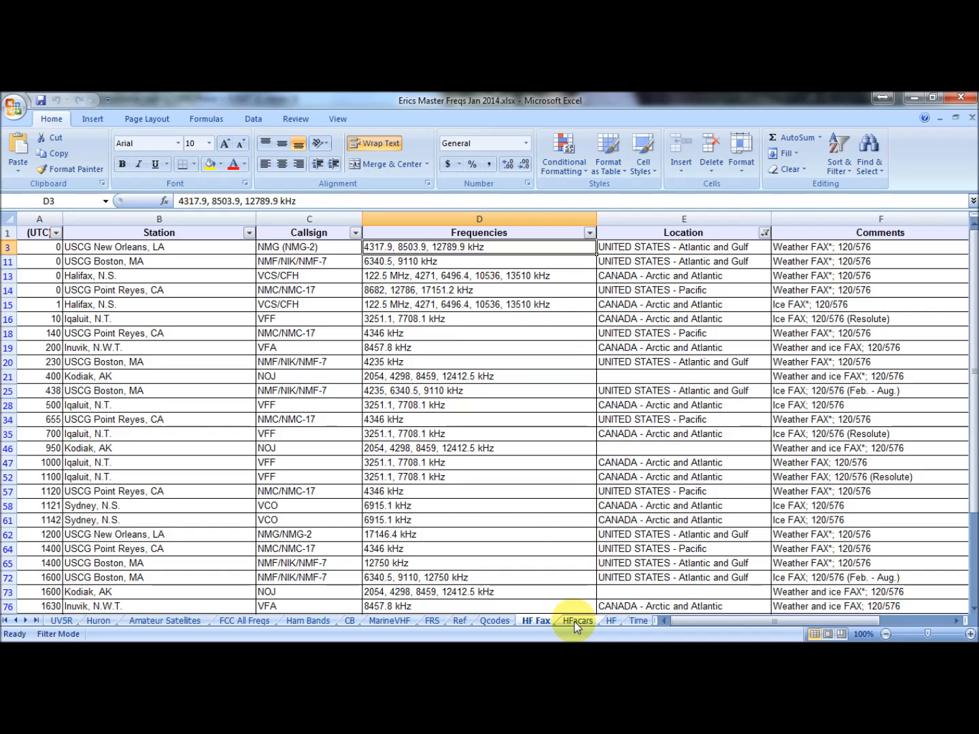
Review the HFacars ground-station grid, then move to the HF introductory sheet
left_click(576, 620)
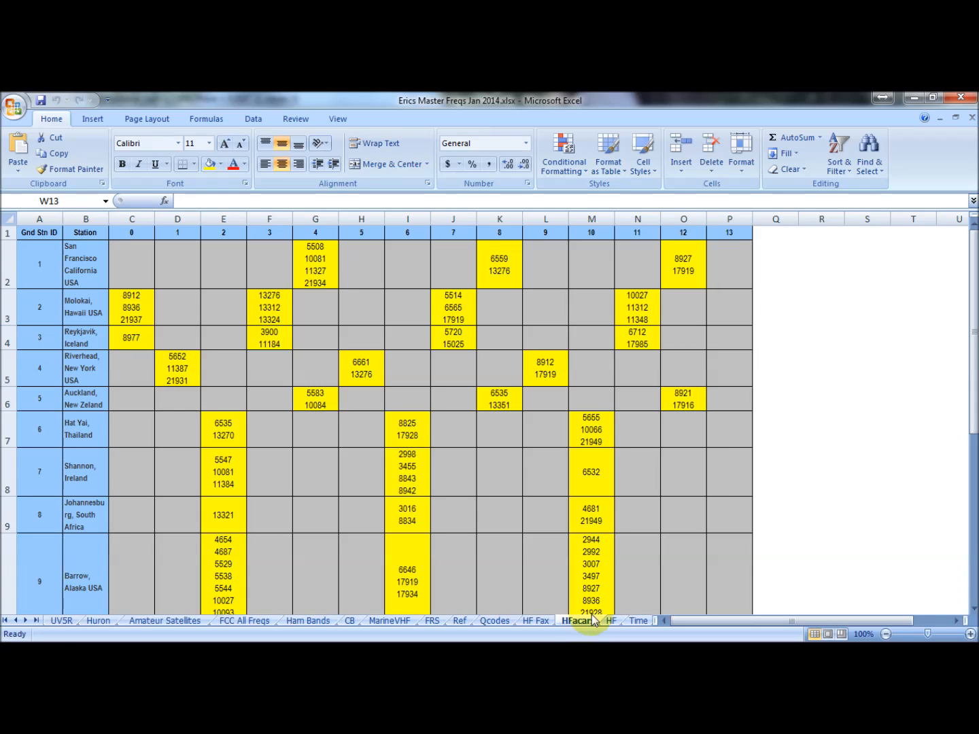
mouse_move(562, 351)
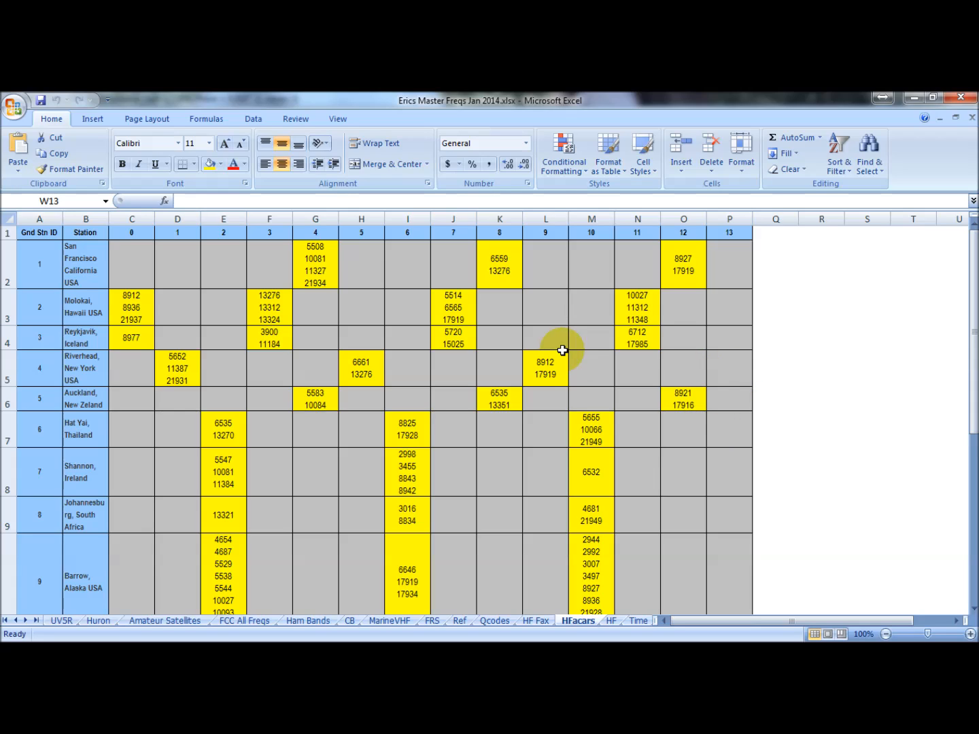
mouse_move(490, 378)
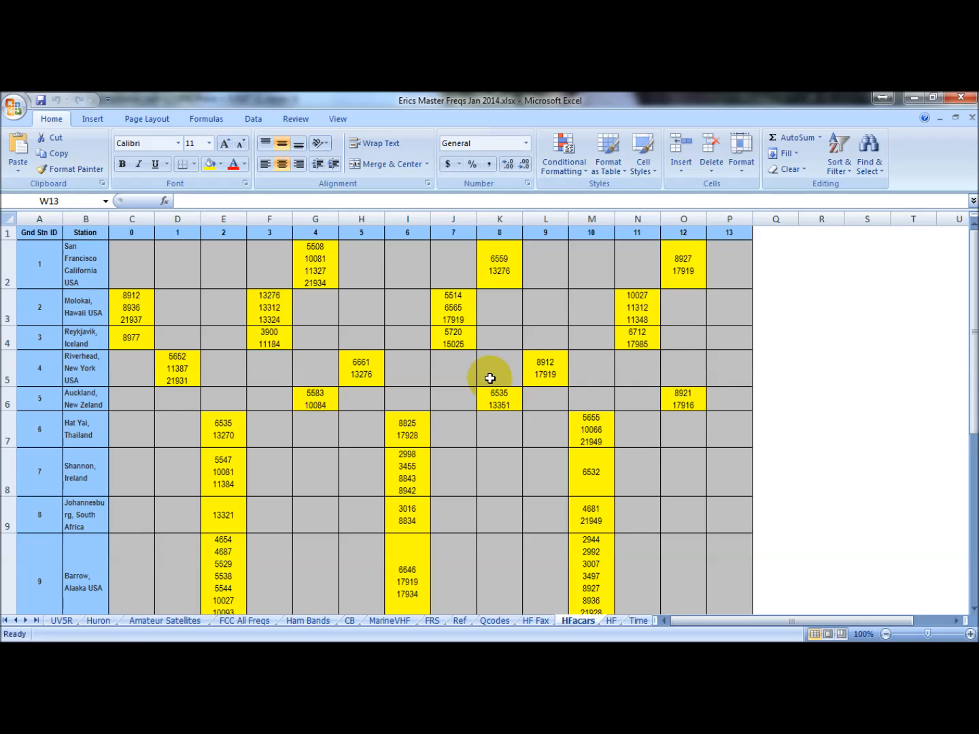
mouse_move(863, 405)
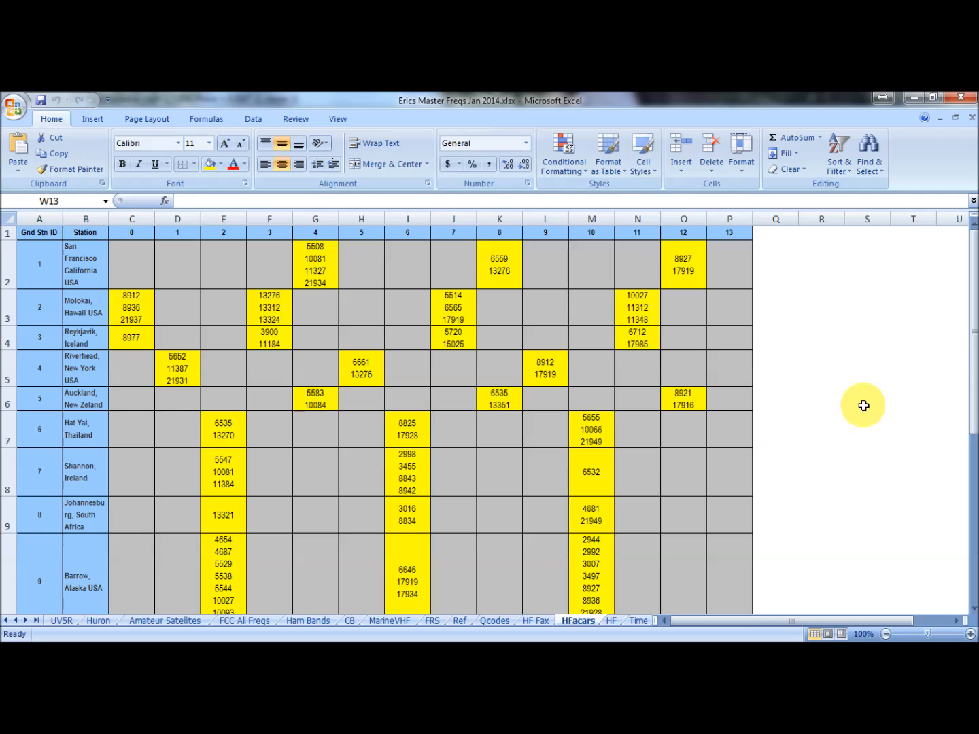
mouse_move(973, 356)
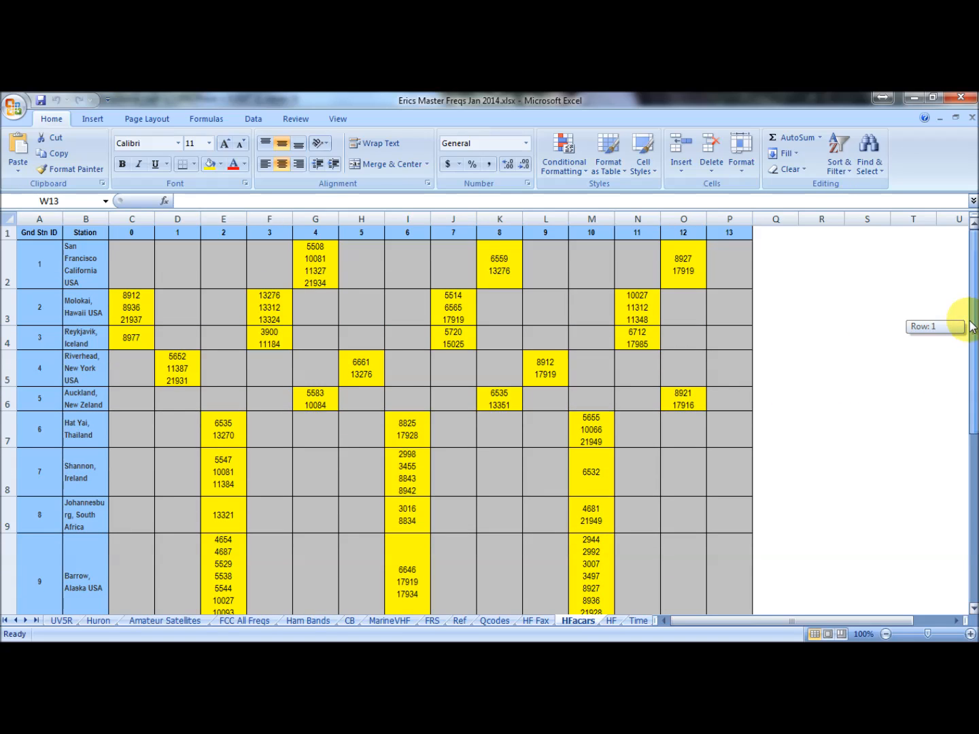
left_click(612, 620)
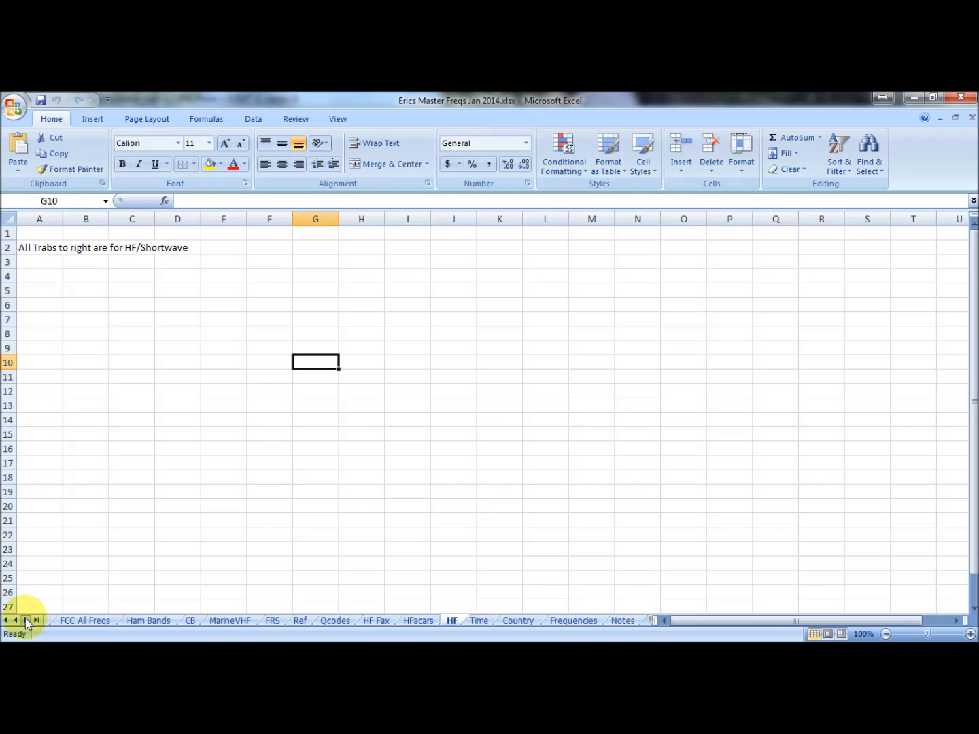
Review the Time shortwave schedule sheet, then move to the Country station list
left_click(413, 621)
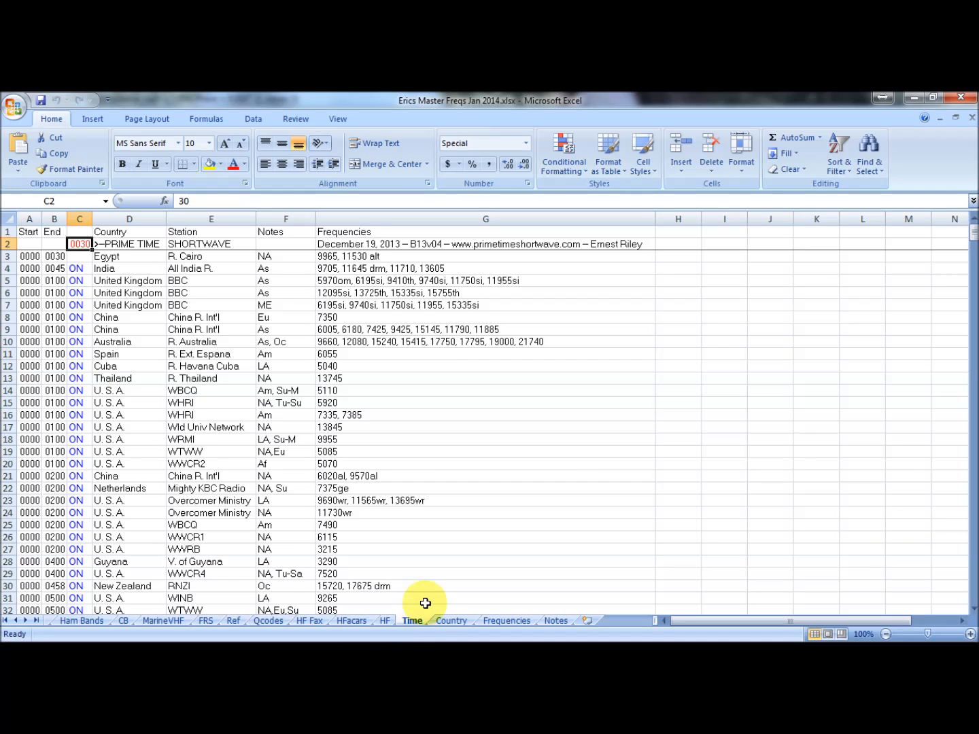
mouse_move(522, 272)
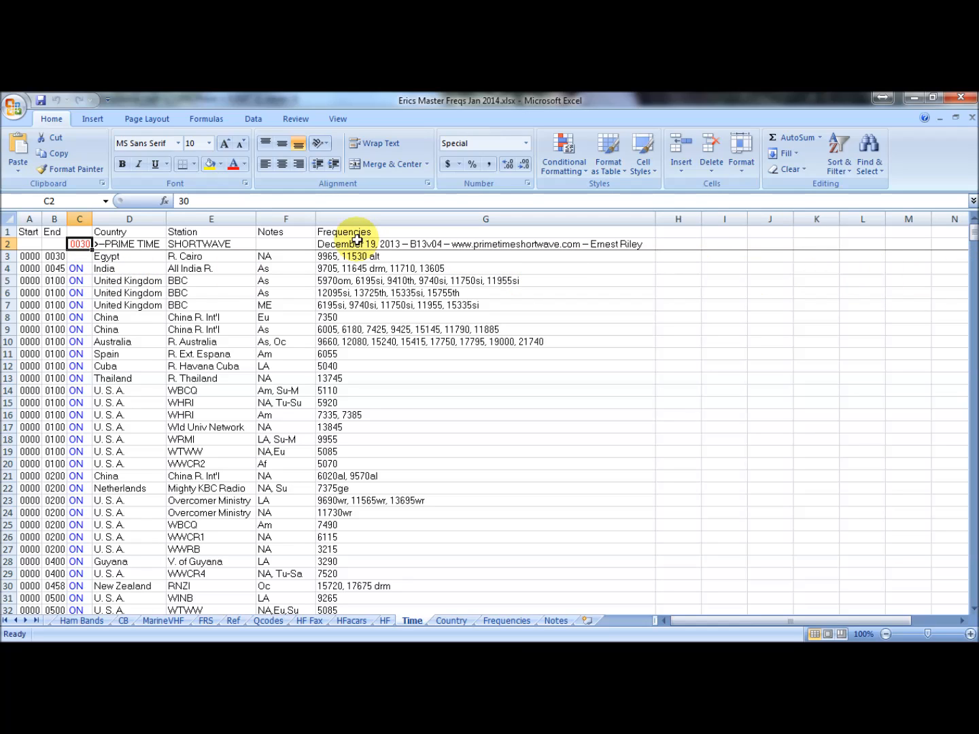
mouse_move(537, 256)
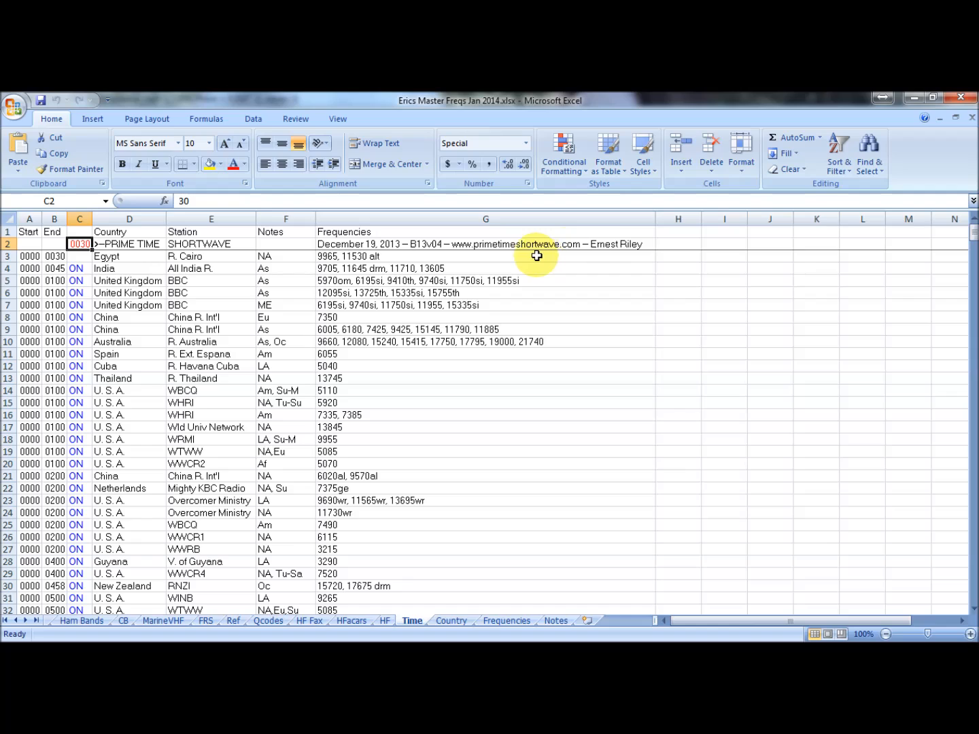
mouse_move(465, 257)
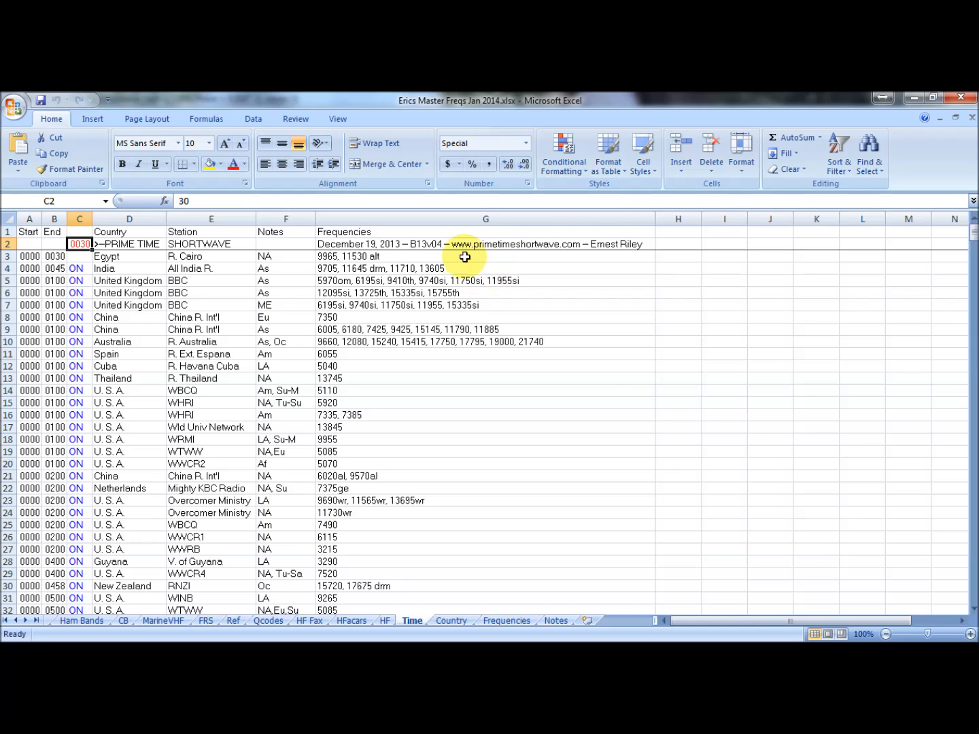
mouse_move(443, 321)
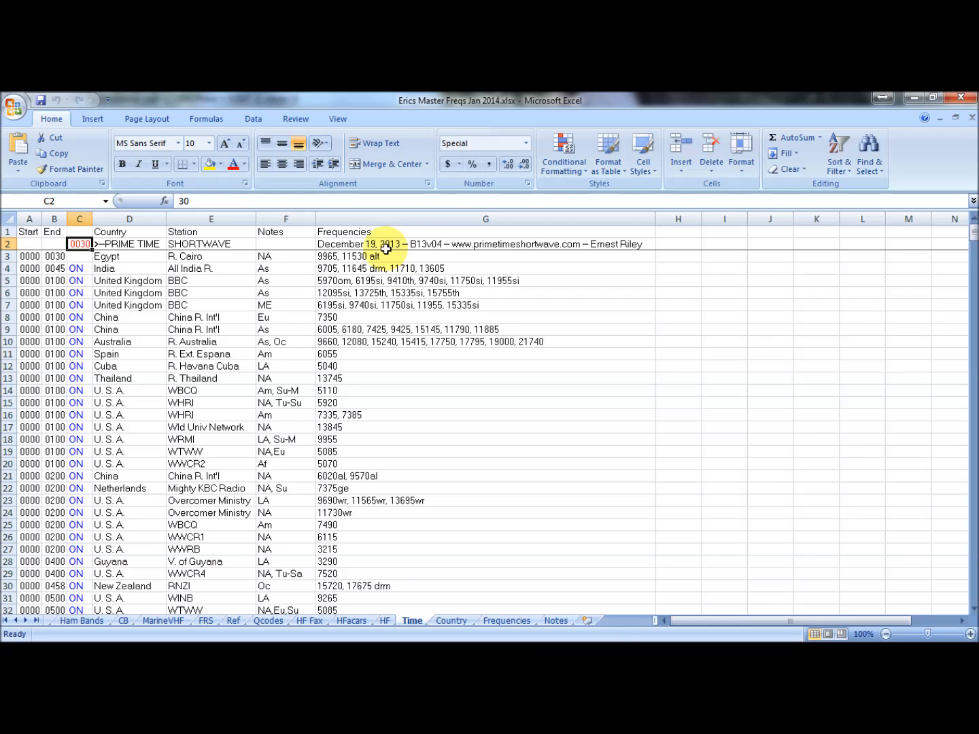
mouse_move(284, 361)
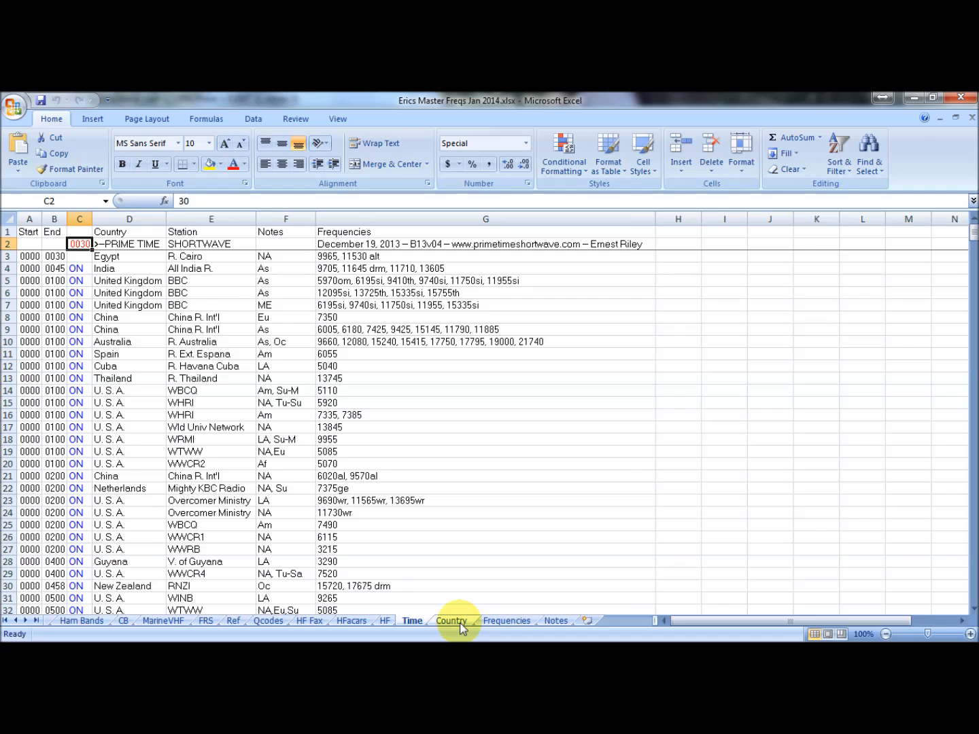
left_click(452, 620)
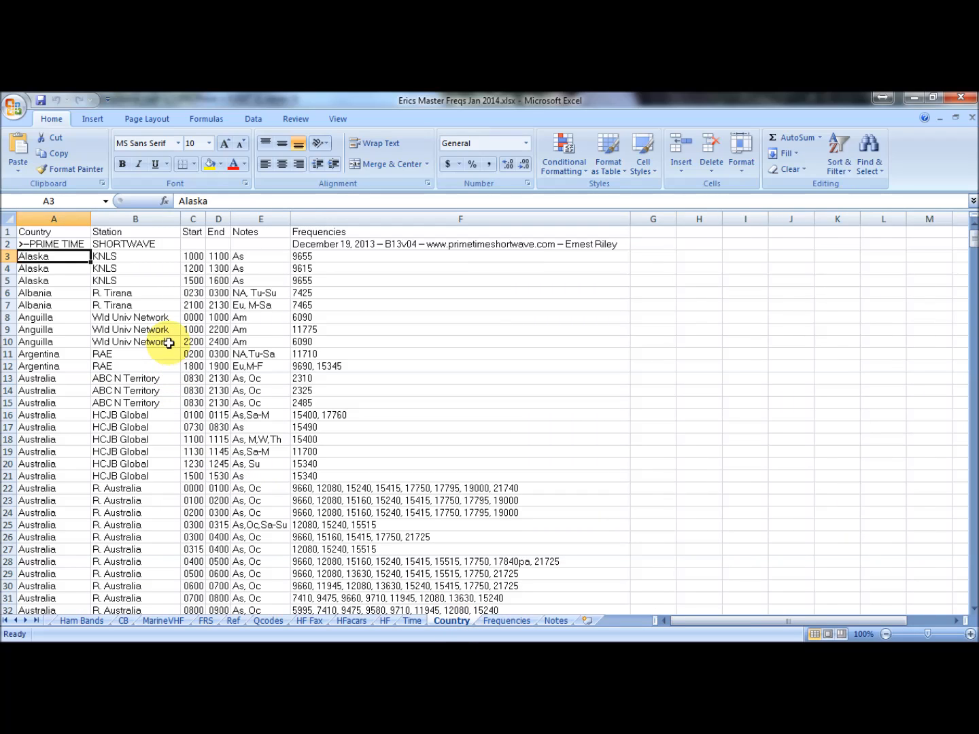
mouse_move(229, 483)
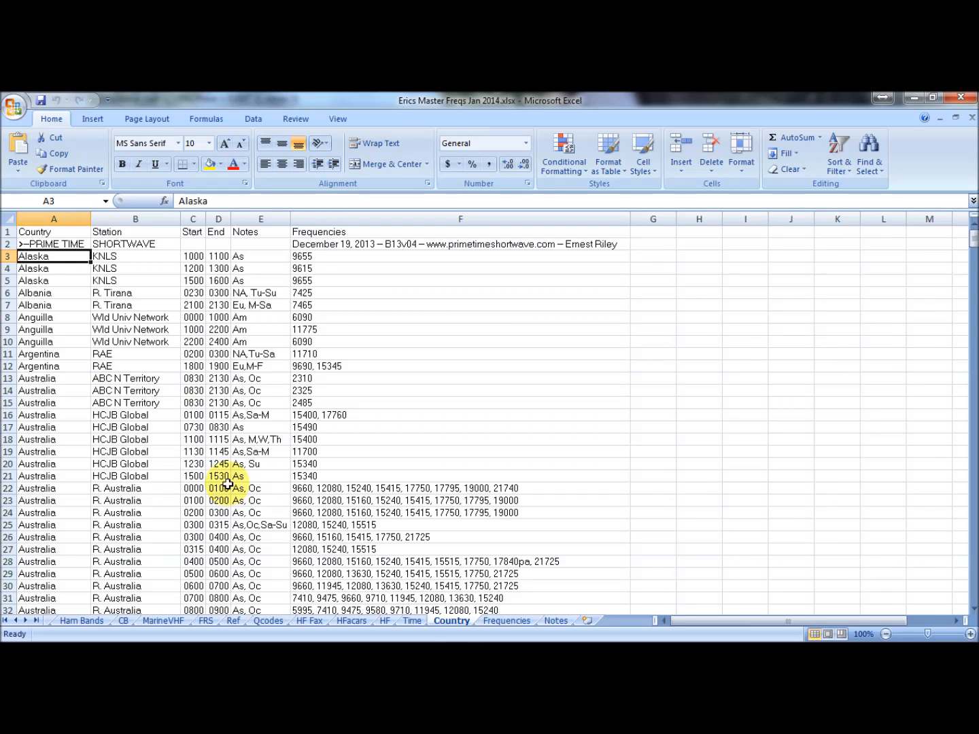
Show the Frequencies sheet of shortwave broadcasts sorted by frequency with UTC times
left_click(506, 620)
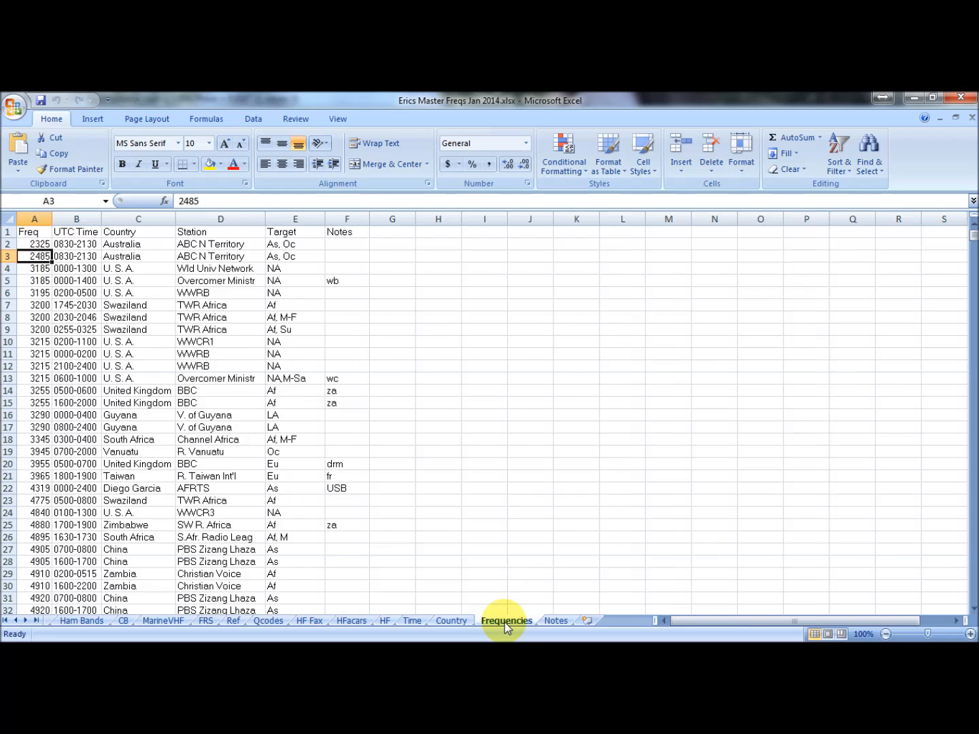
mouse_move(147, 430)
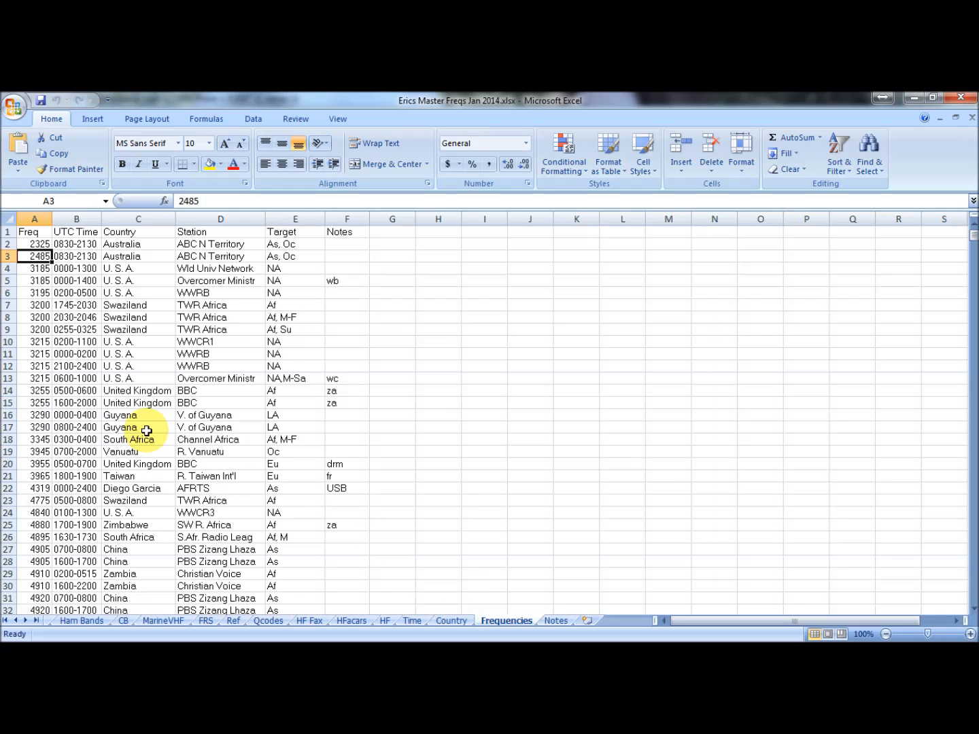
mouse_move(102, 449)
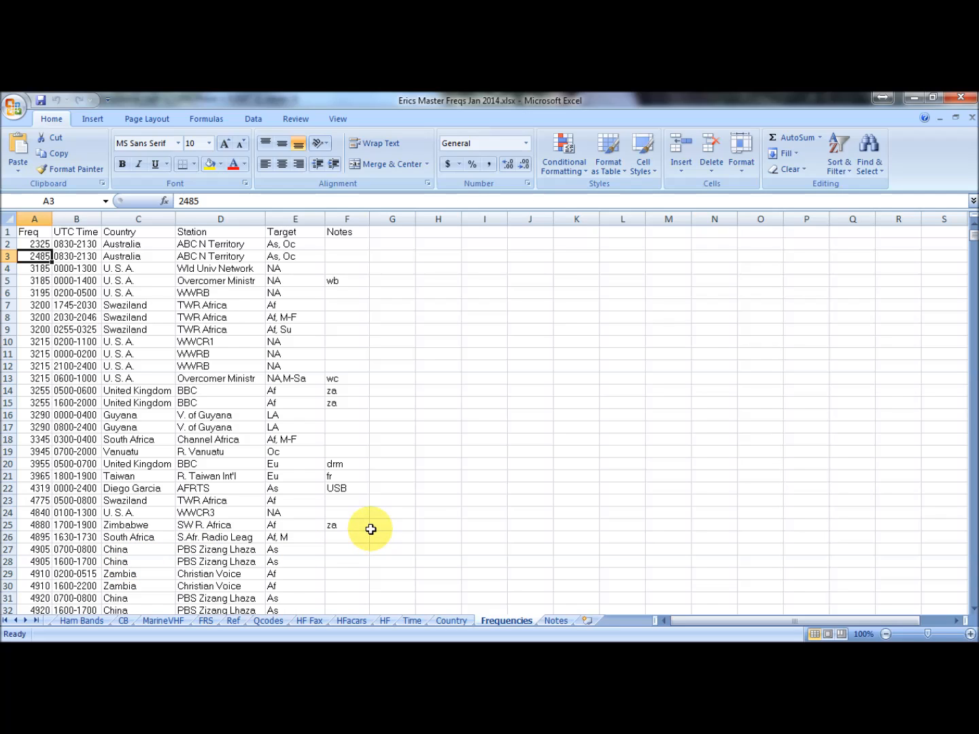
mouse_move(250, 568)
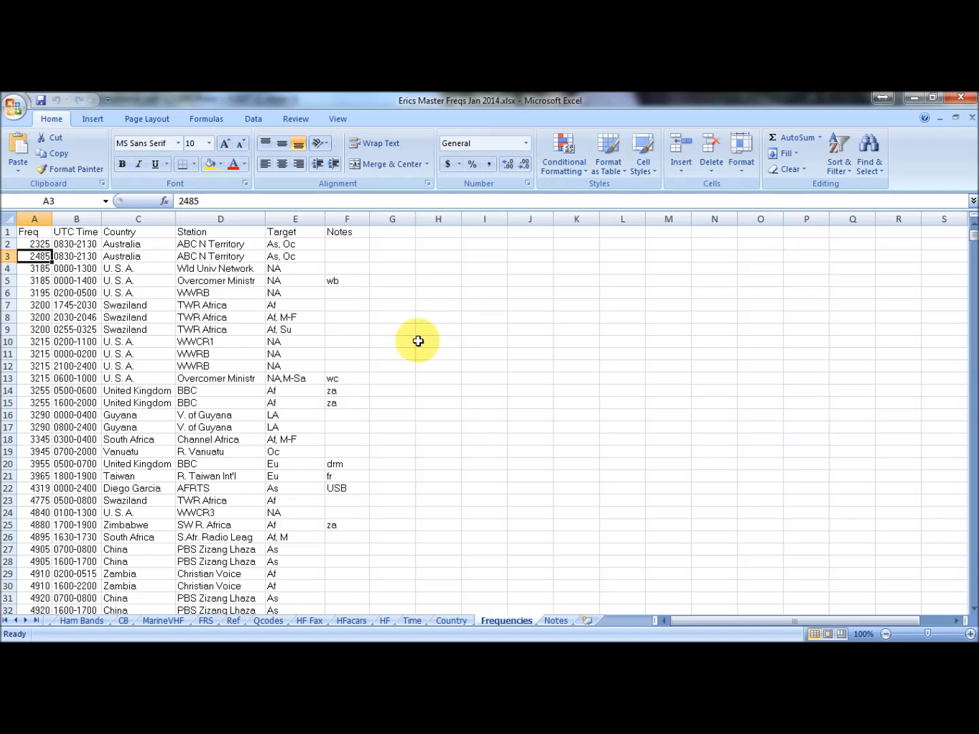
mouse_move(933, 448)
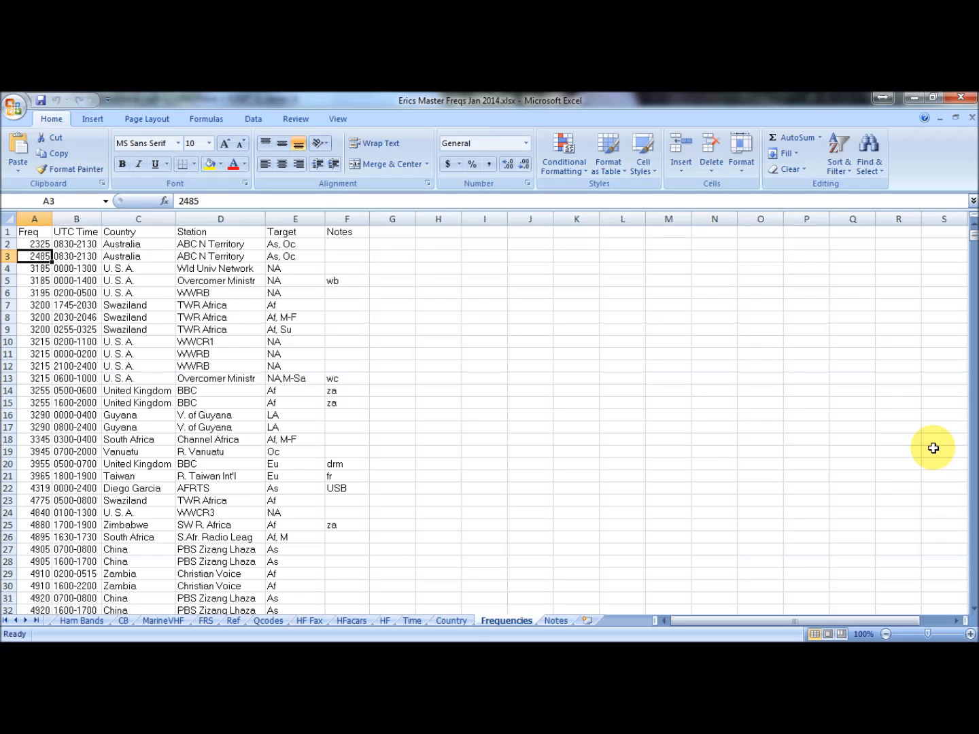
mouse_move(883, 456)
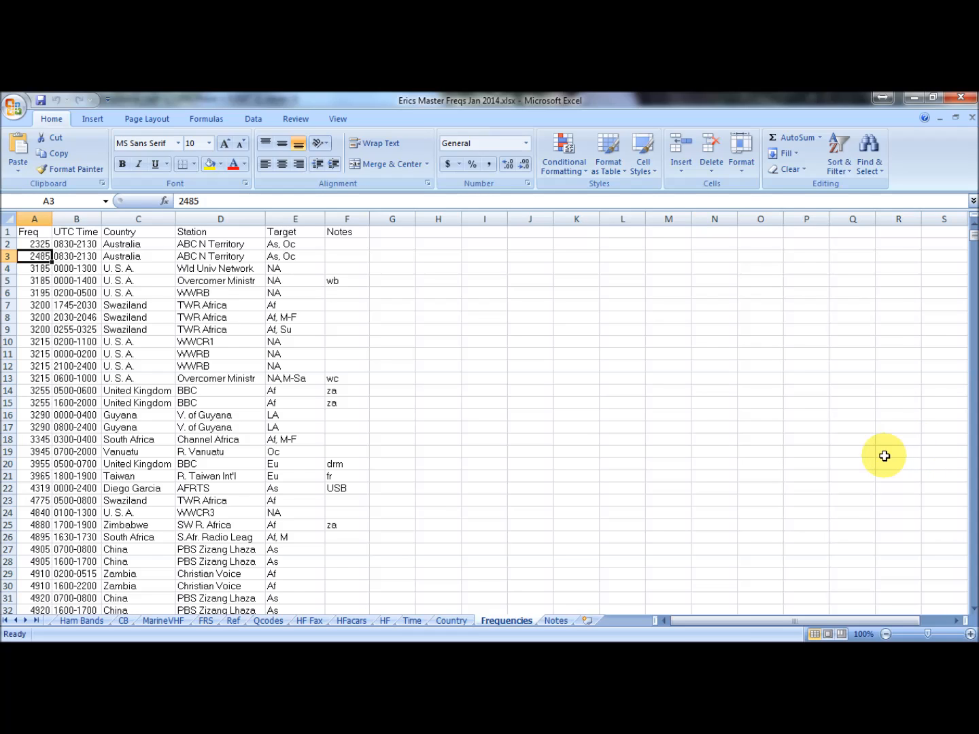
mouse_move(704, 480)
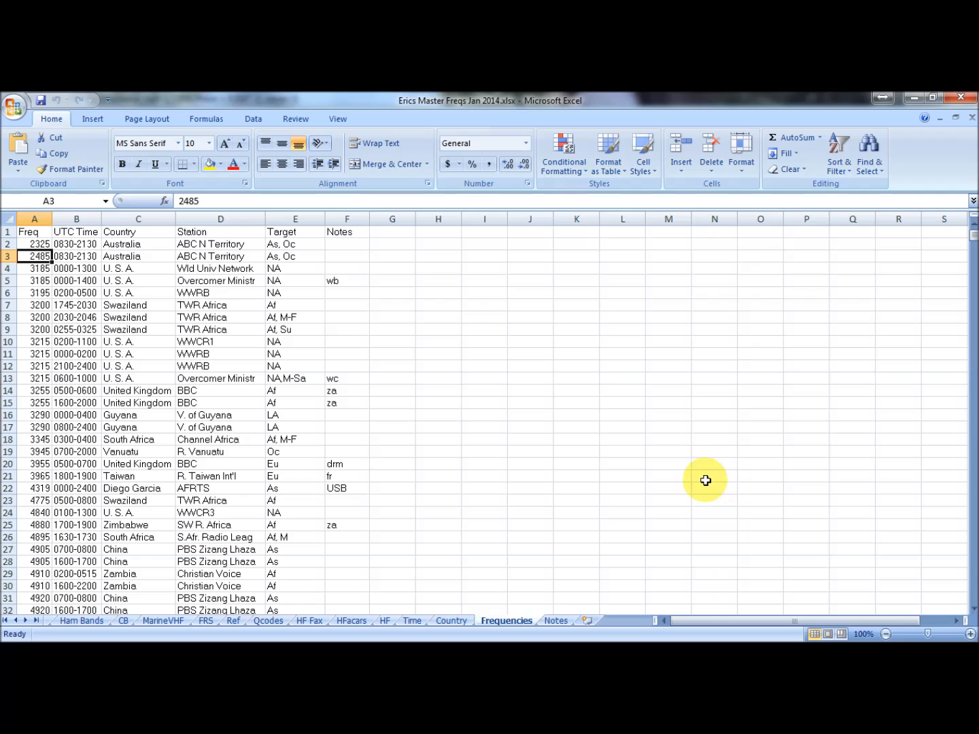
mouse_move(628, 451)
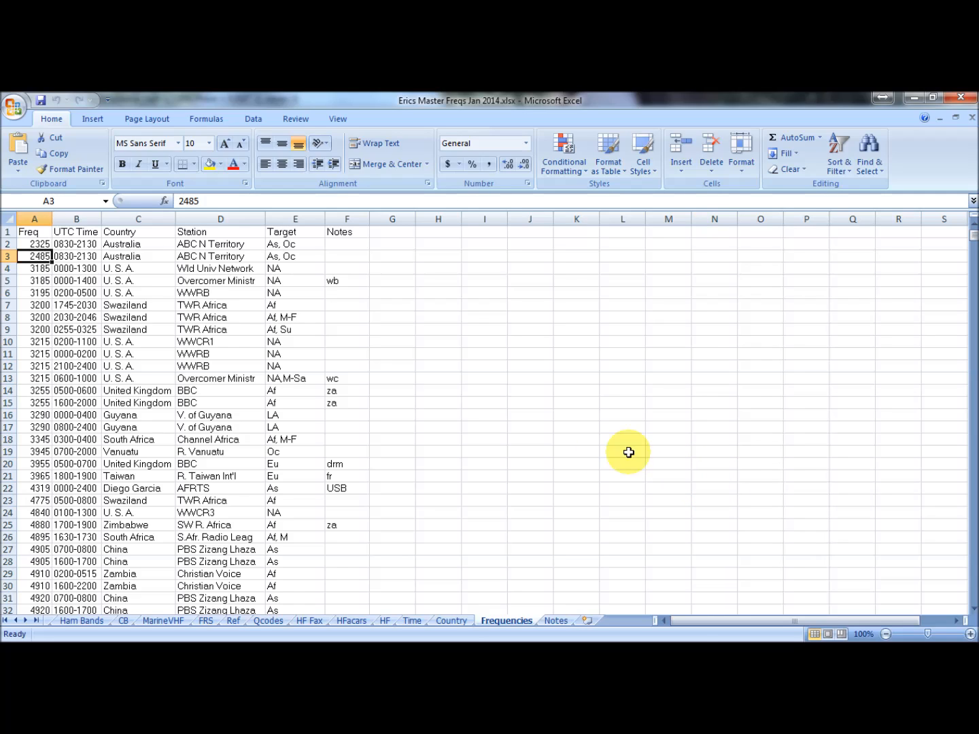
mouse_move(335, 421)
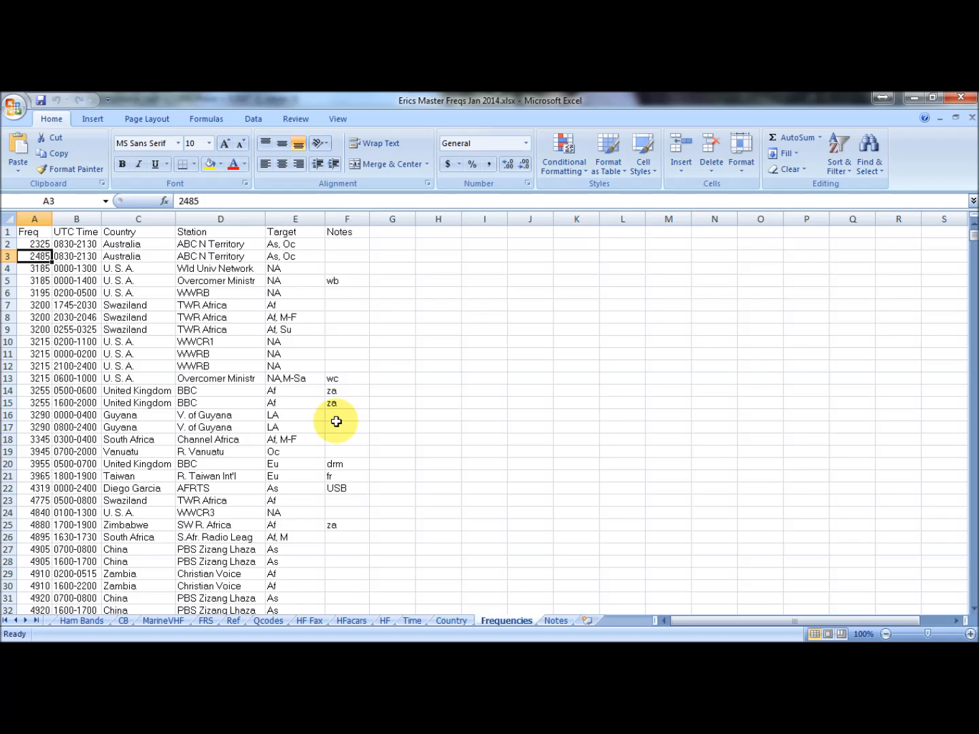
mouse_move(144, 420)
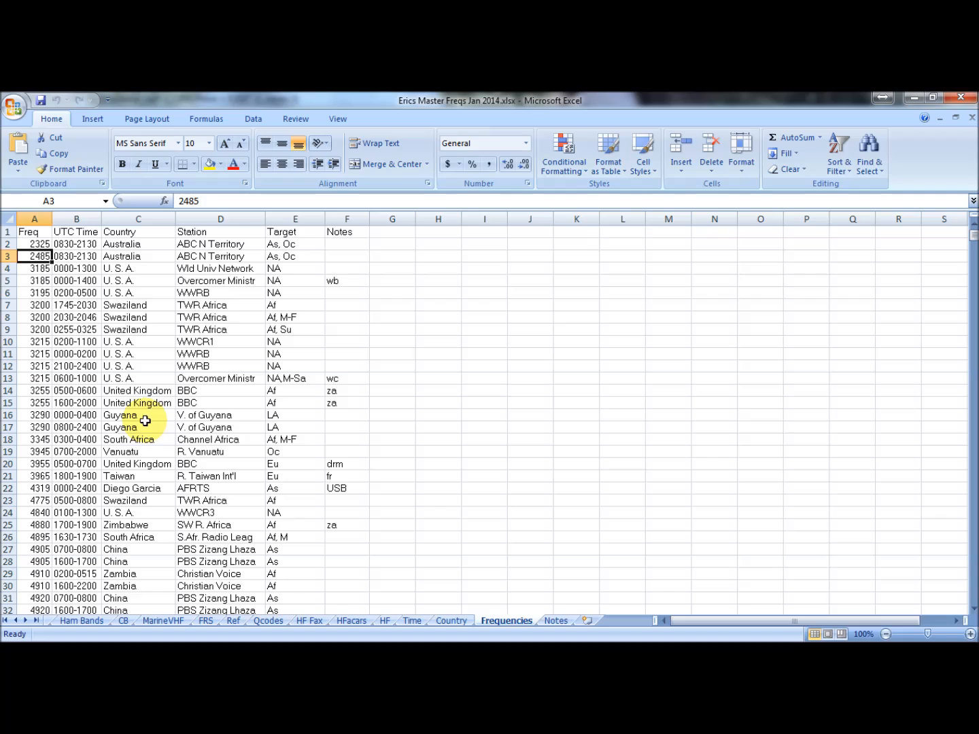